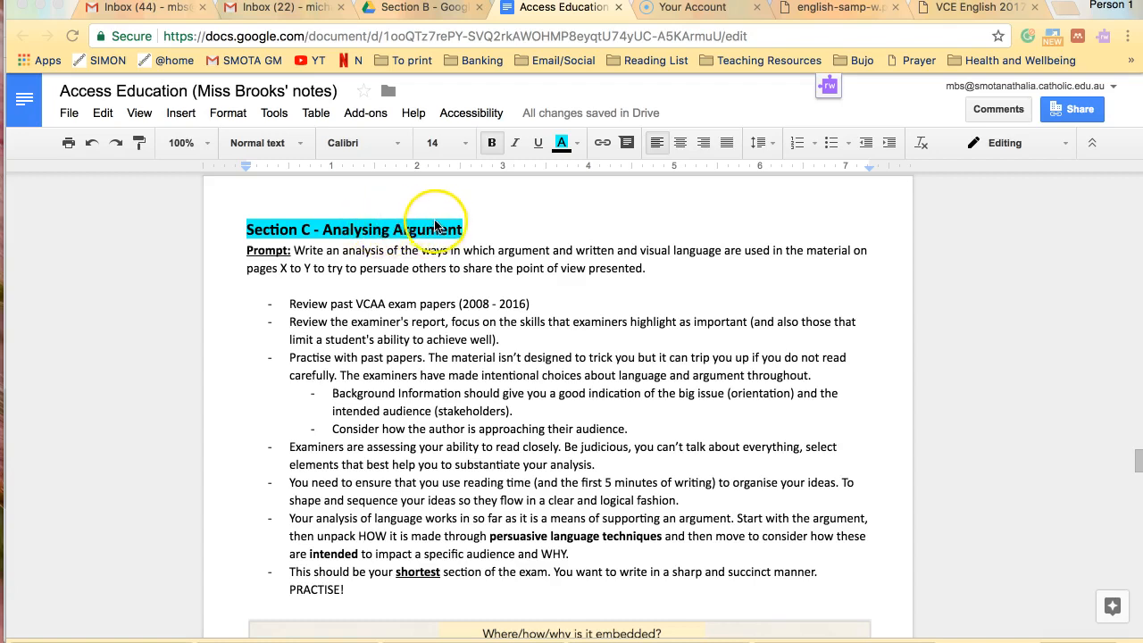
mouse_move(450, 223)
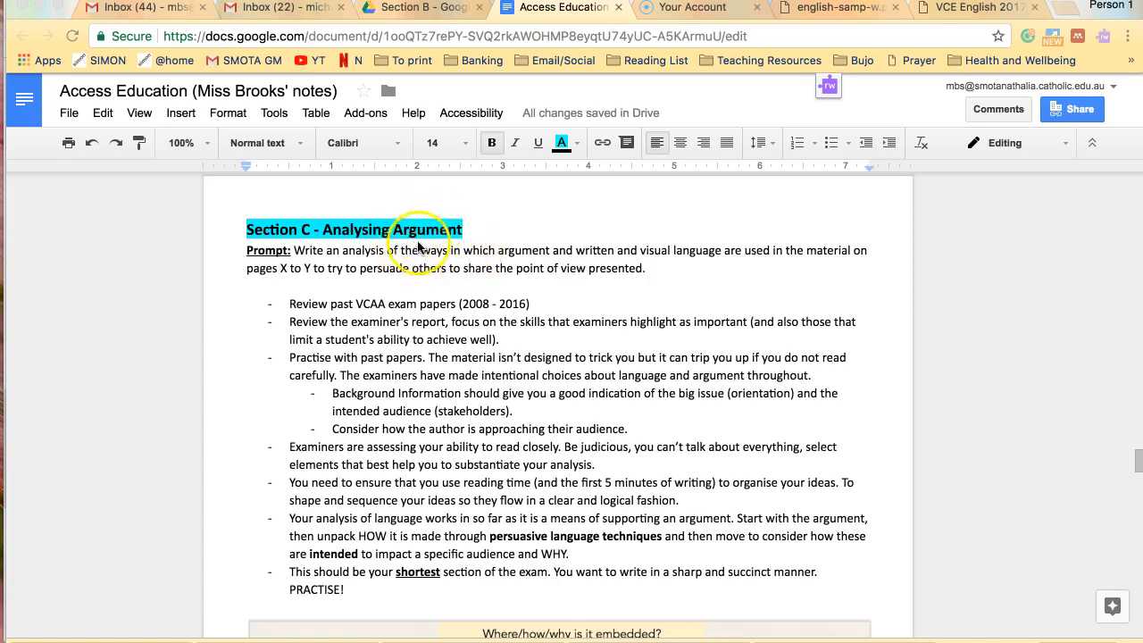
mouse_move(432, 243)
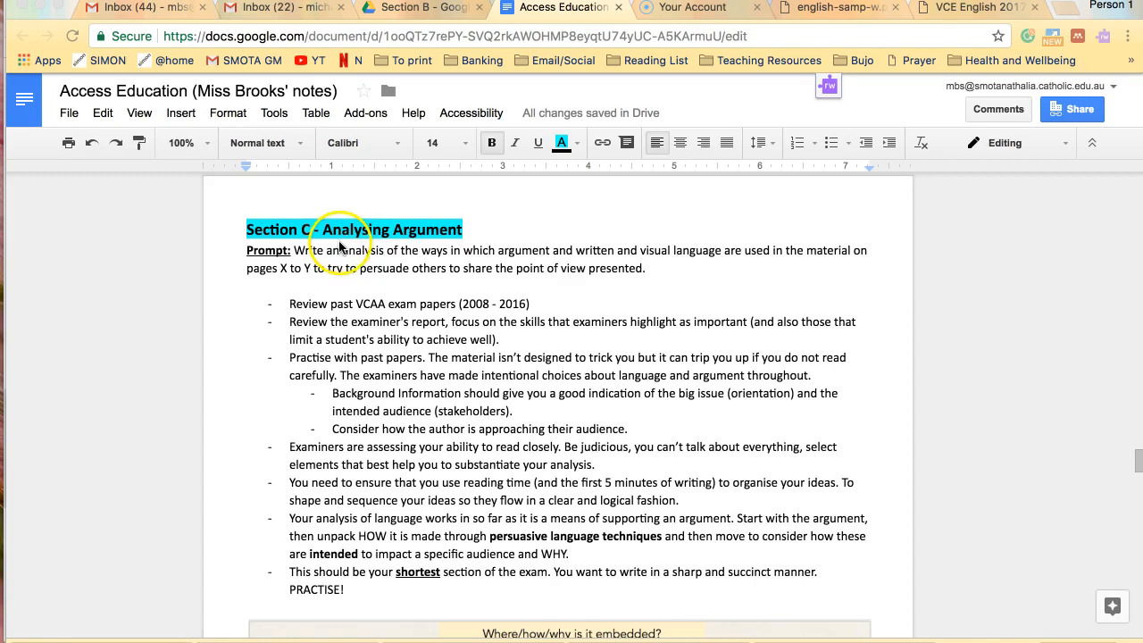
mouse_move(364, 272)
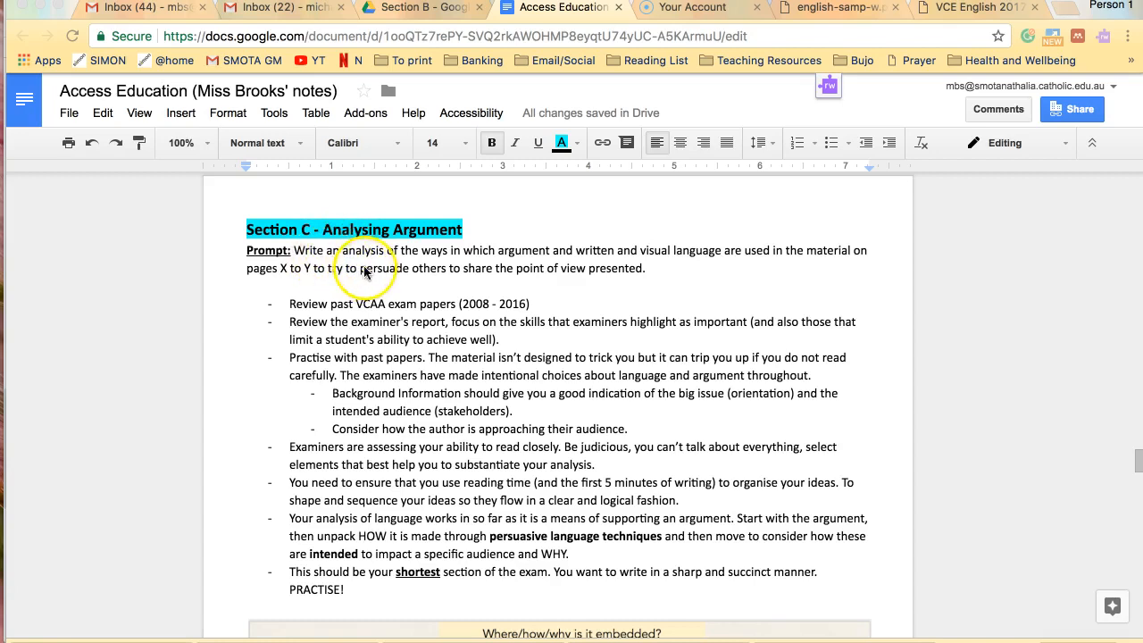
mouse_move(552, 264)
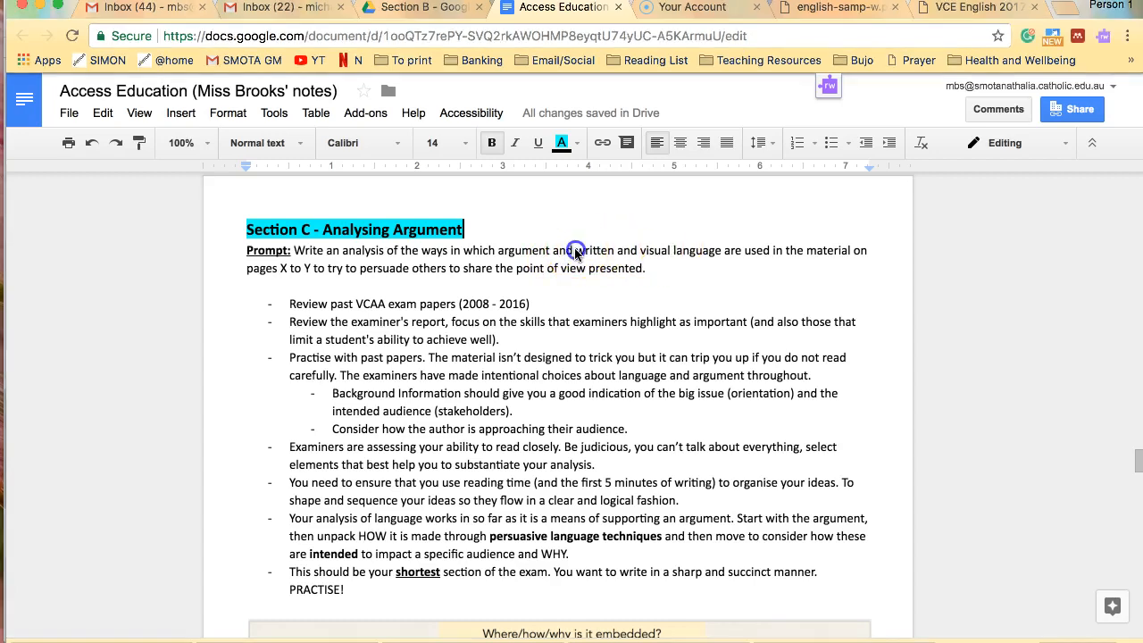
Highlight key phrases in the prompt such as 'written and visual language' and 'others'
drag(577, 250, 714, 250)
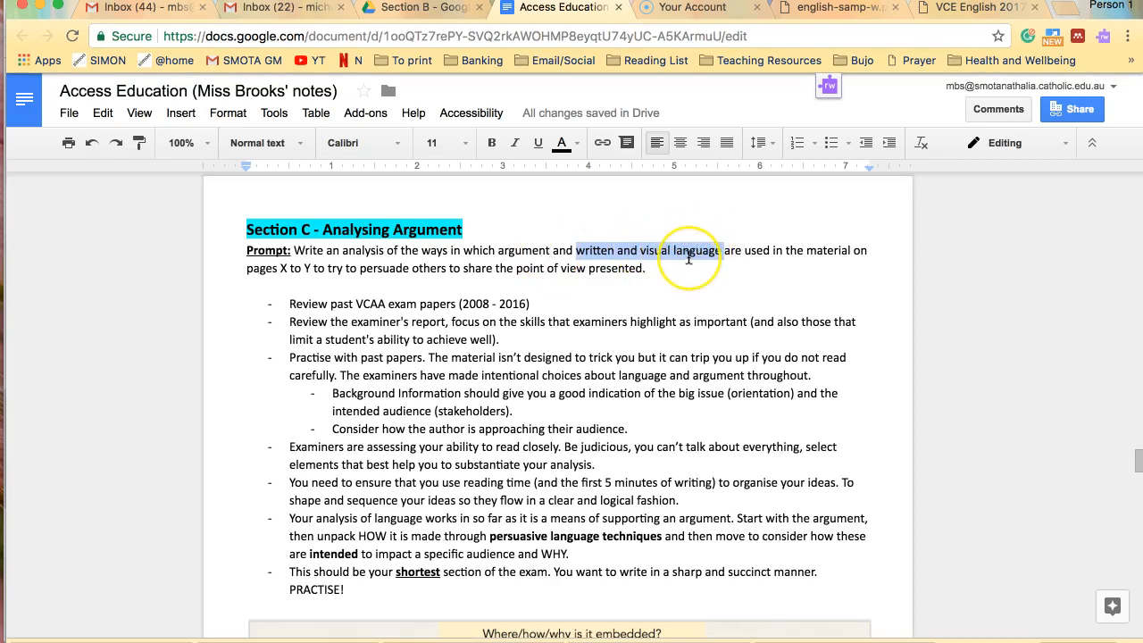
click(652, 268)
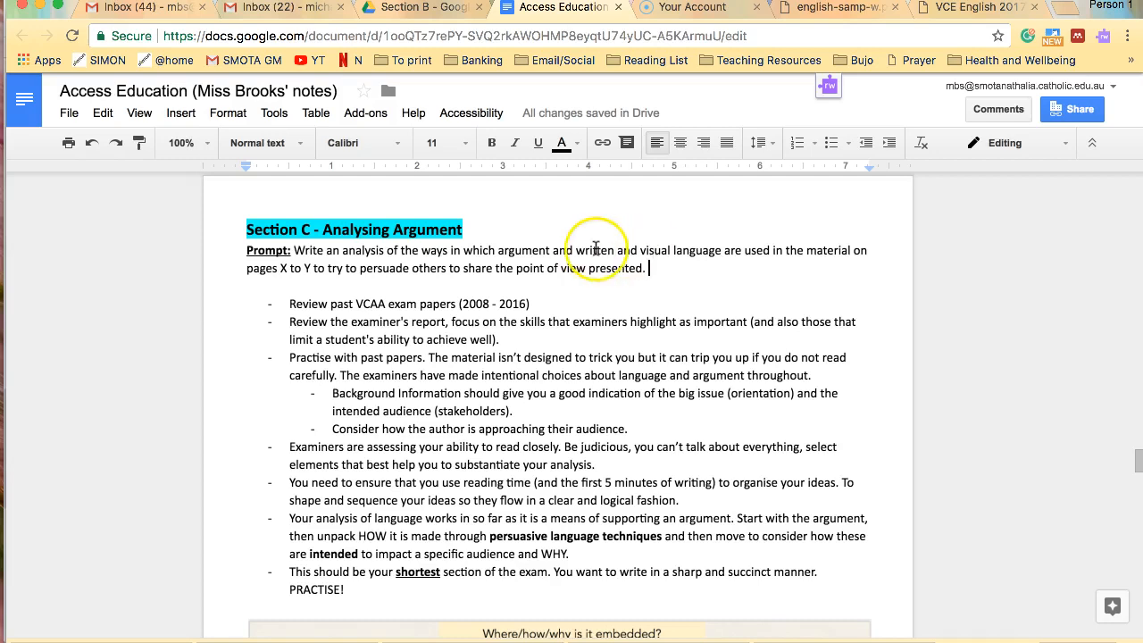
mouse_move(759, 246)
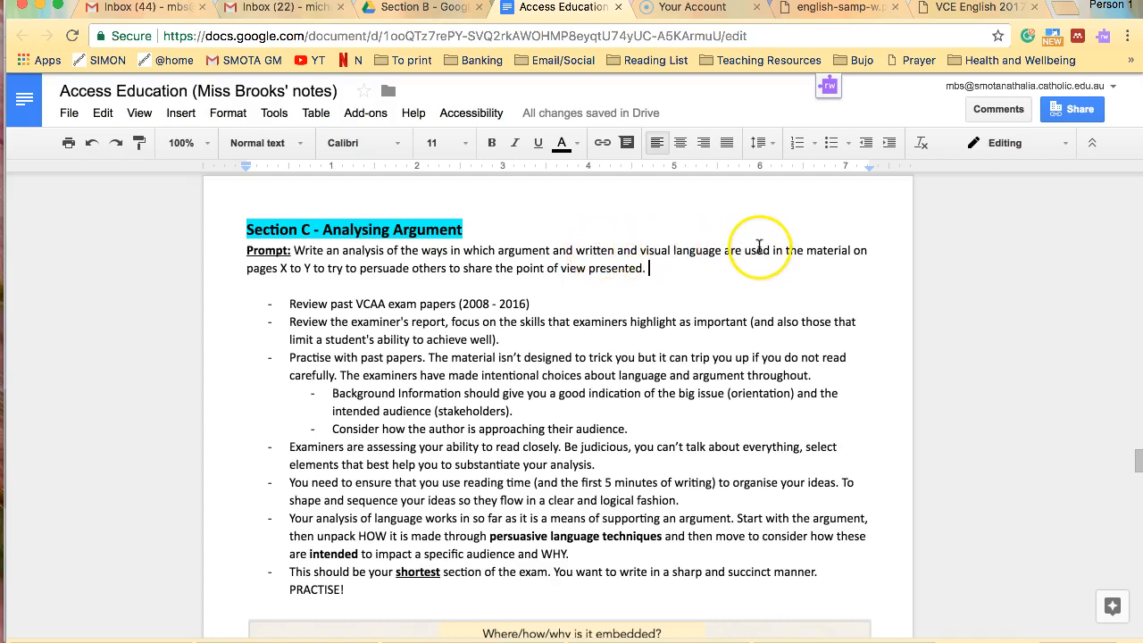
mouse_move(286, 271)
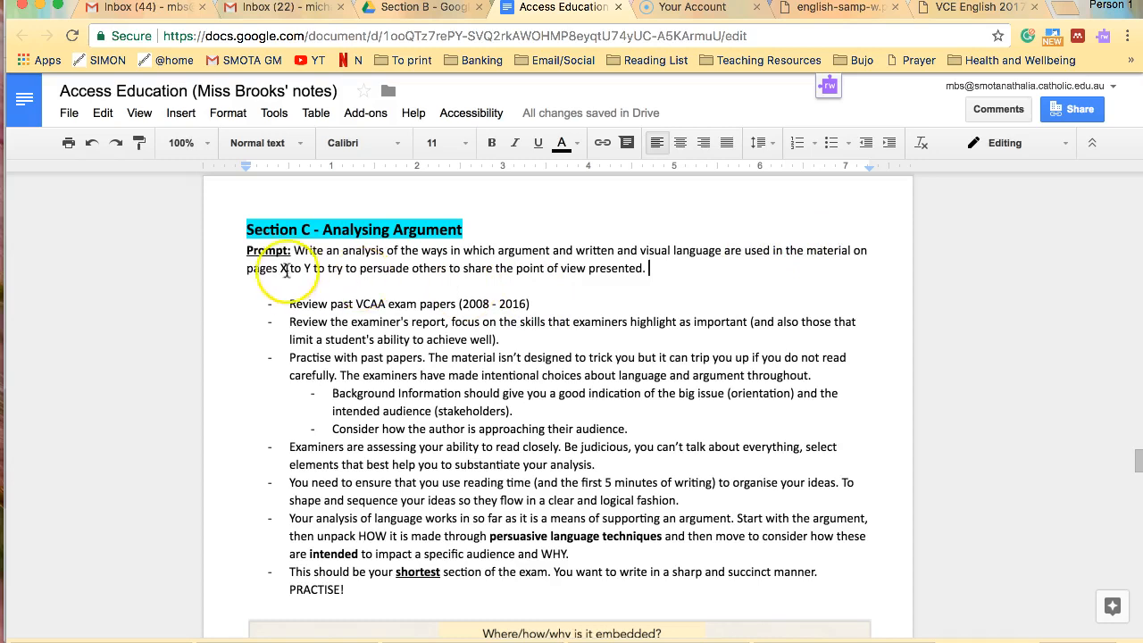
mouse_move(330, 275)
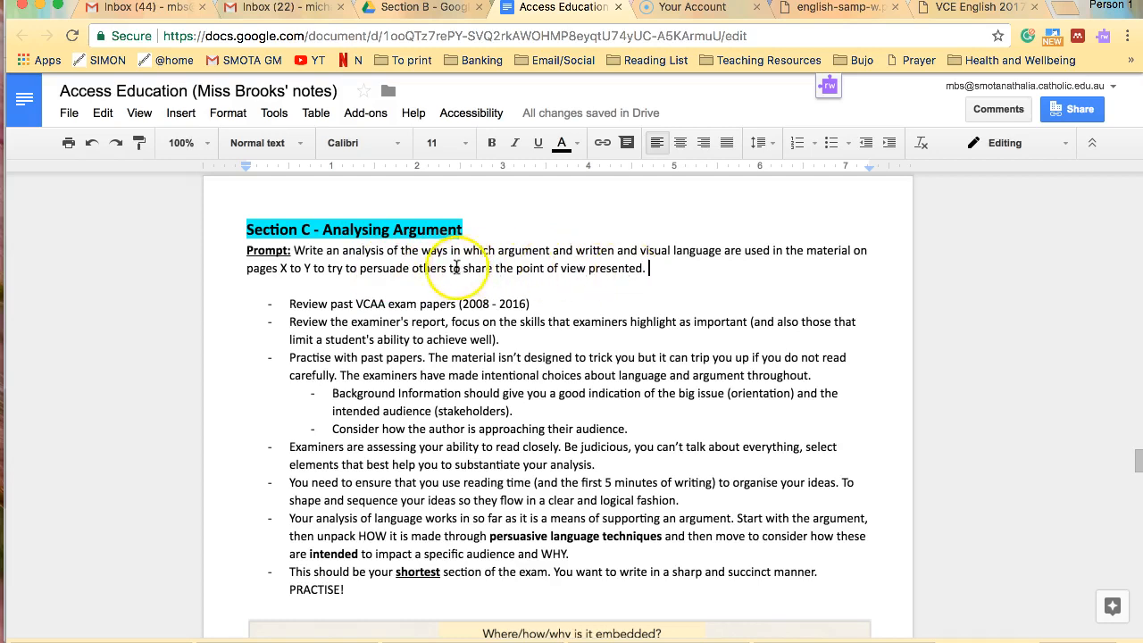
double_click(429, 268)
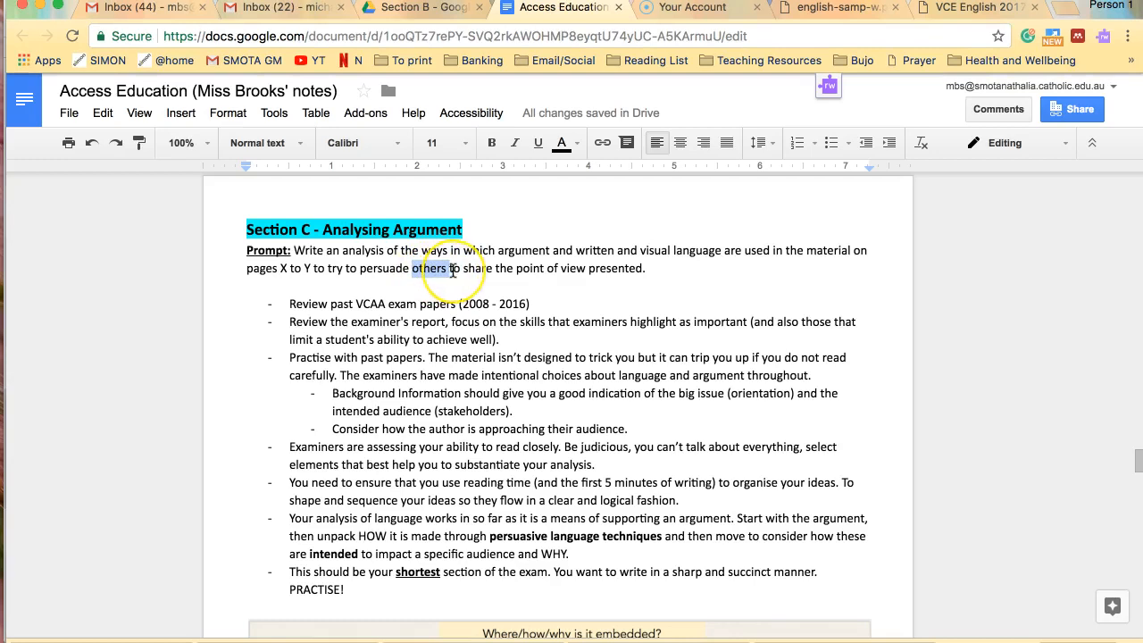
scroll(down, 3)
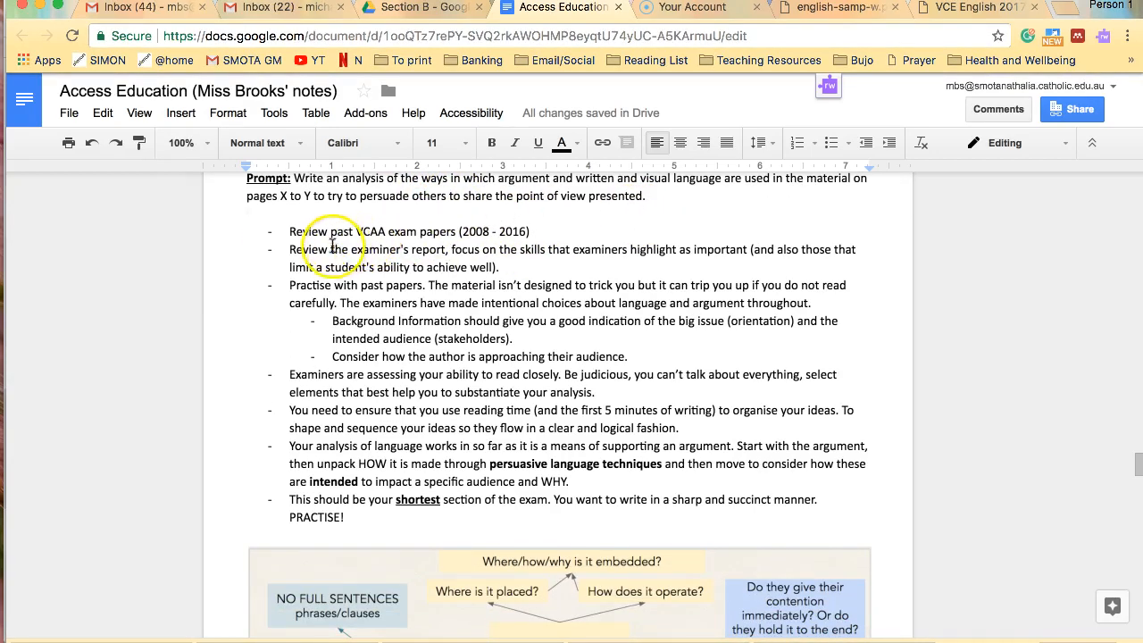
mouse_move(411, 225)
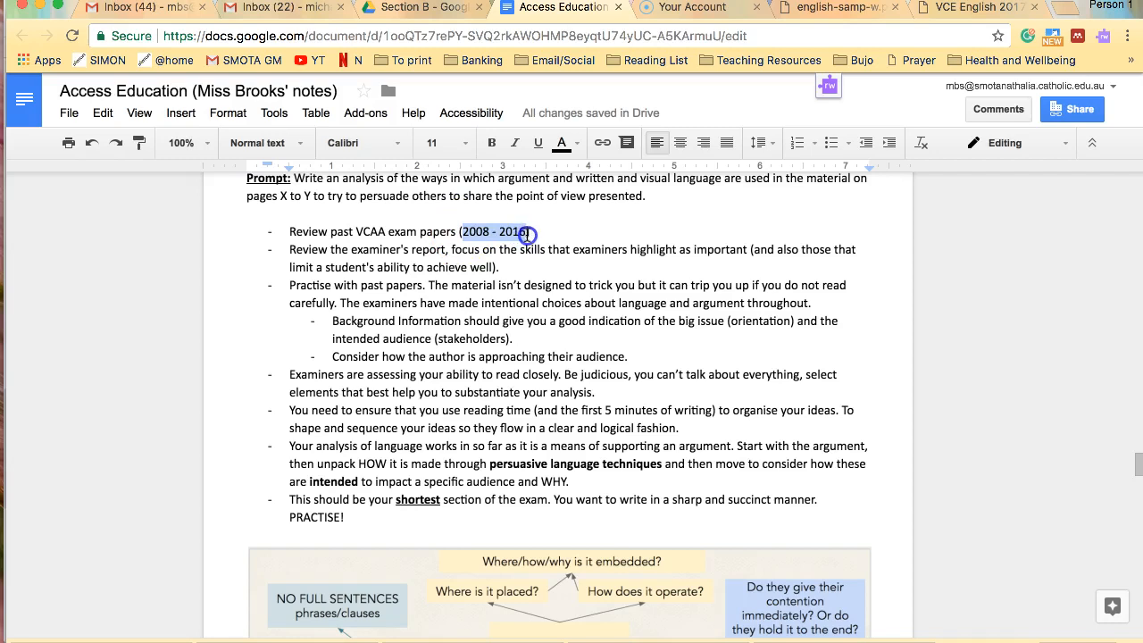
click(548, 232)
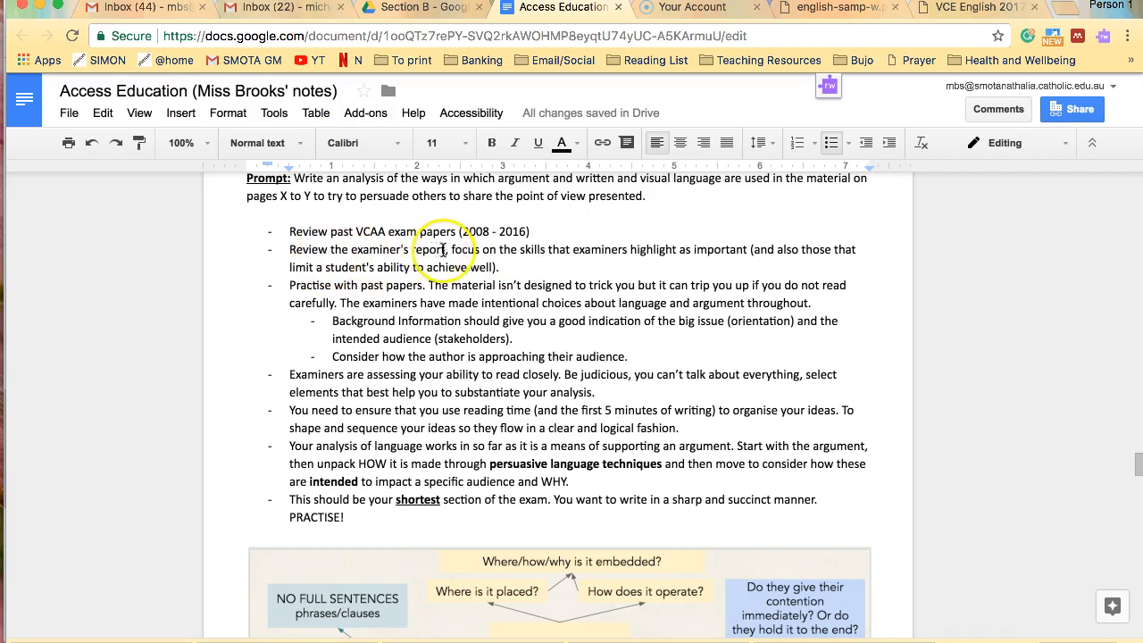
mouse_move(590, 250)
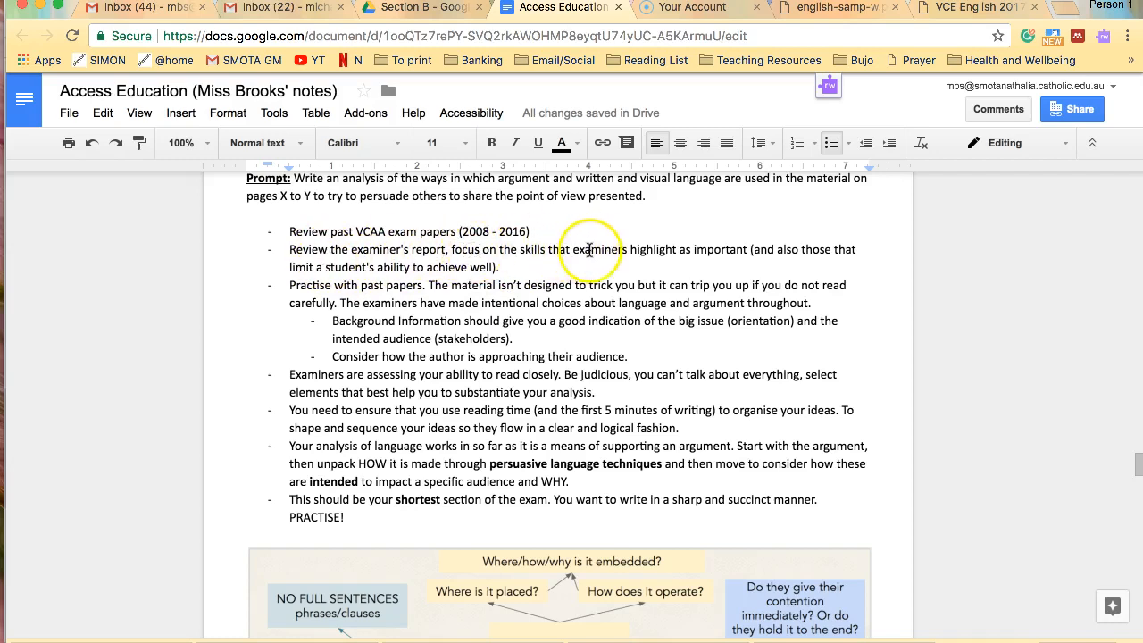
mouse_move(689, 257)
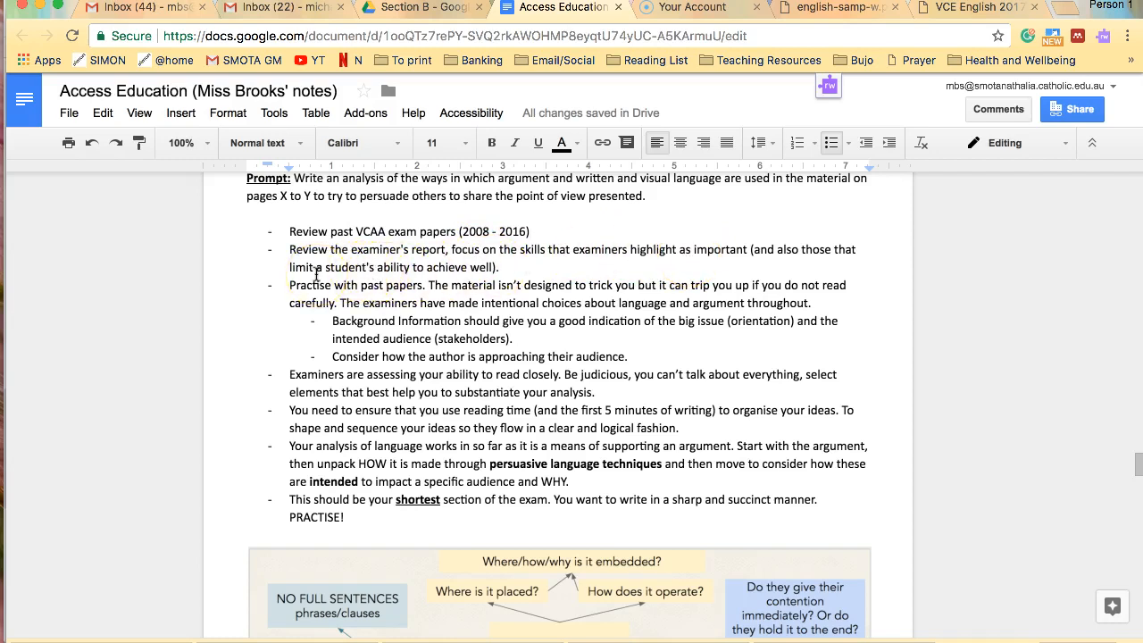
mouse_move(1069, 10)
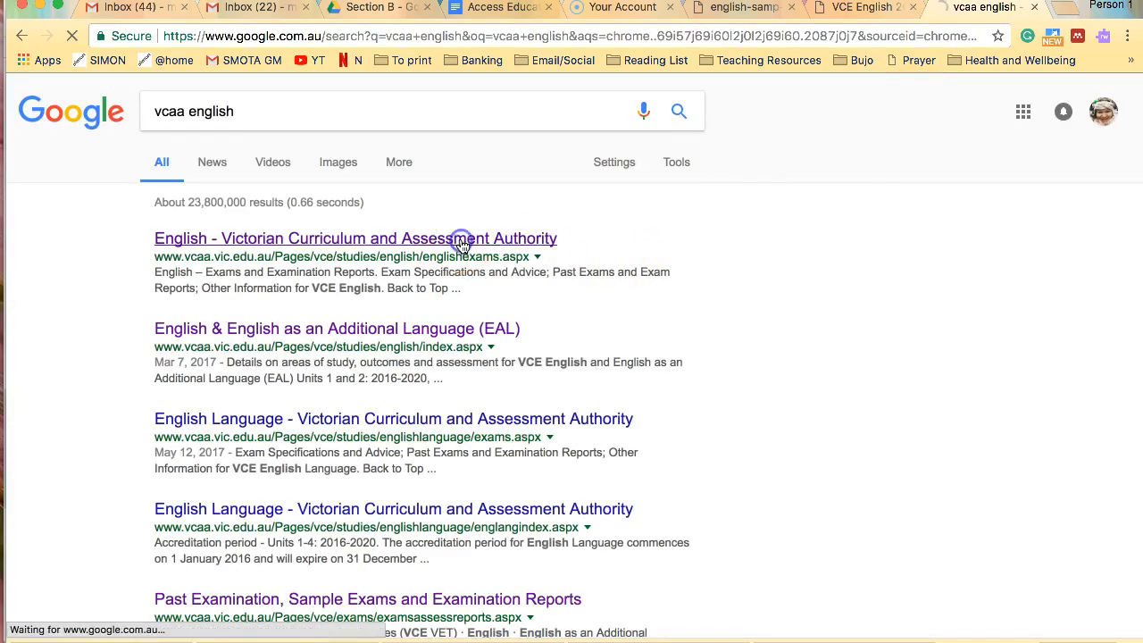
Browse the VCAA English exams page down to the past exam papers table and the 2013 paper
click(355, 238)
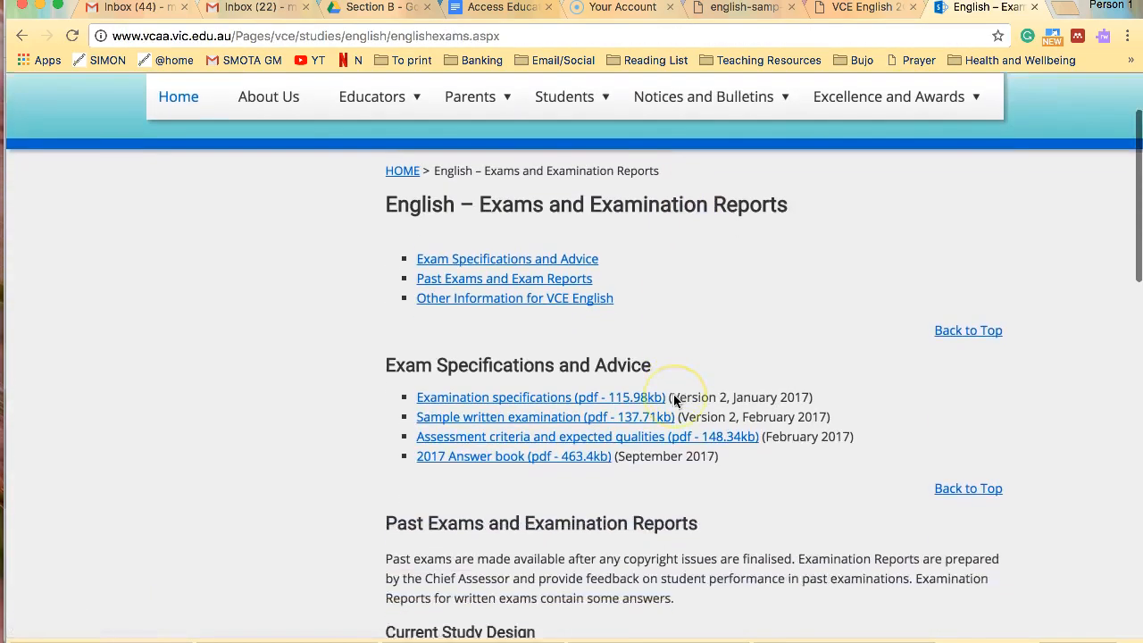
scroll(down, 3)
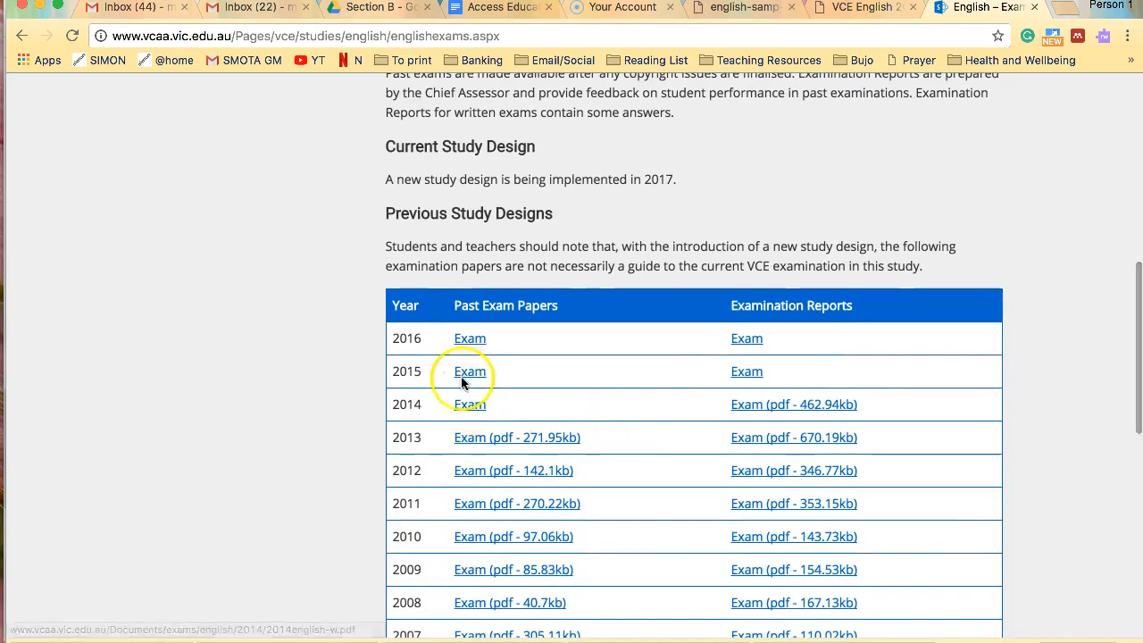
mouse_move(546, 400)
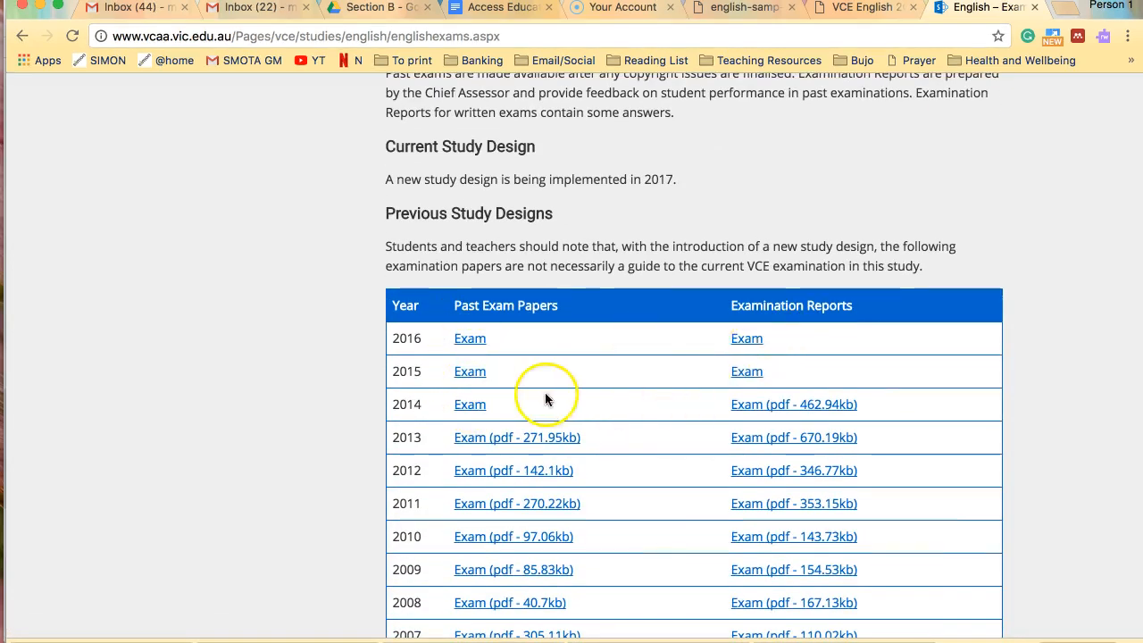
scroll(down, 3)
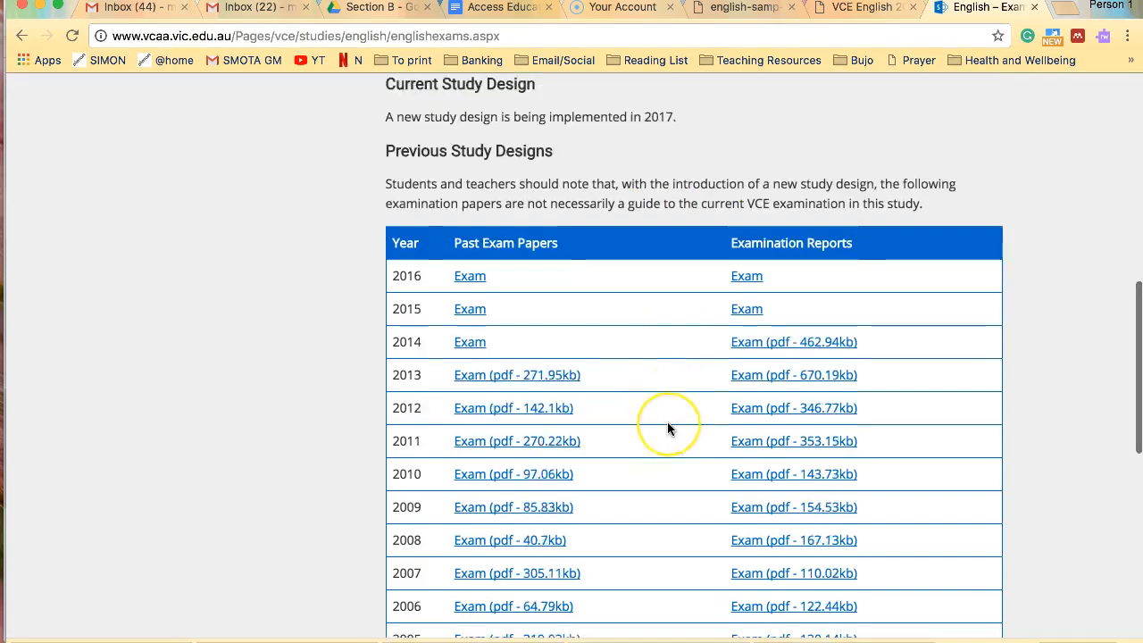
scroll(down, 3)
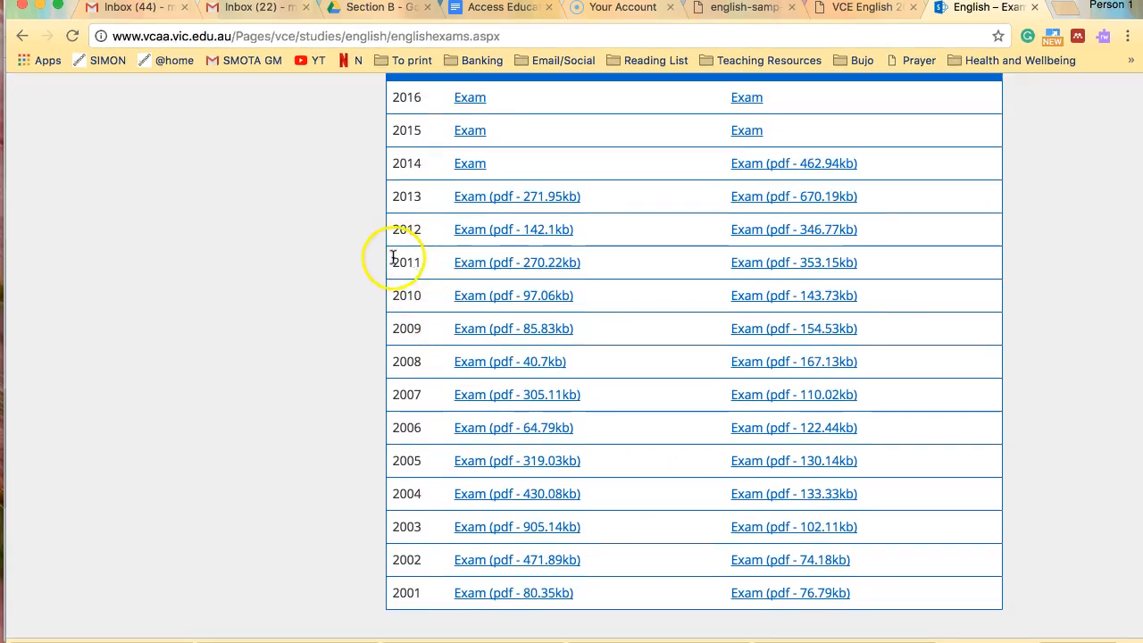
mouse_move(629, 261)
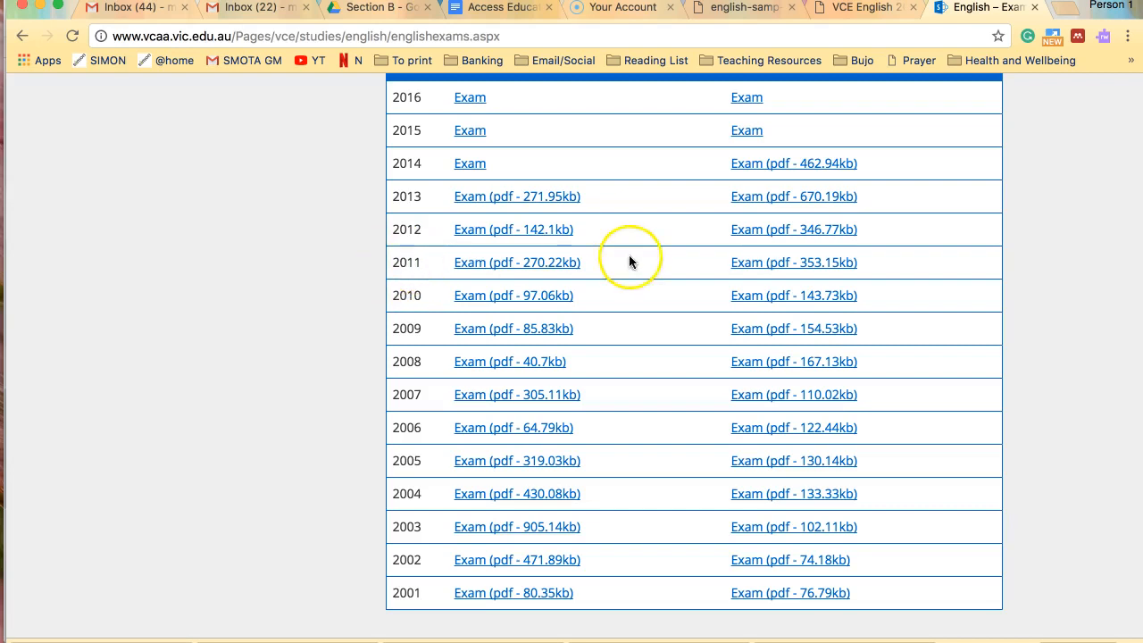
scroll(up, 3)
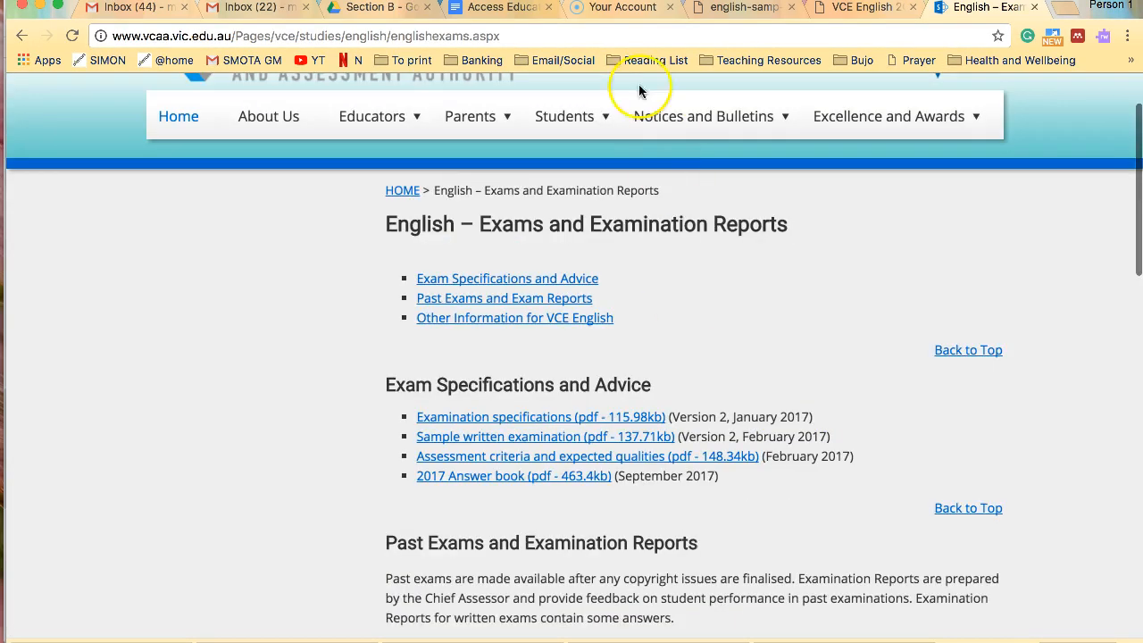
scroll(down, 3)
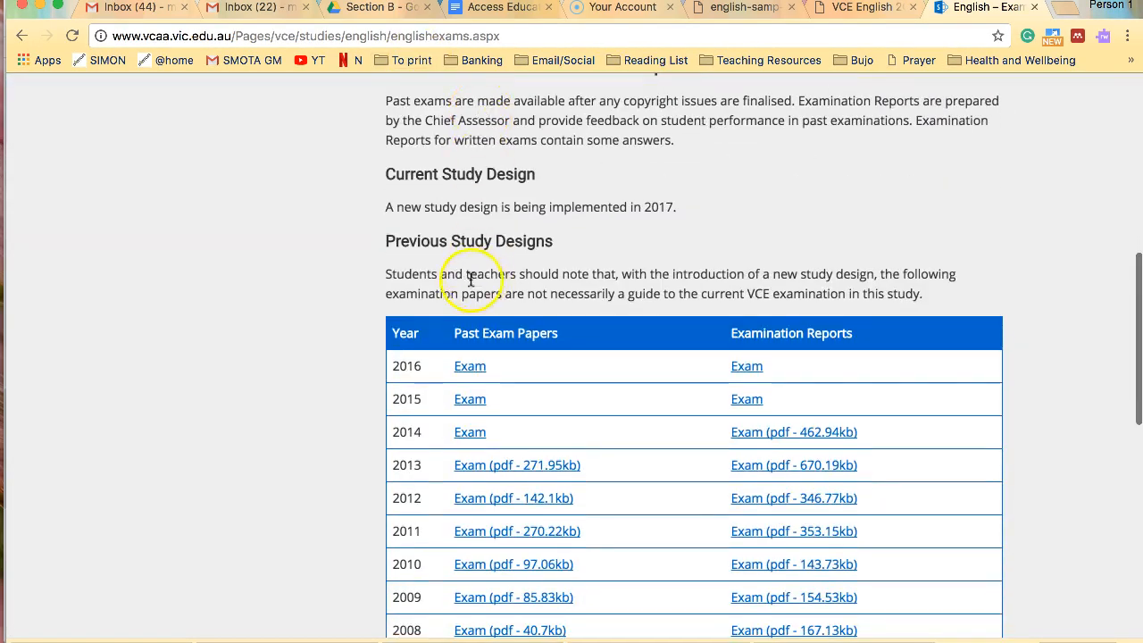
mouse_move(470, 400)
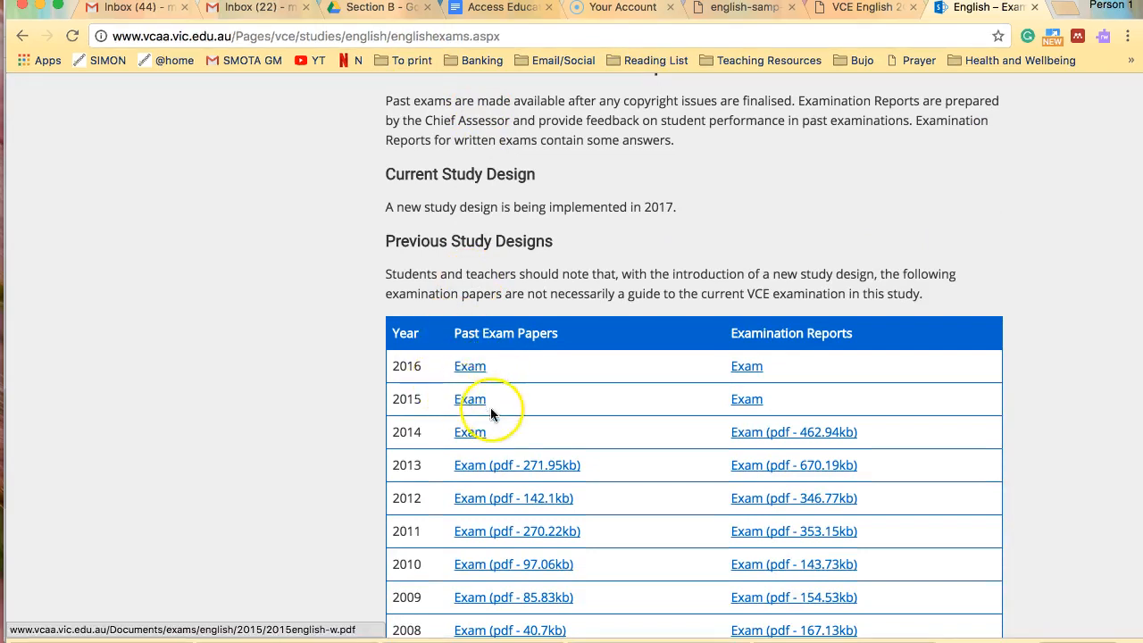
mouse_move(474, 465)
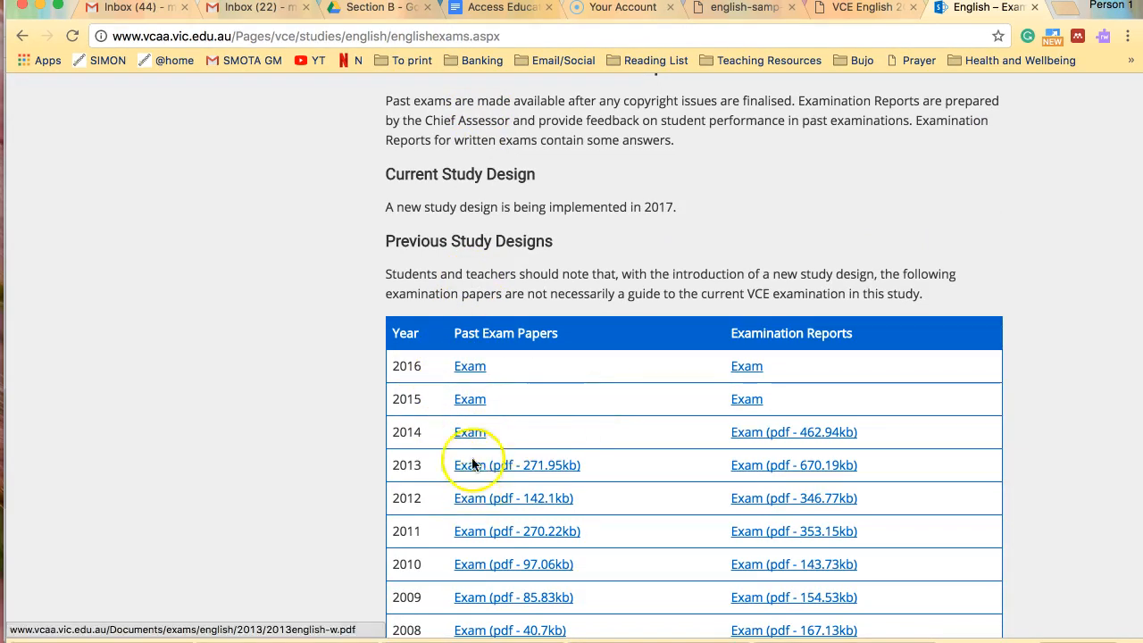
click(500, 7)
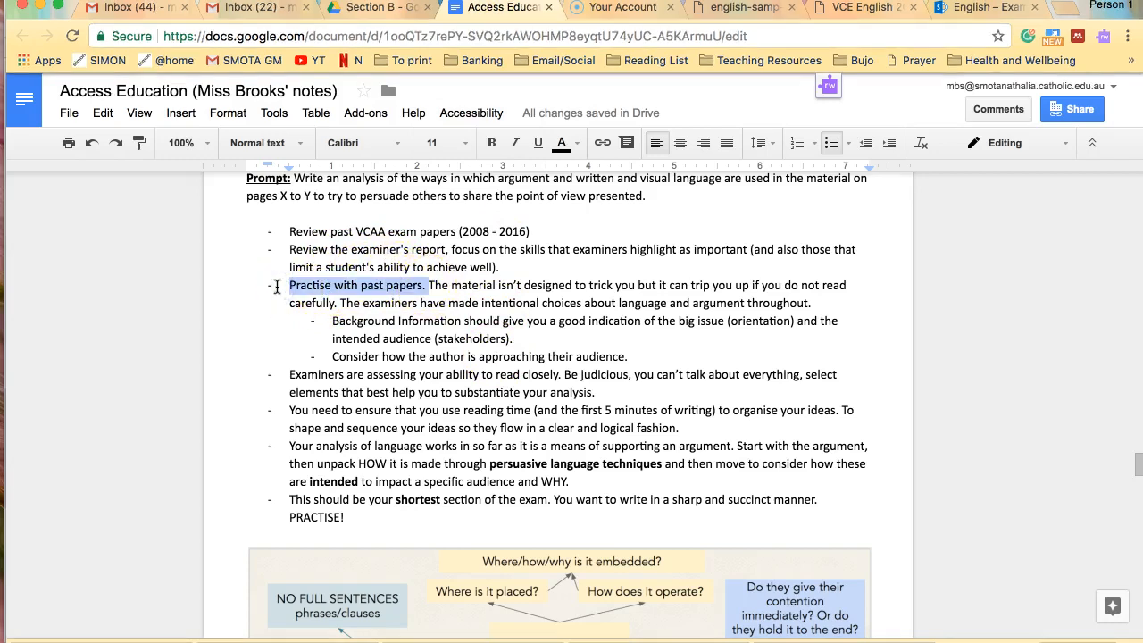
Glance at the 2017 exam answer book, then return to the Google Docs notes
click(621, 7)
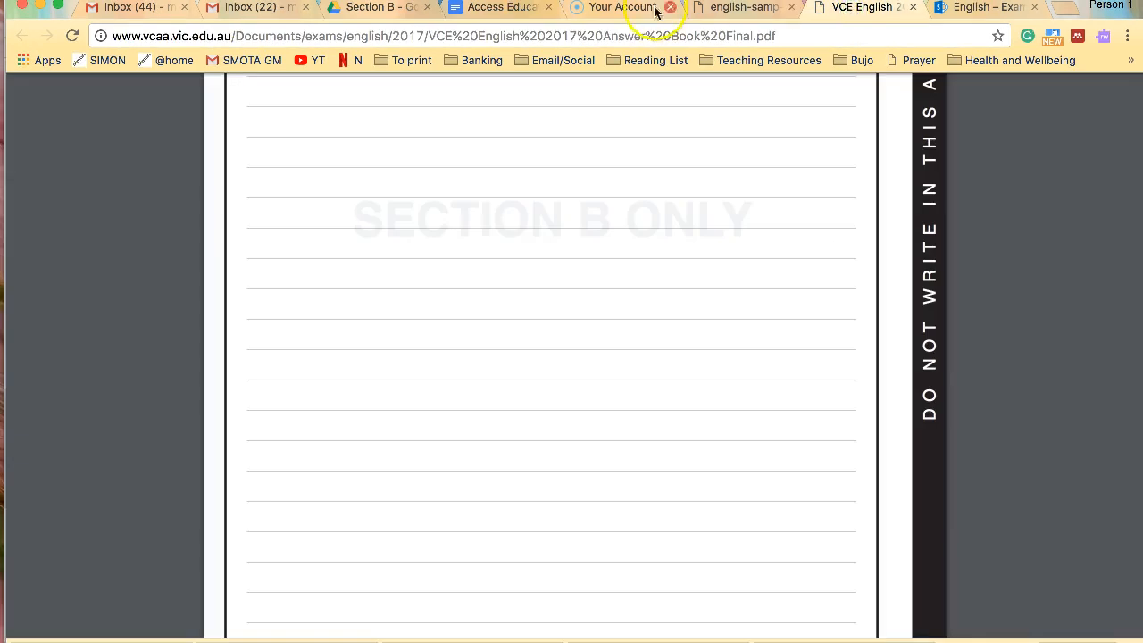
click(498, 7)
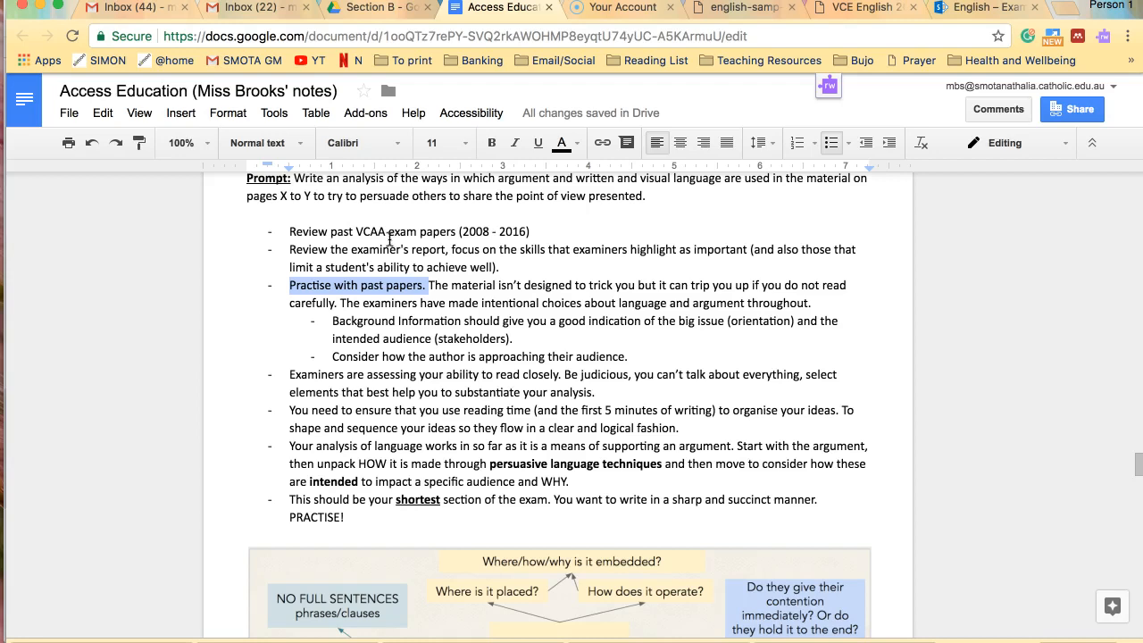
Move down through the exam tips and highlight 'in a clear and logical fashion'
click(473, 278)
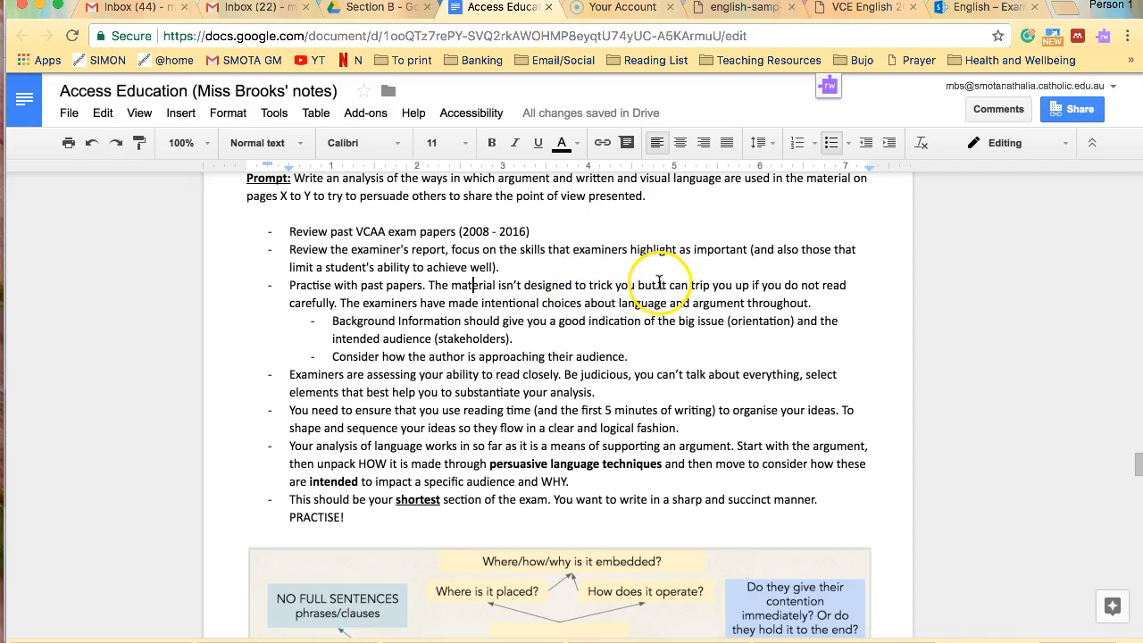
mouse_move(683, 285)
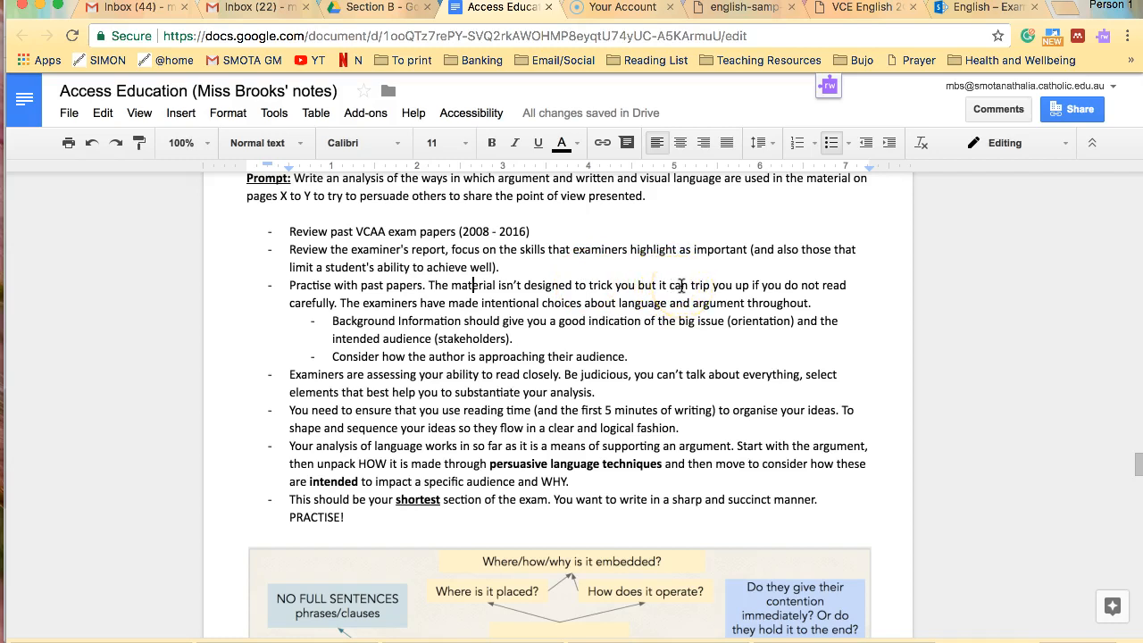
mouse_move(886, 268)
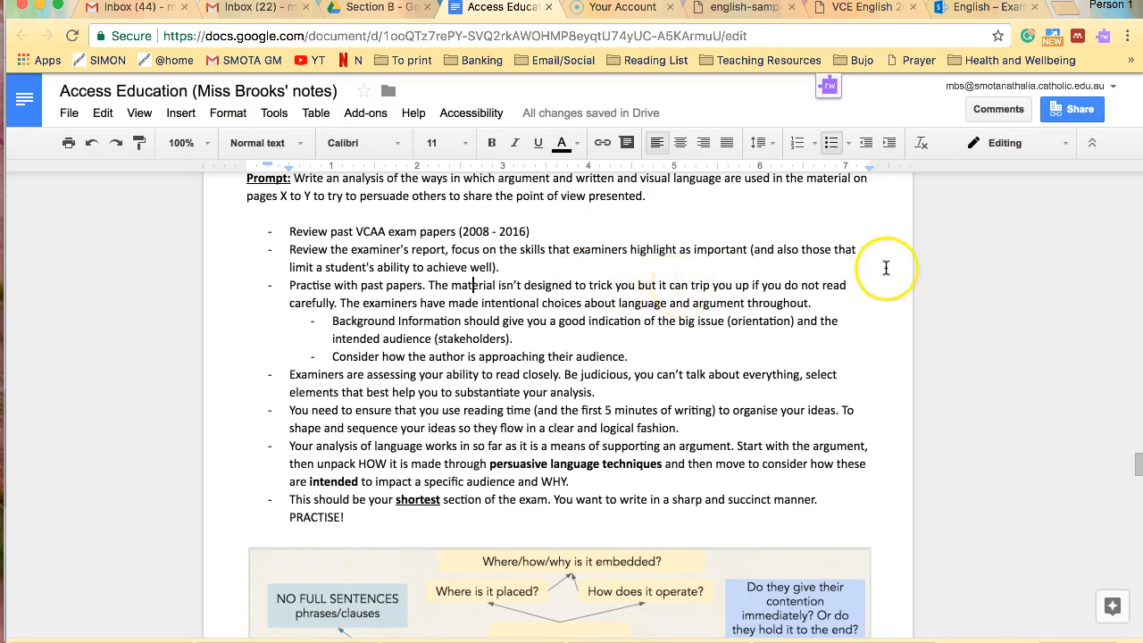
mouse_move(775, 286)
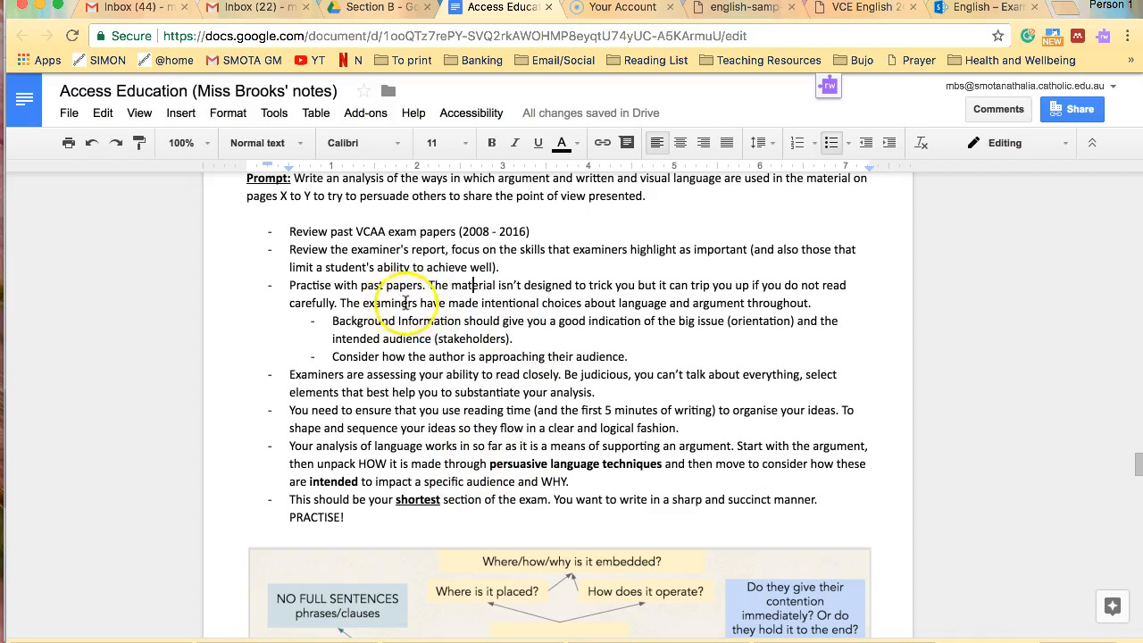
mouse_move(593, 294)
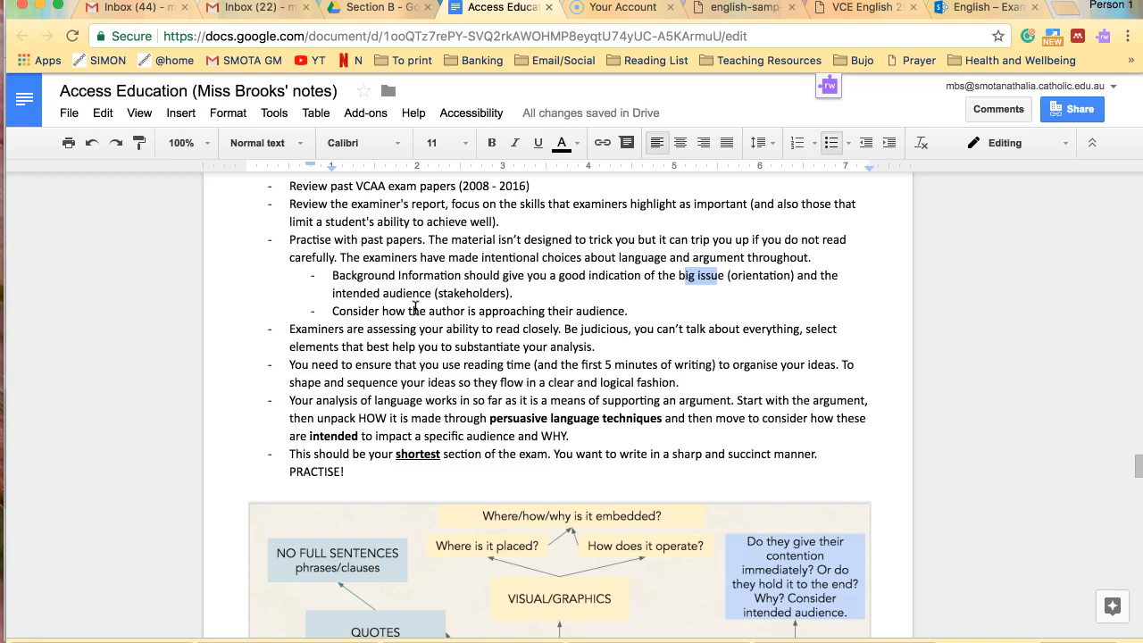
scroll(down, 3)
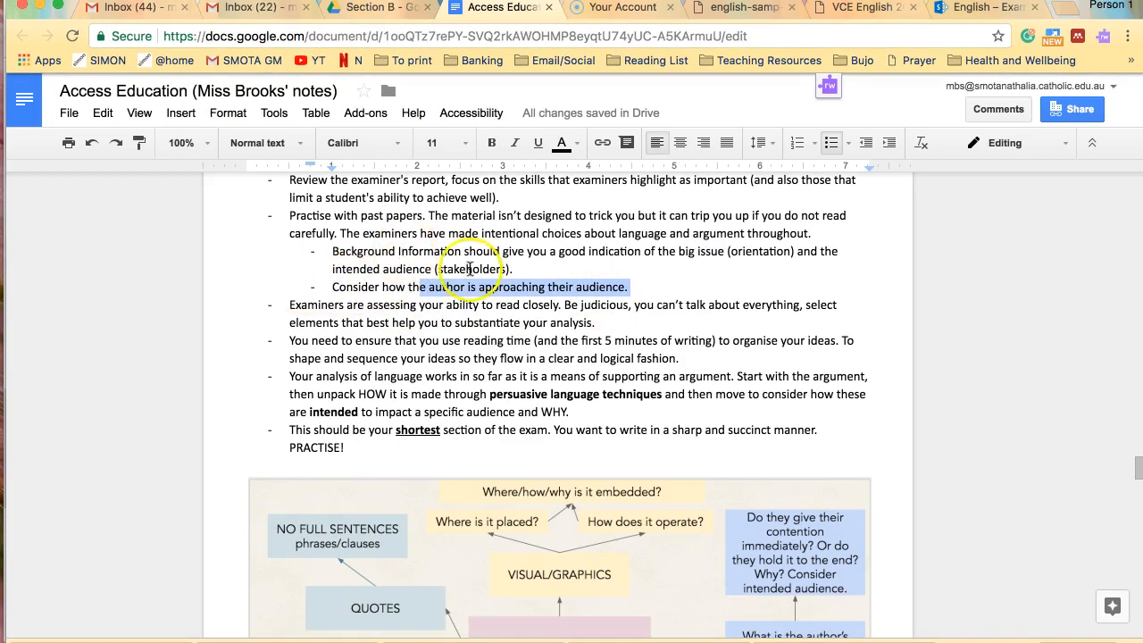
scroll(down, 3)
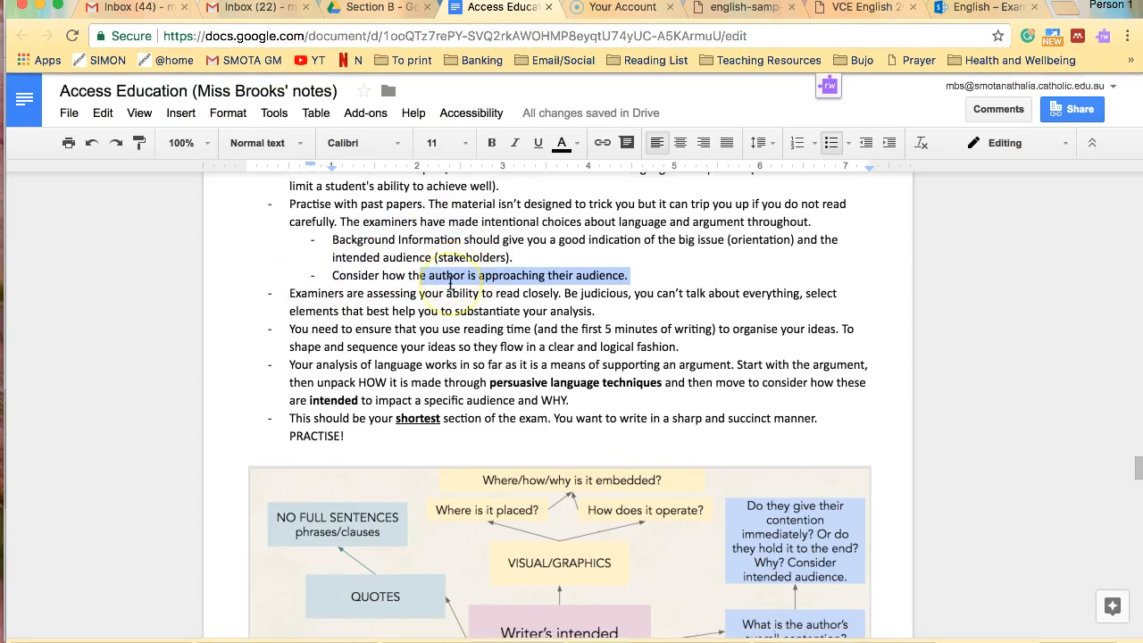
scroll(down, 3)
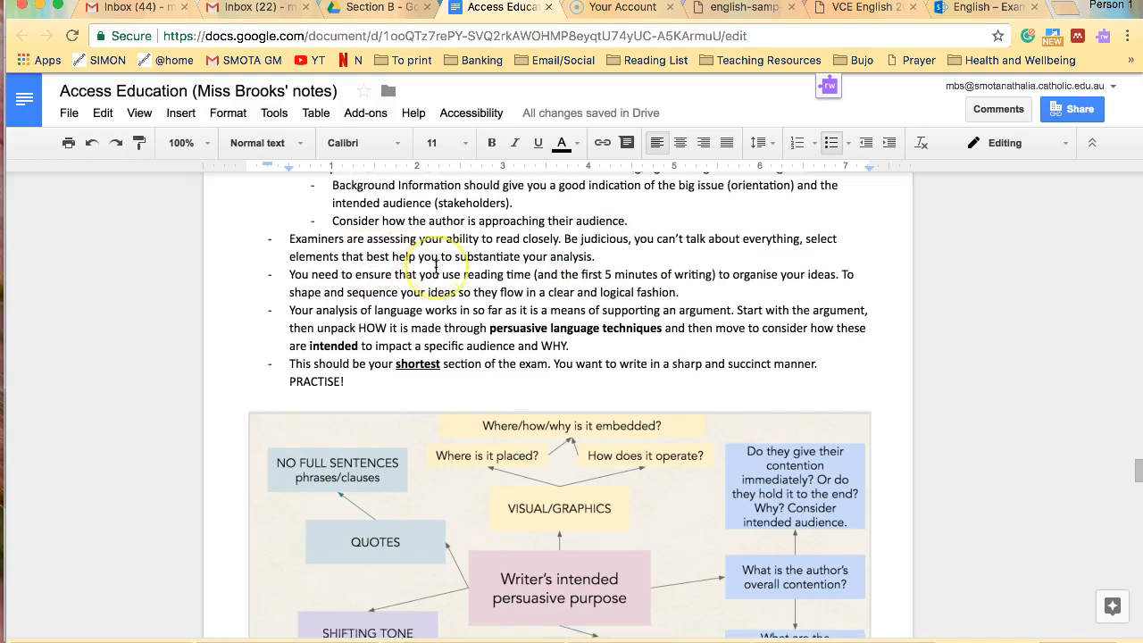
scroll(down, 3)
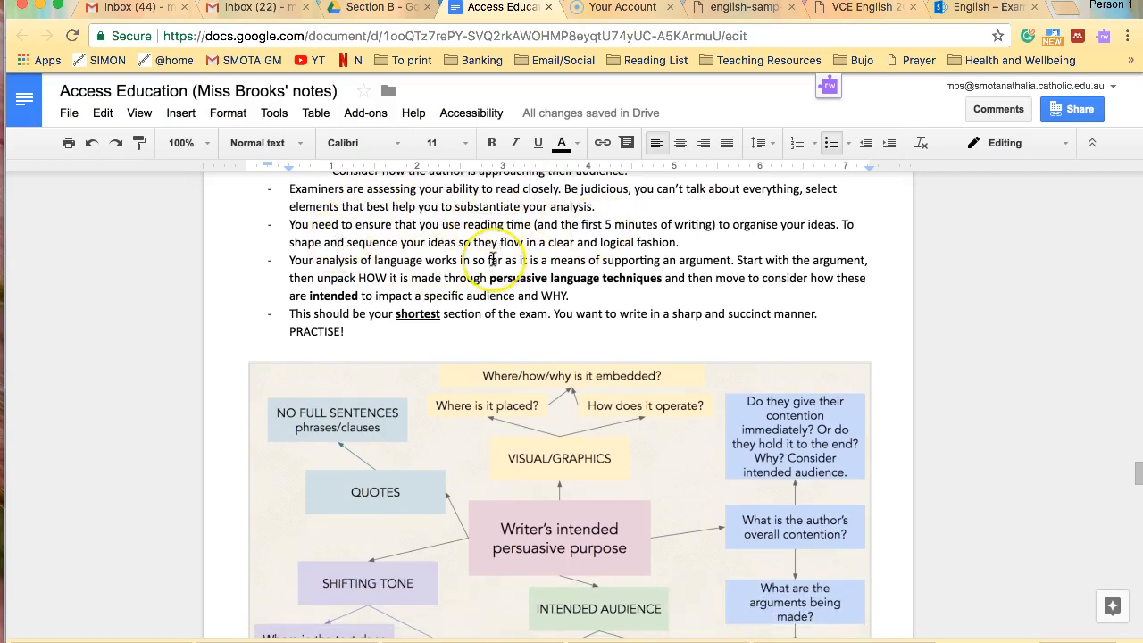
scroll(down, 3)
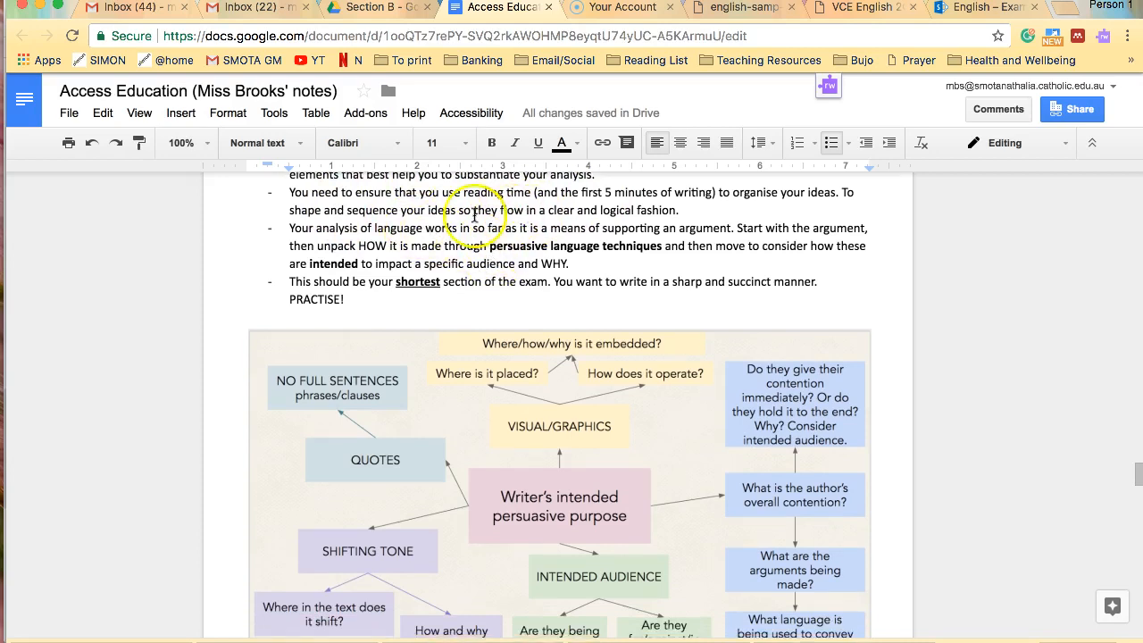
click(668, 214)
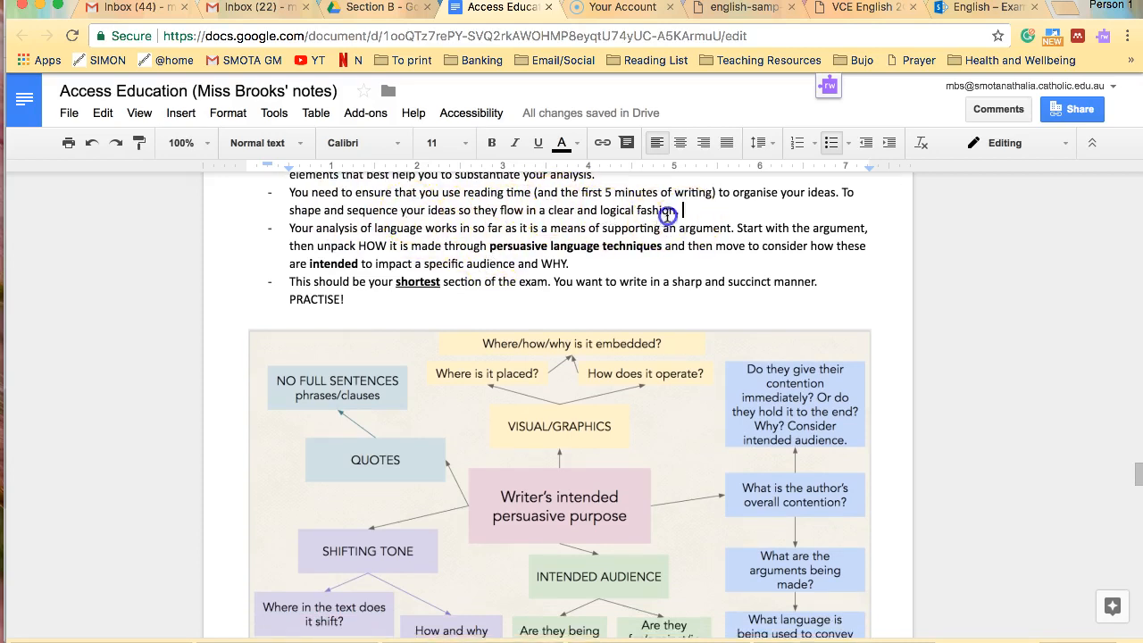
drag(511, 210, 668, 211)
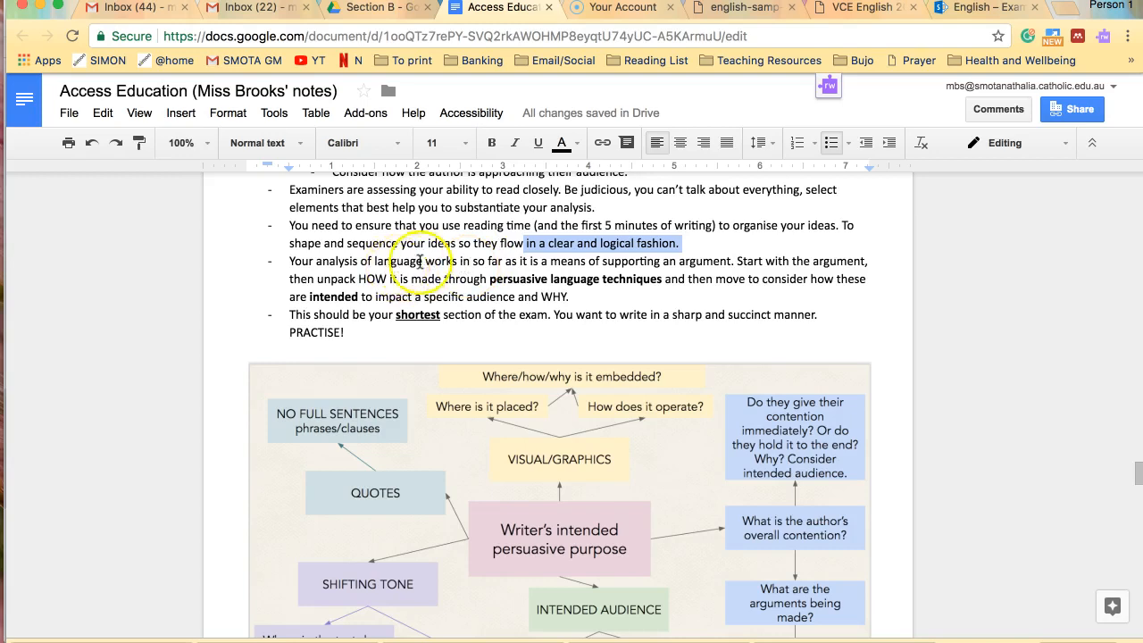
mouse_move(525, 260)
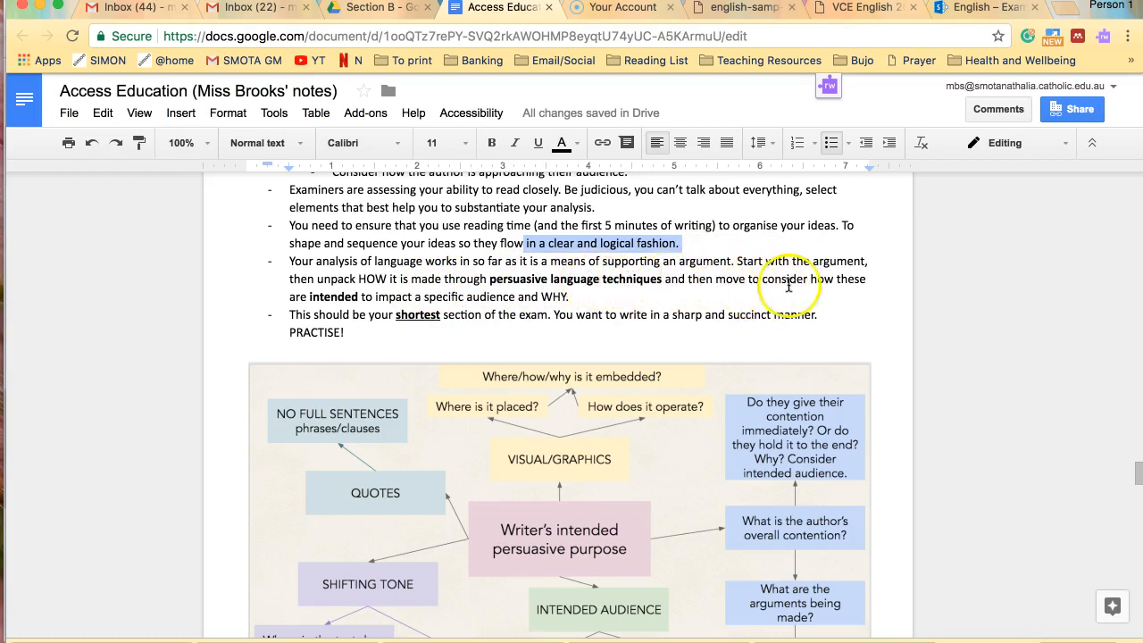
mouse_move(375, 297)
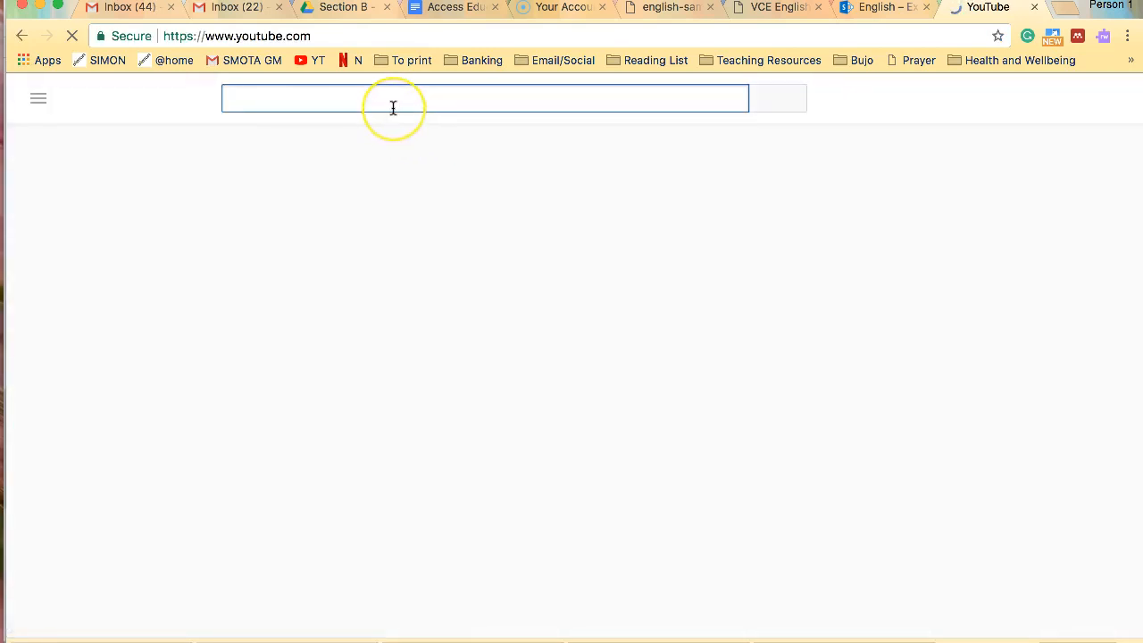
Search YouTube for 'elevate educa' and go to the Elevate Education channel
text(elevate educa)
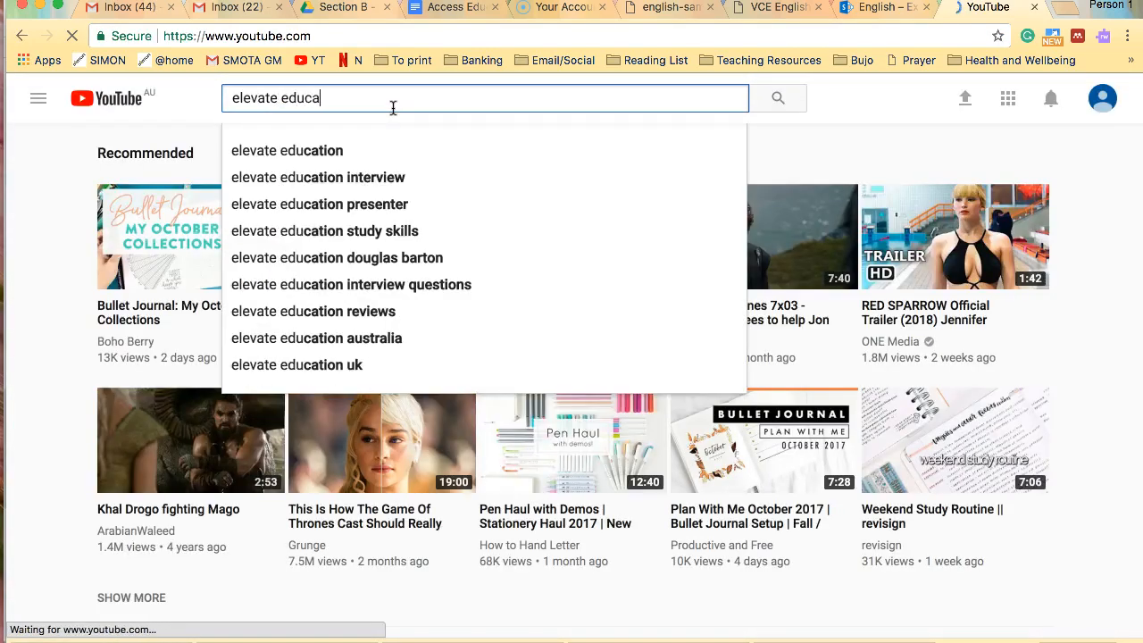
click(286, 150)
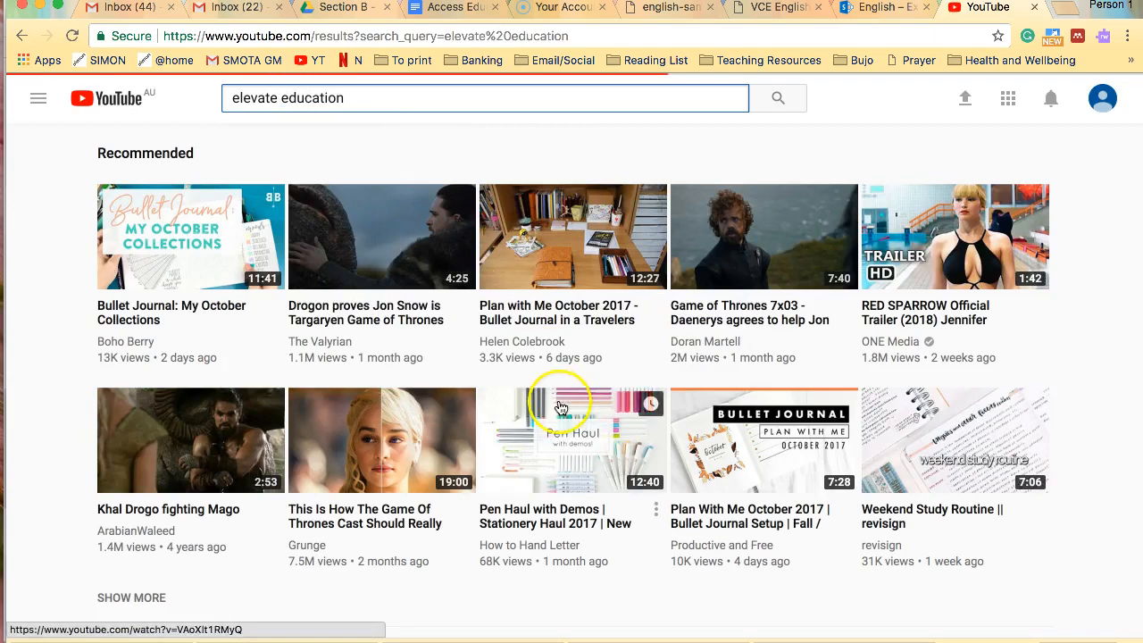
click(777, 98)
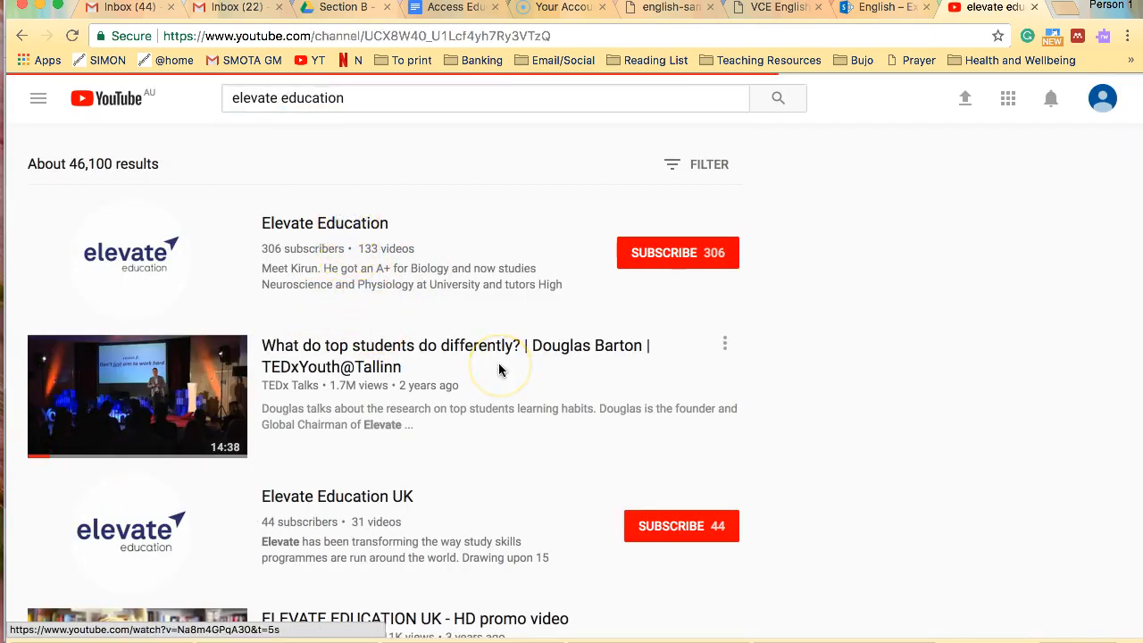
click(325, 222)
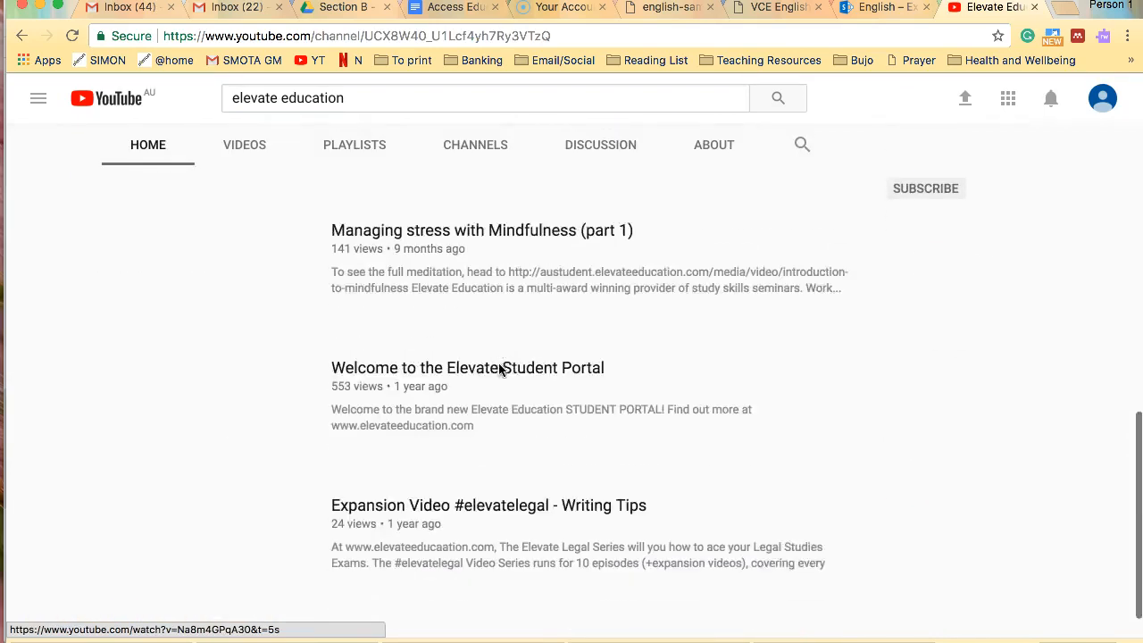
scroll(up, 3)
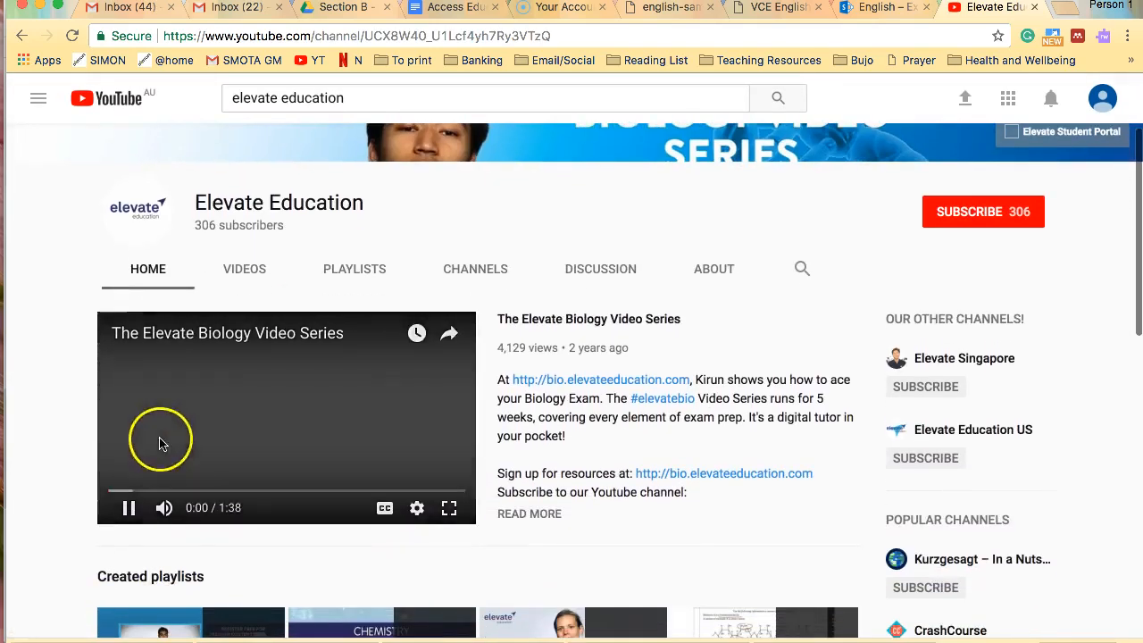
scroll(down, 3)
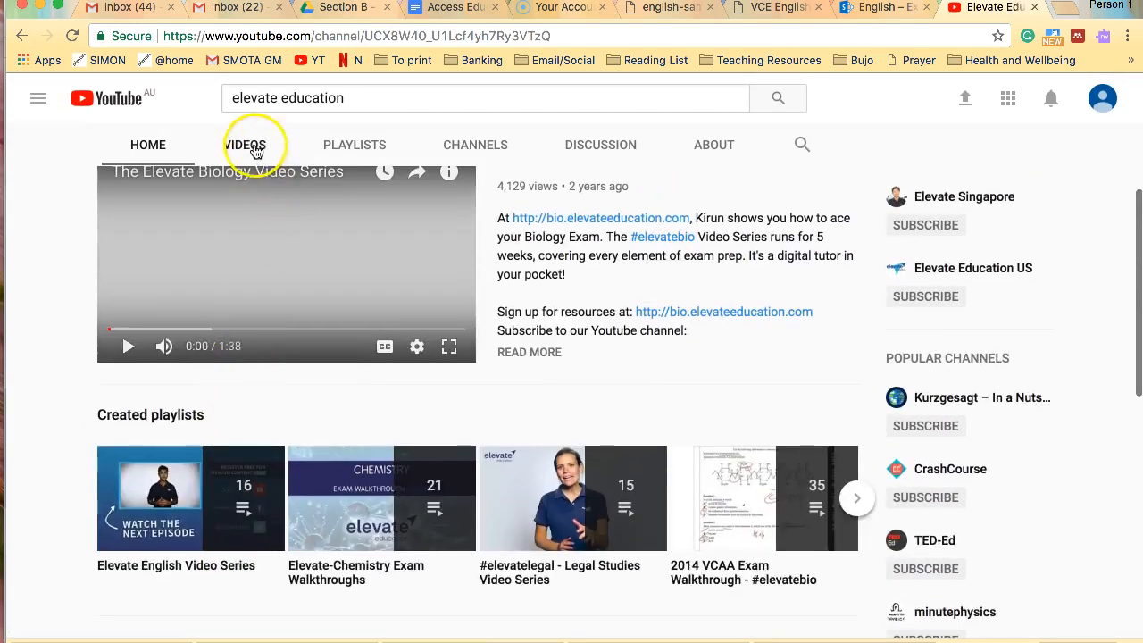
Find the '4 steps to language analysis' video in the channel's list, pause it and return to the notes
click(243, 145)
text(english)
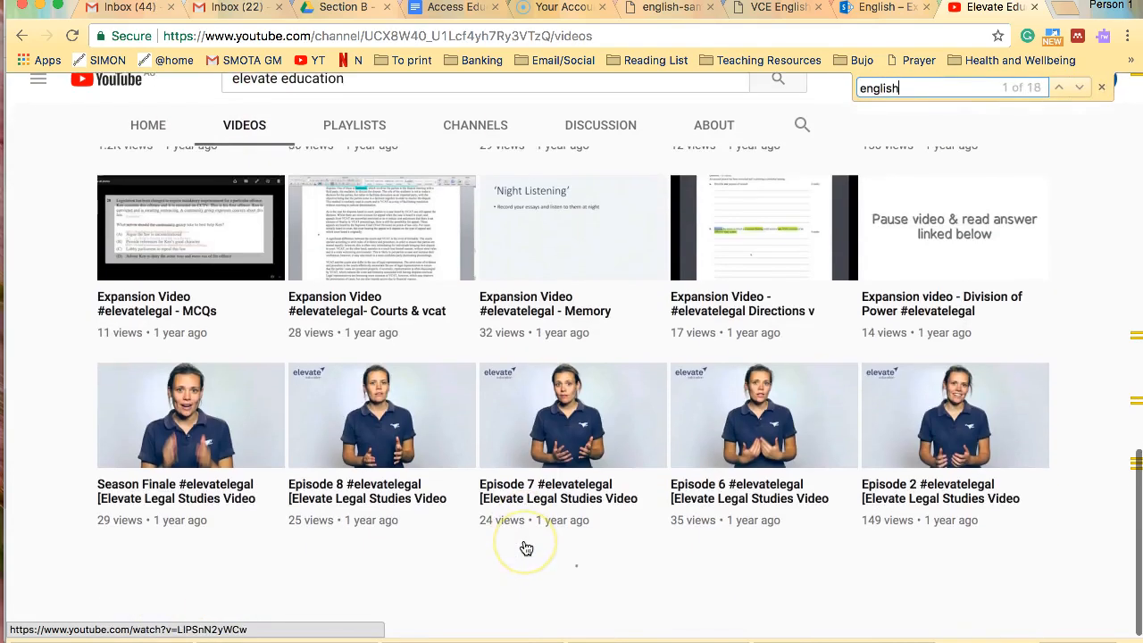
scroll(down, 3)
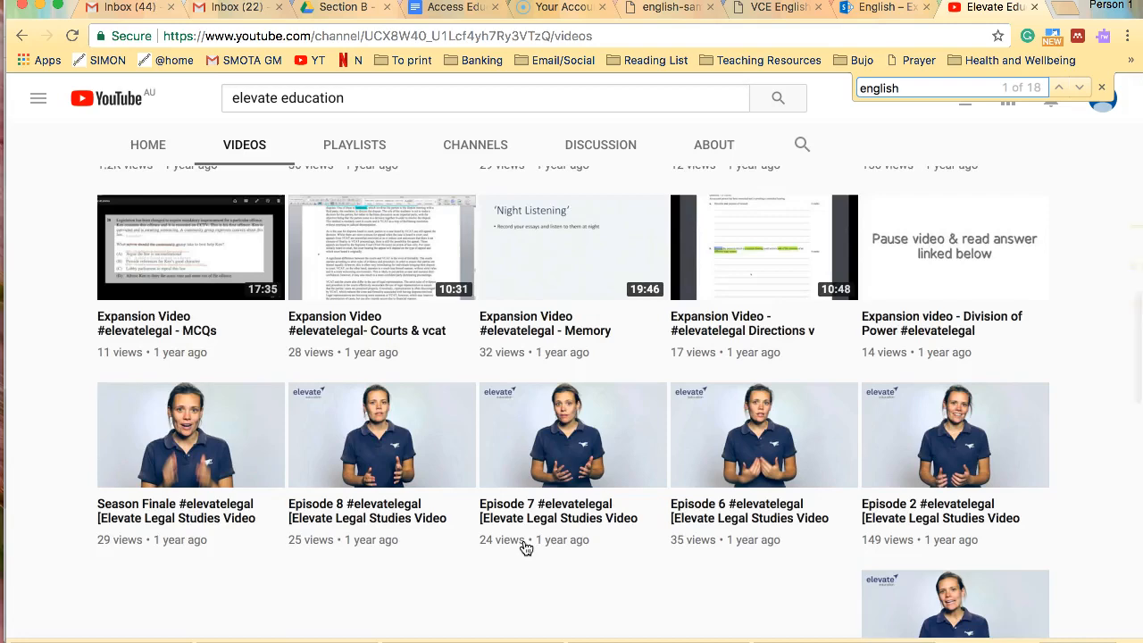
scroll(down, 3)
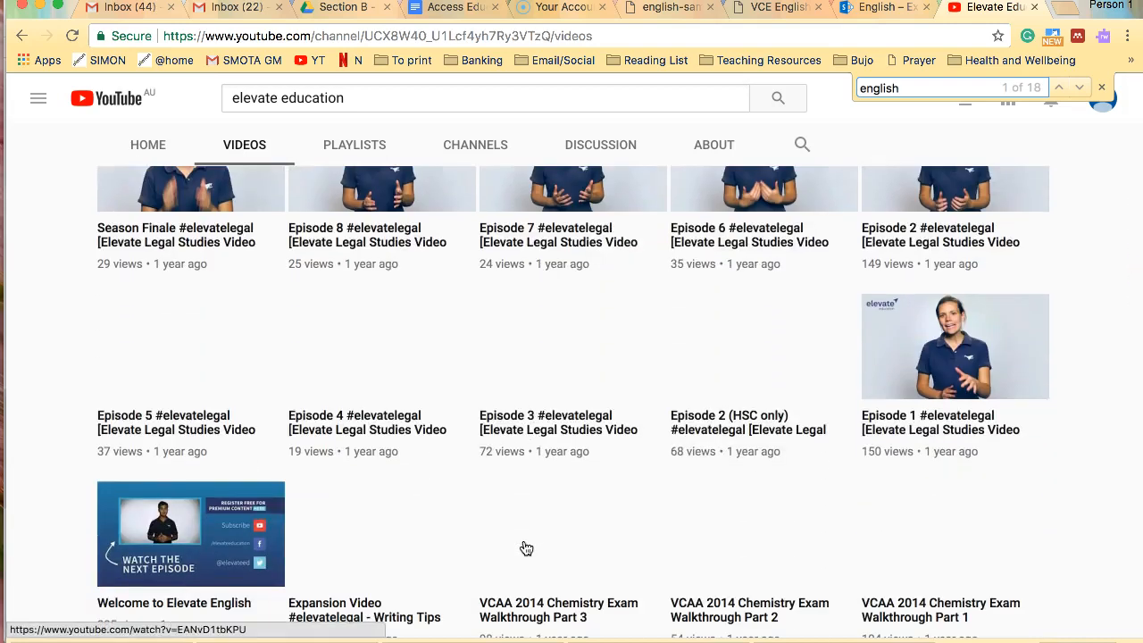
scroll(down, 3)
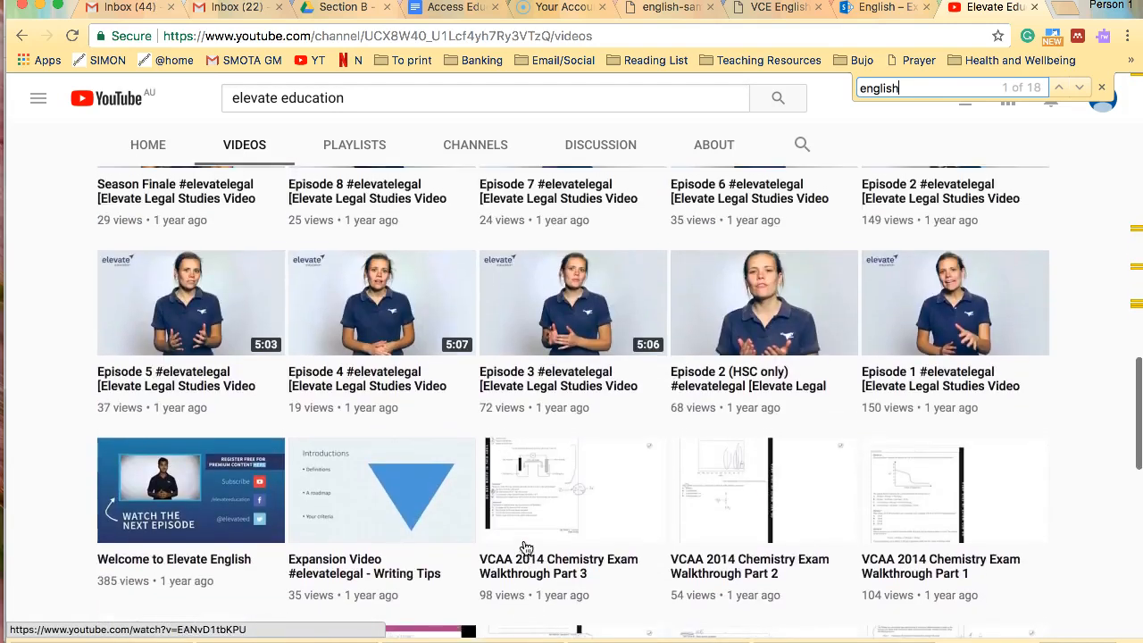
scroll(down, 3)
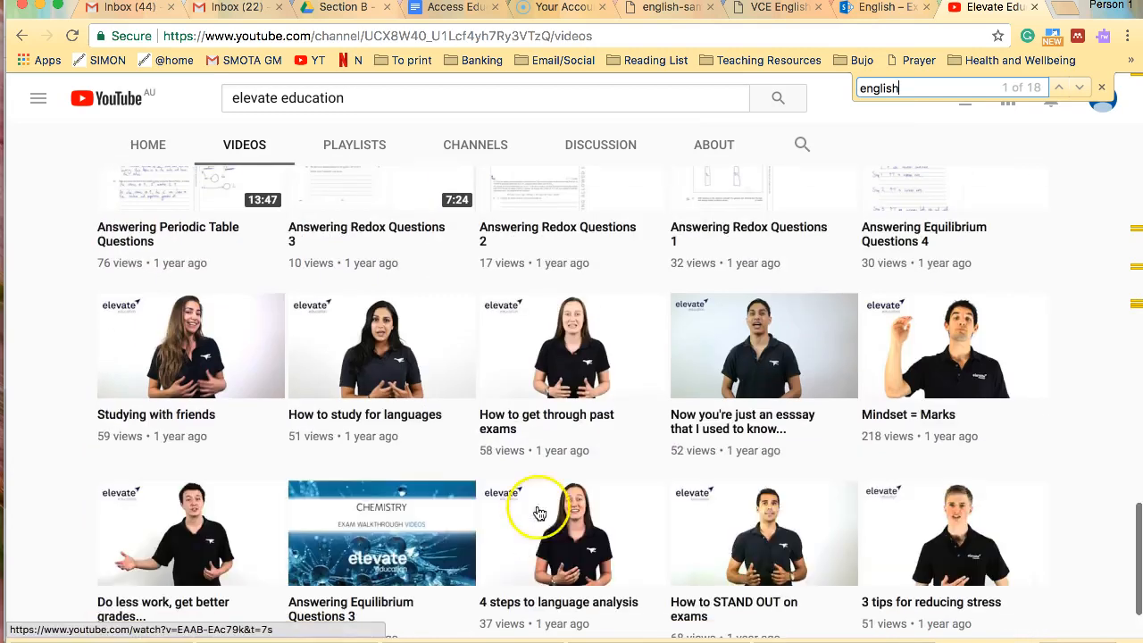
click(557, 532)
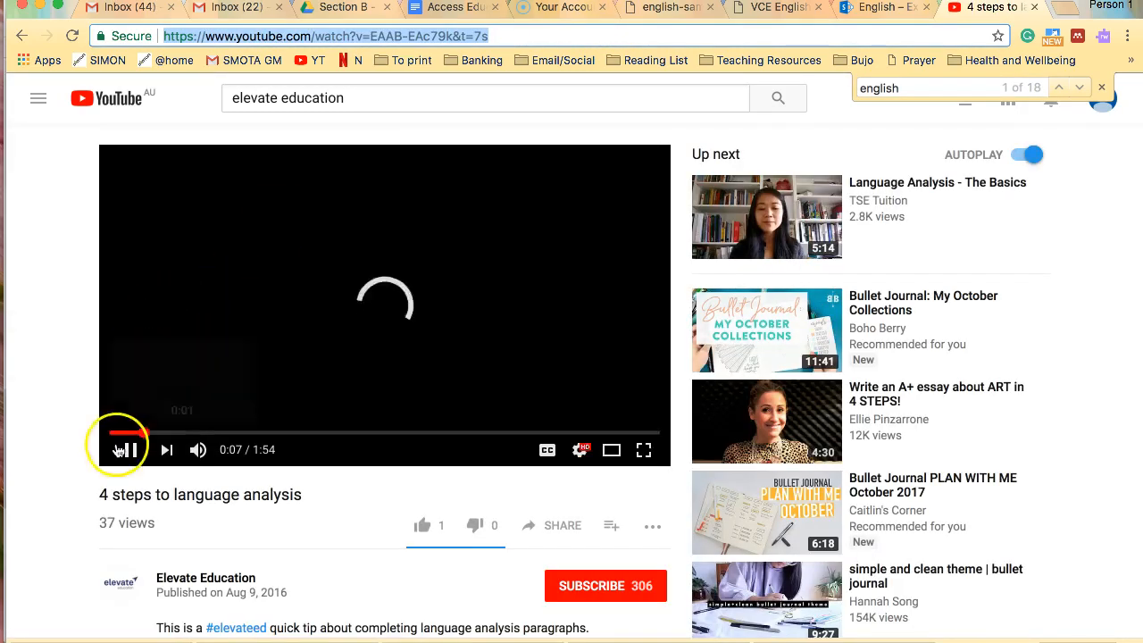
click(128, 450)
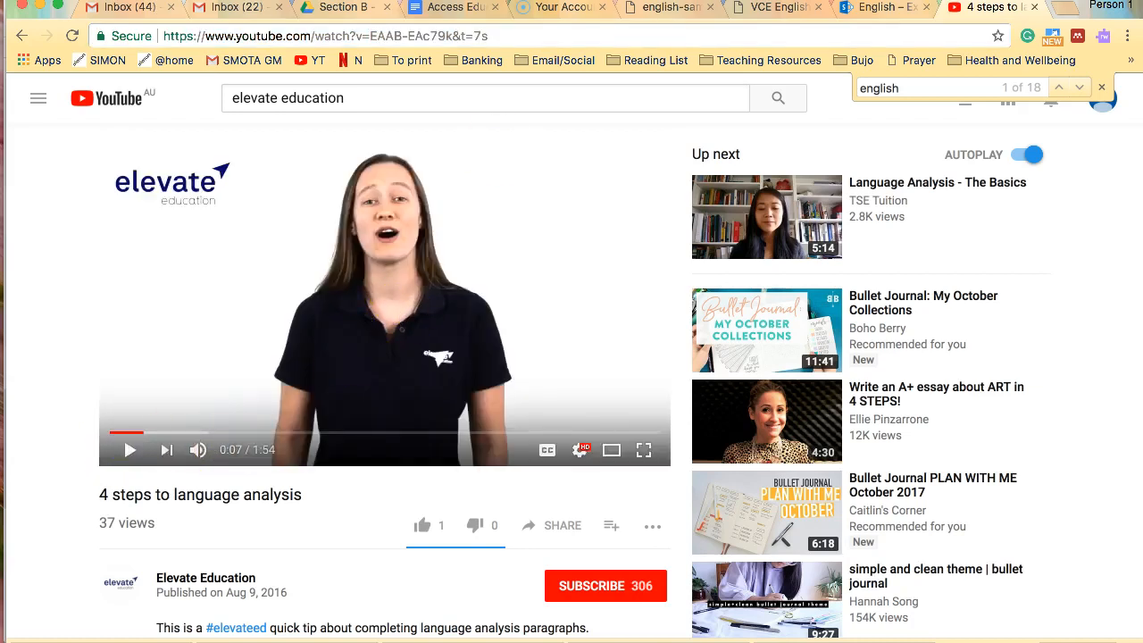
click(454, 7)
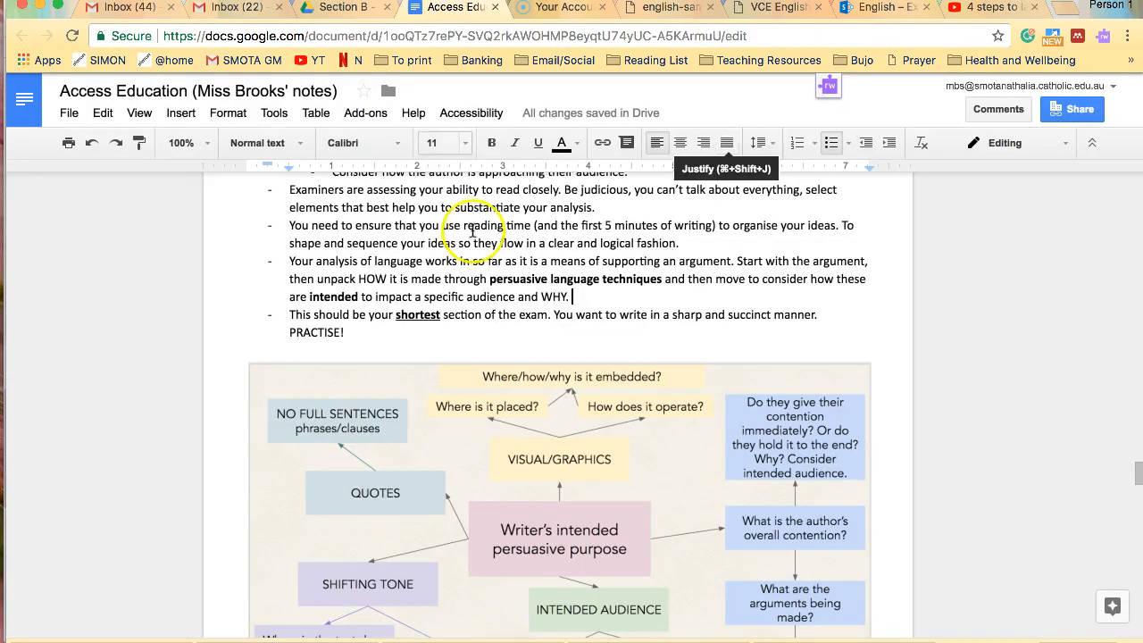
mouse_move(638, 296)
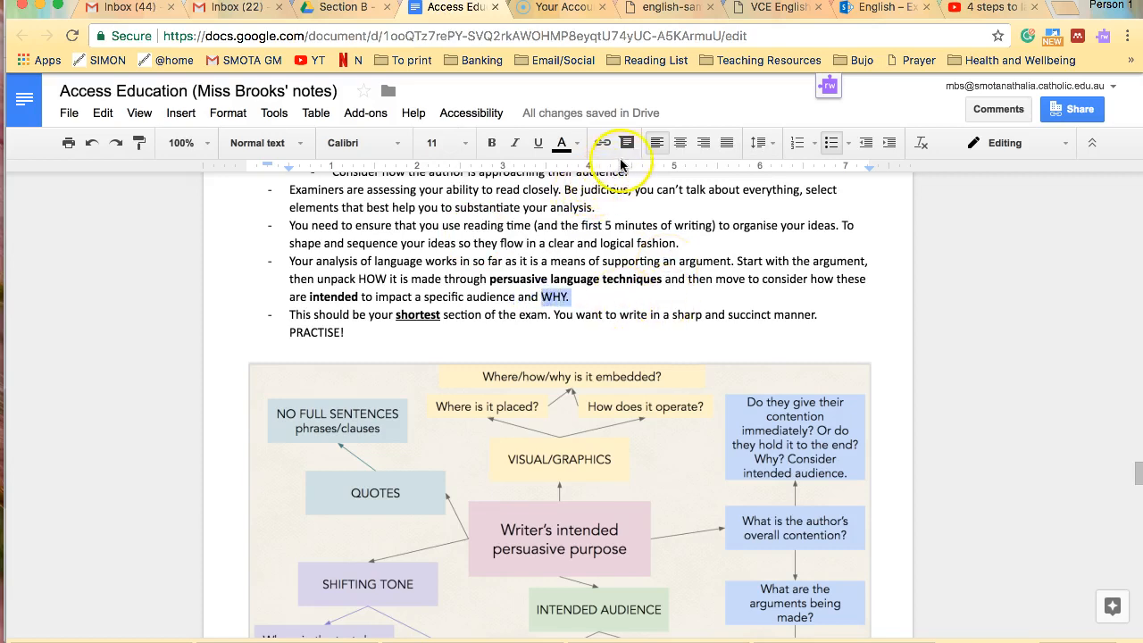
click(605, 143)
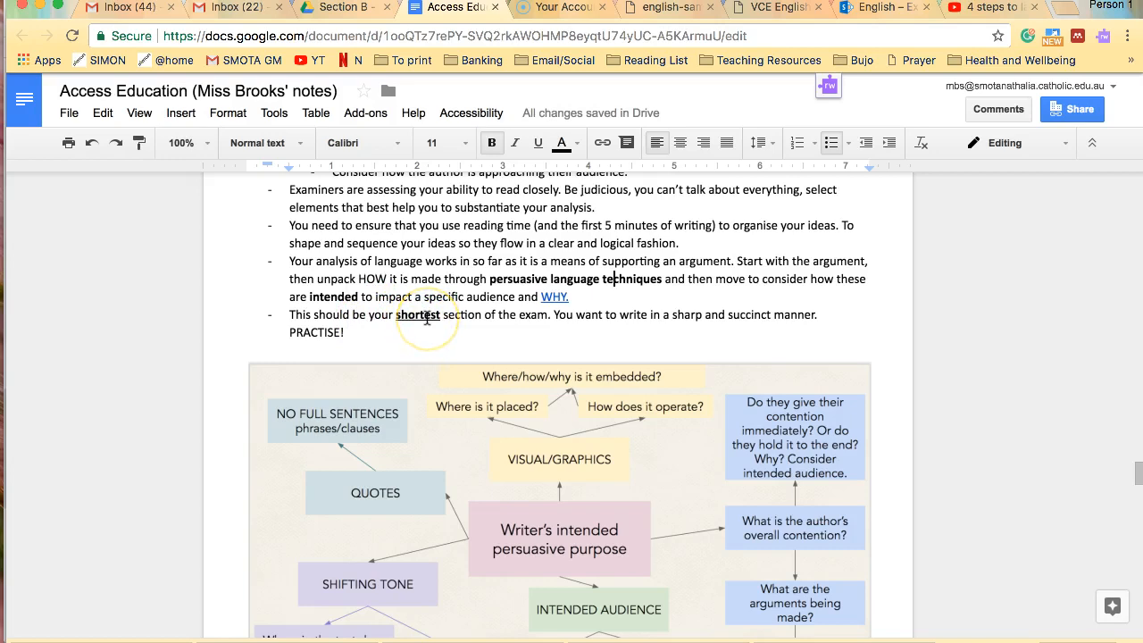
mouse_move(651, 318)
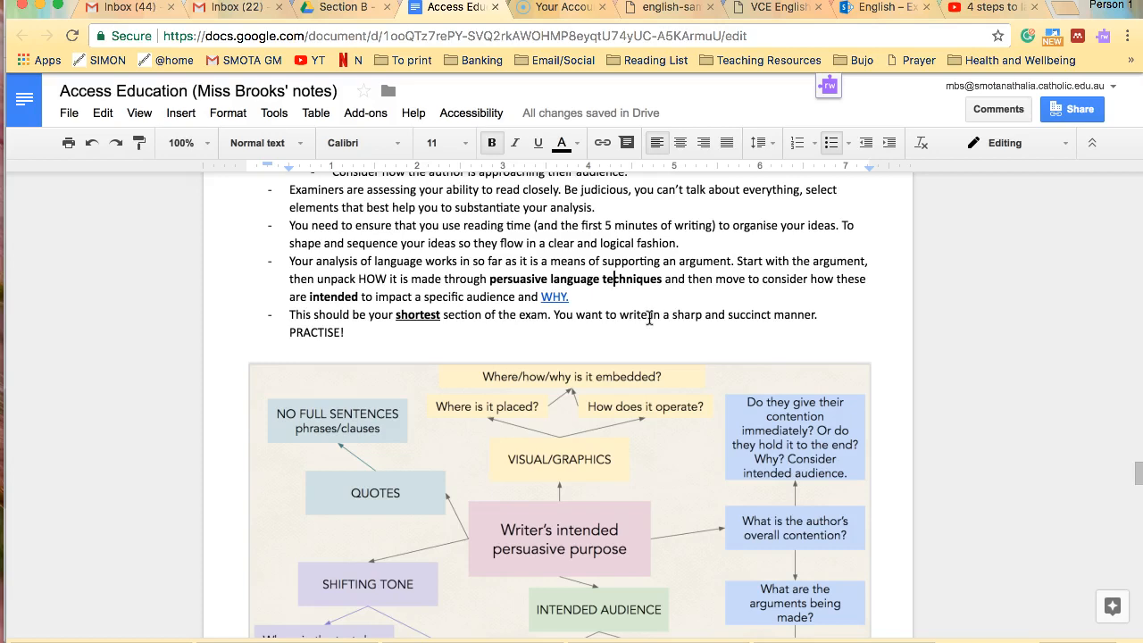
scroll(down, 3)
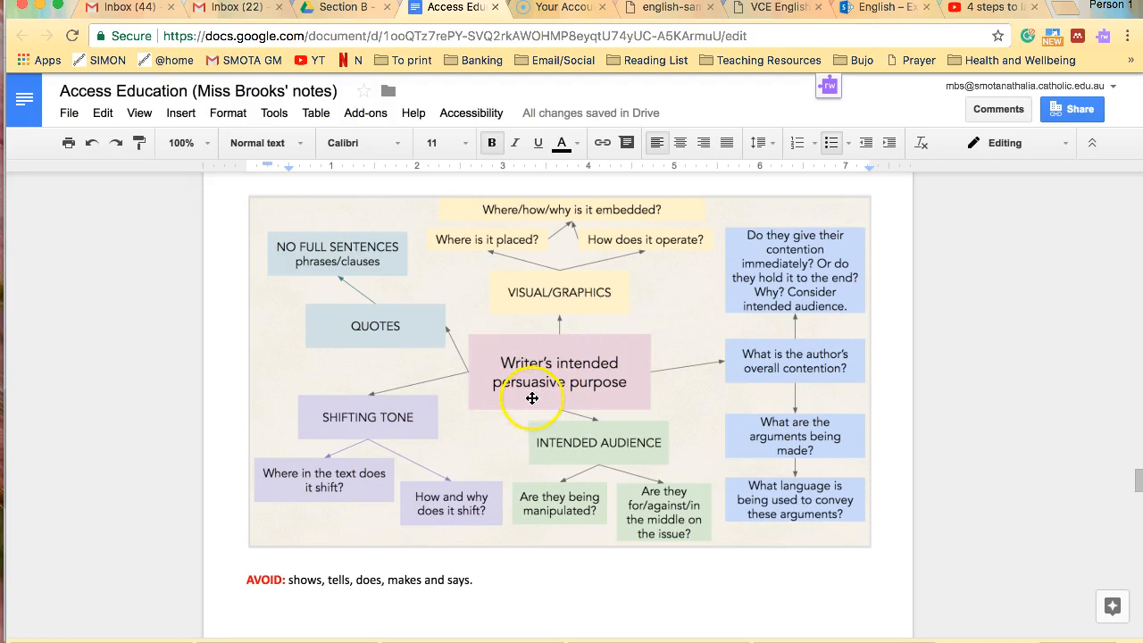
mouse_move(590, 375)
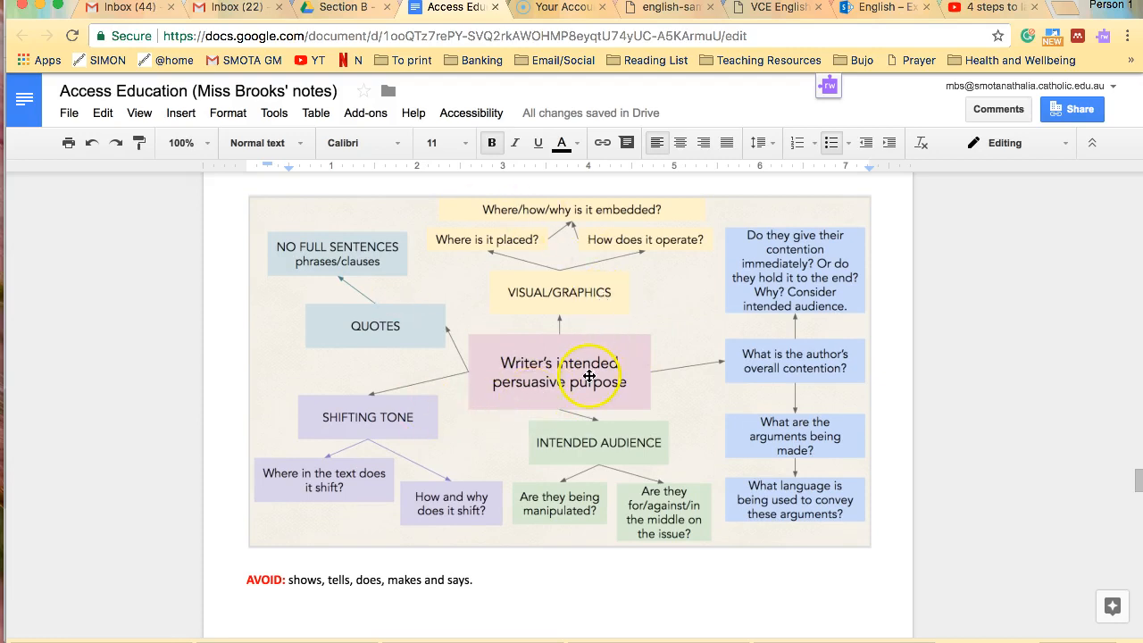
mouse_move(436, 335)
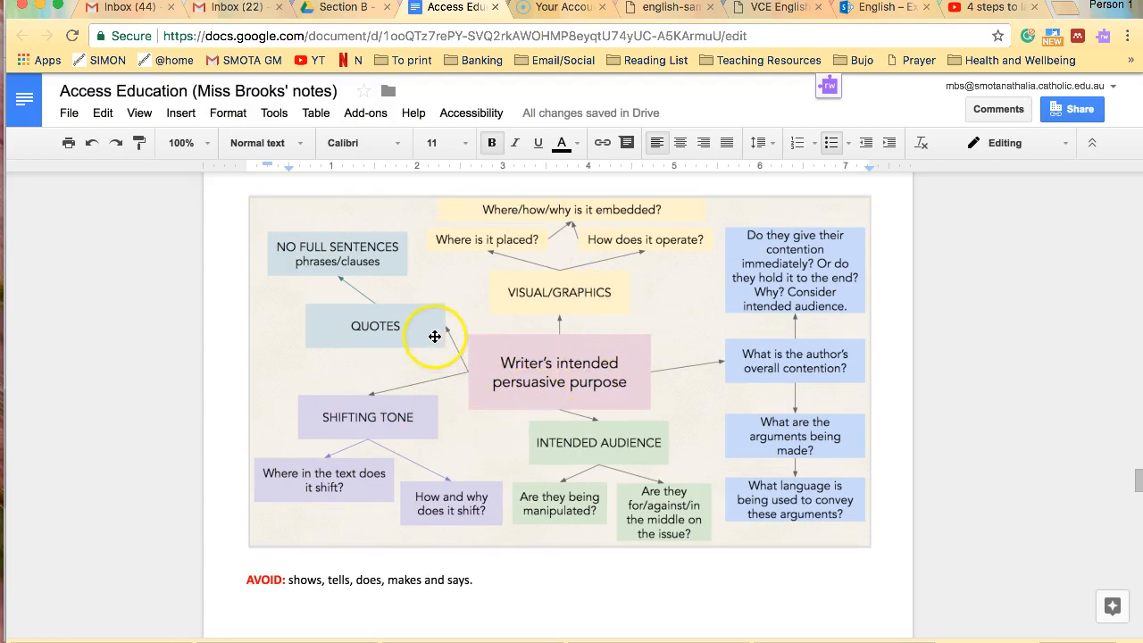
mouse_move(375, 244)
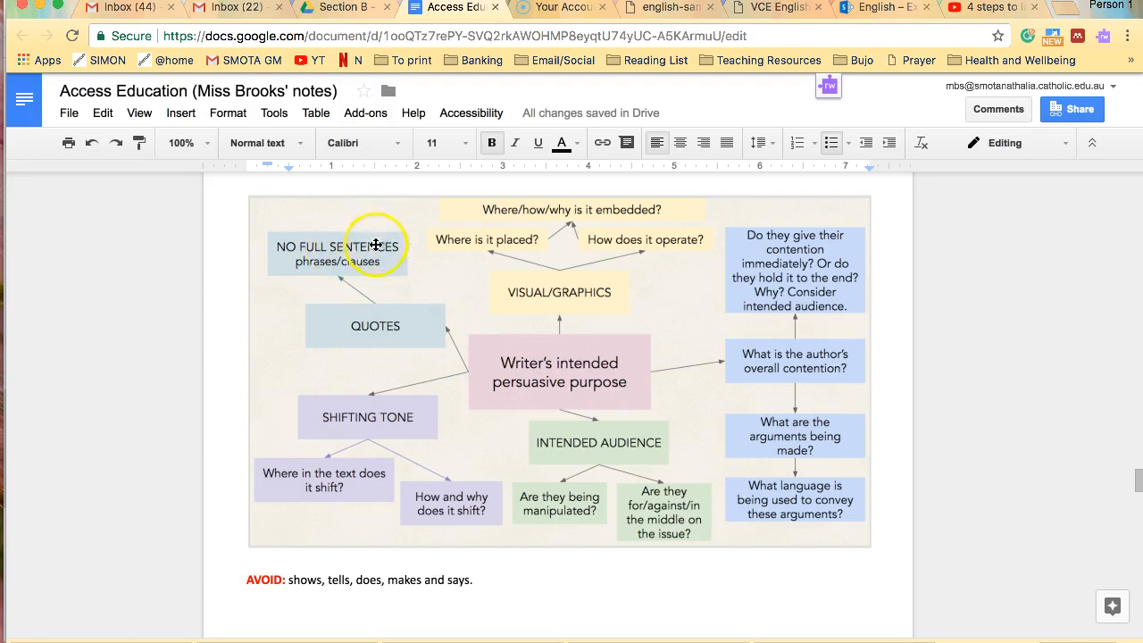
mouse_move(378, 264)
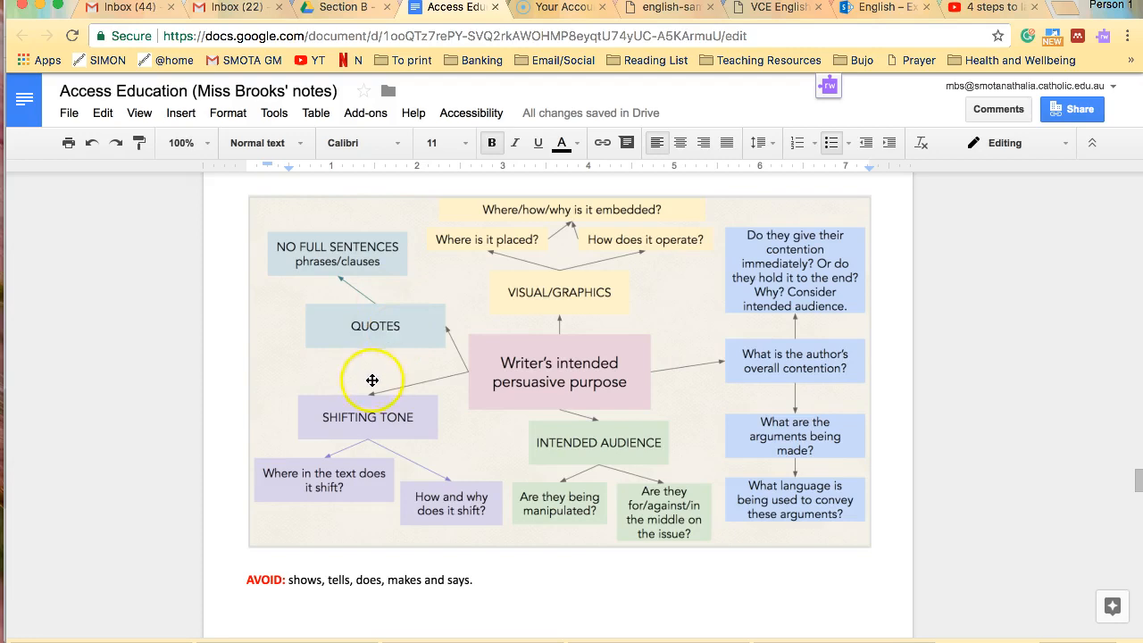
mouse_move(386, 424)
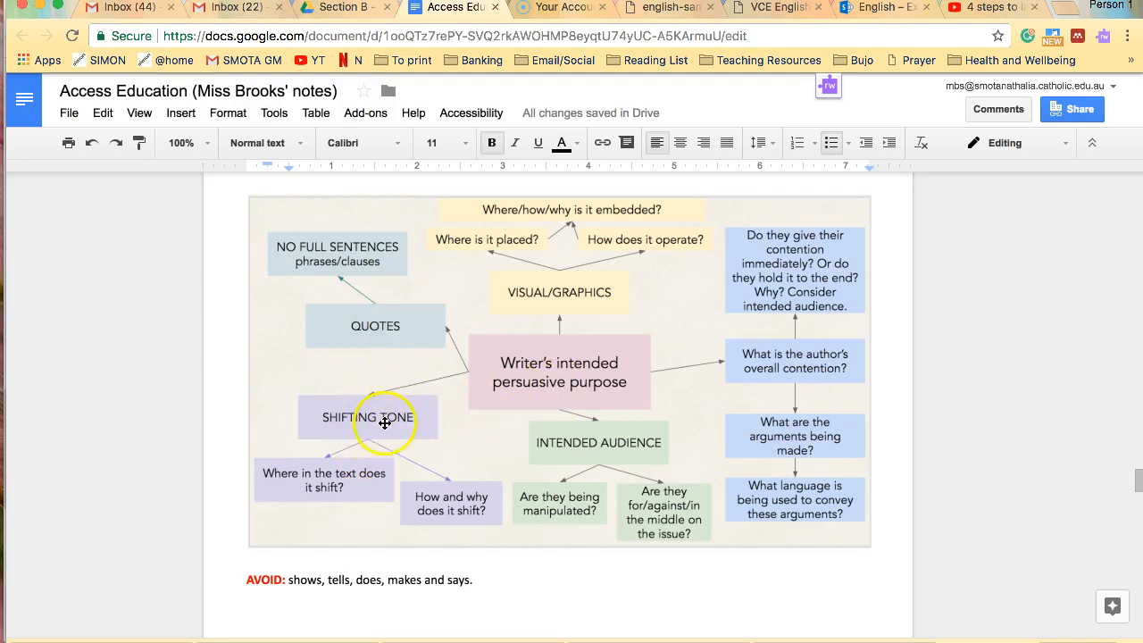
mouse_move(347, 497)
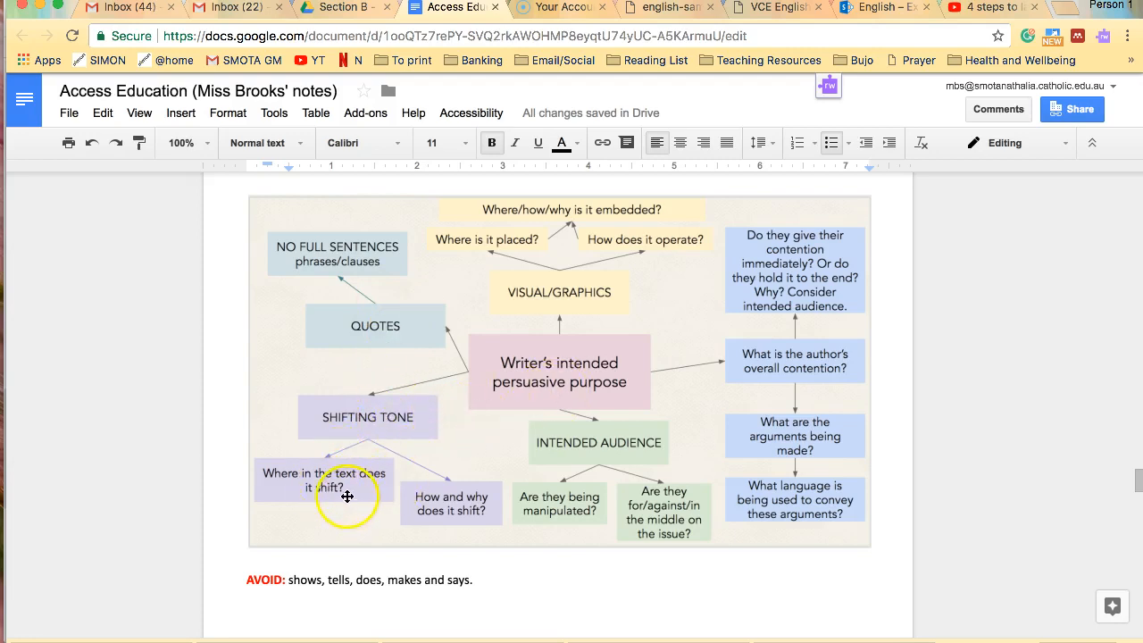
mouse_move(404, 518)
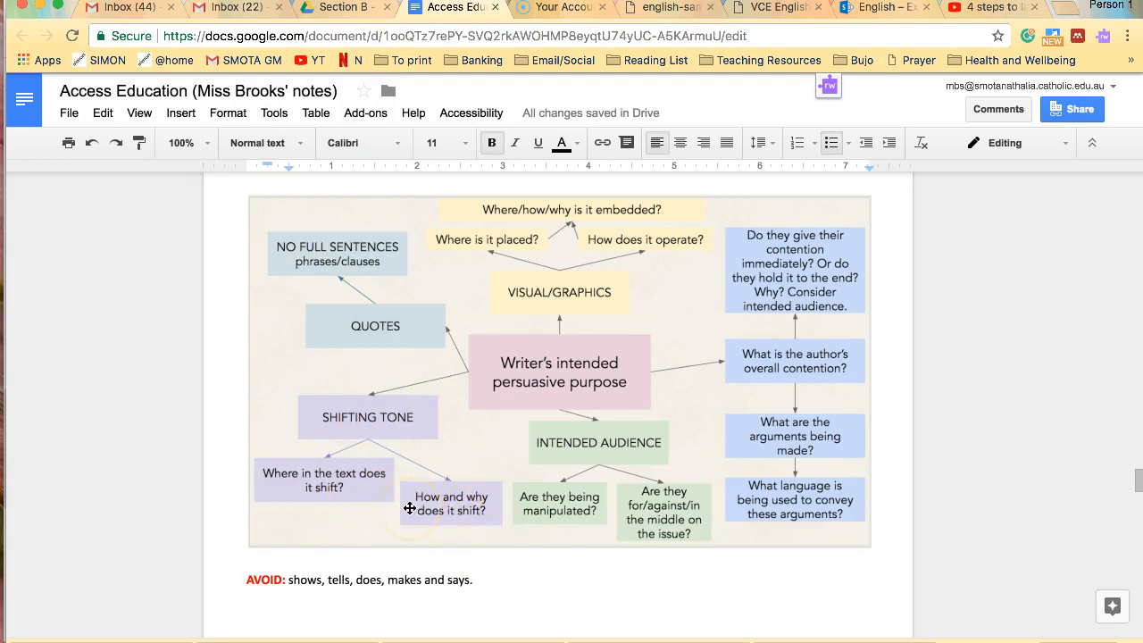
click(414, 503)
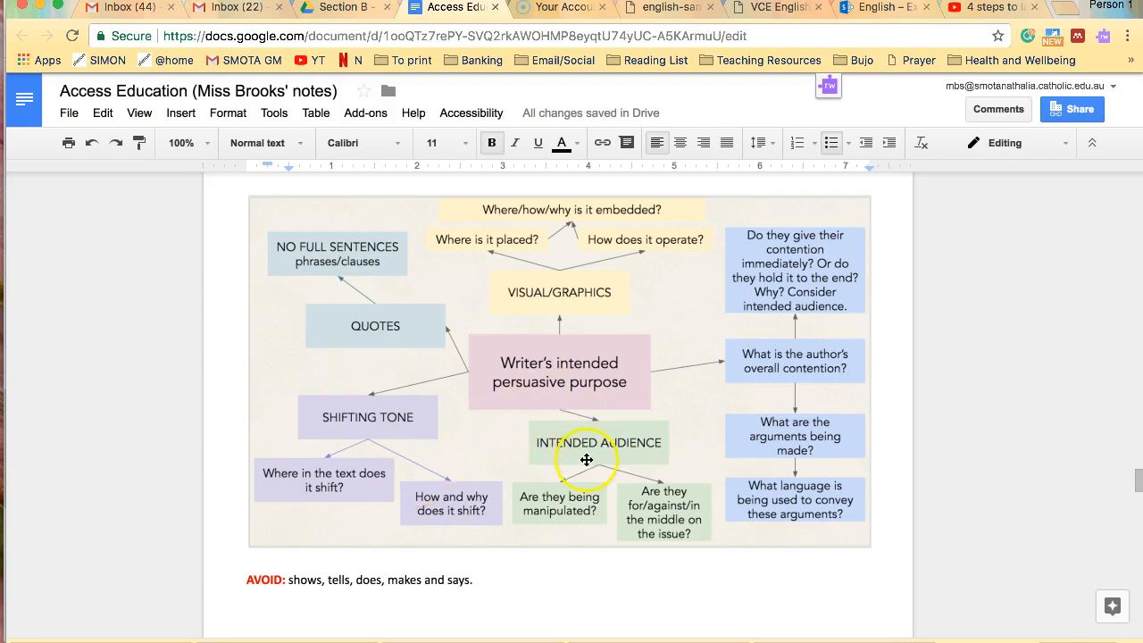
mouse_move(549, 498)
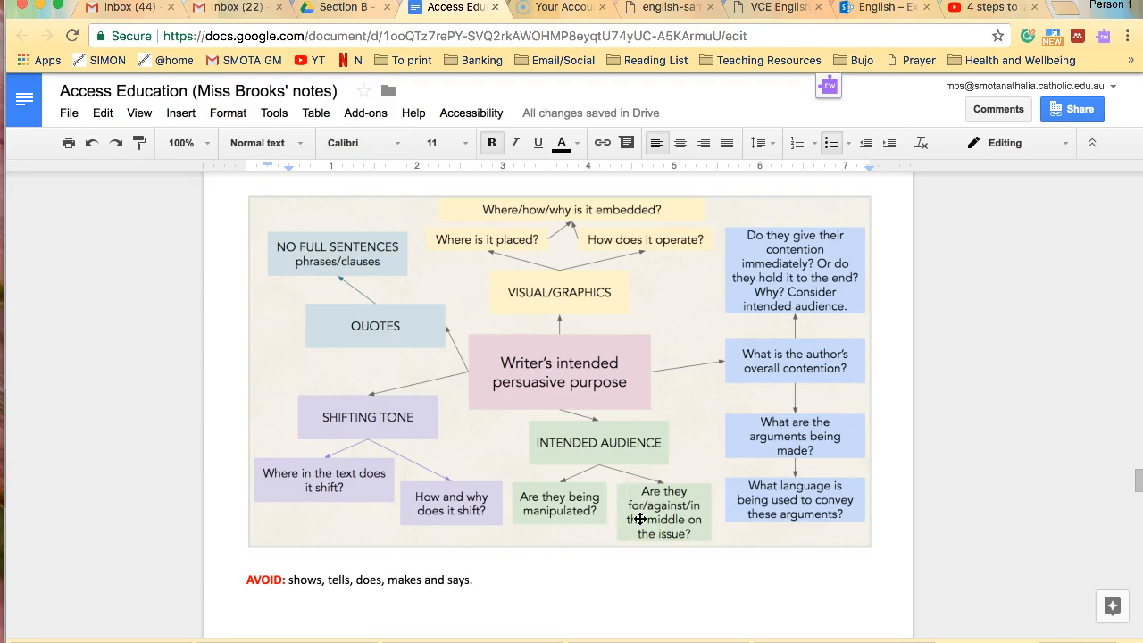
mouse_move(645, 547)
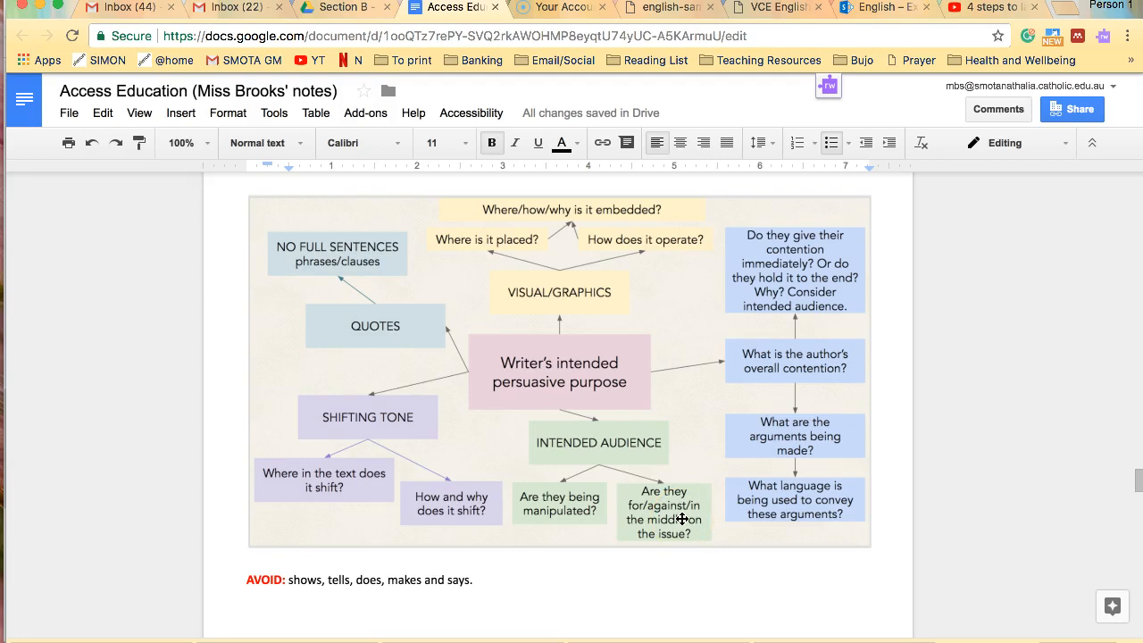
scroll(up, 3)
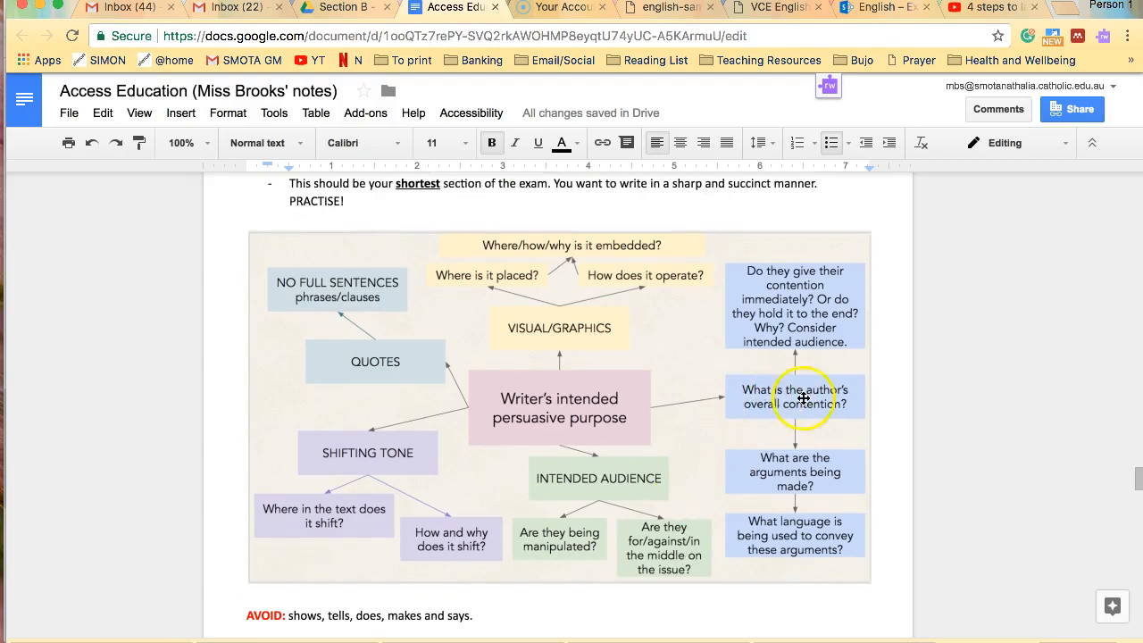
mouse_move(811, 447)
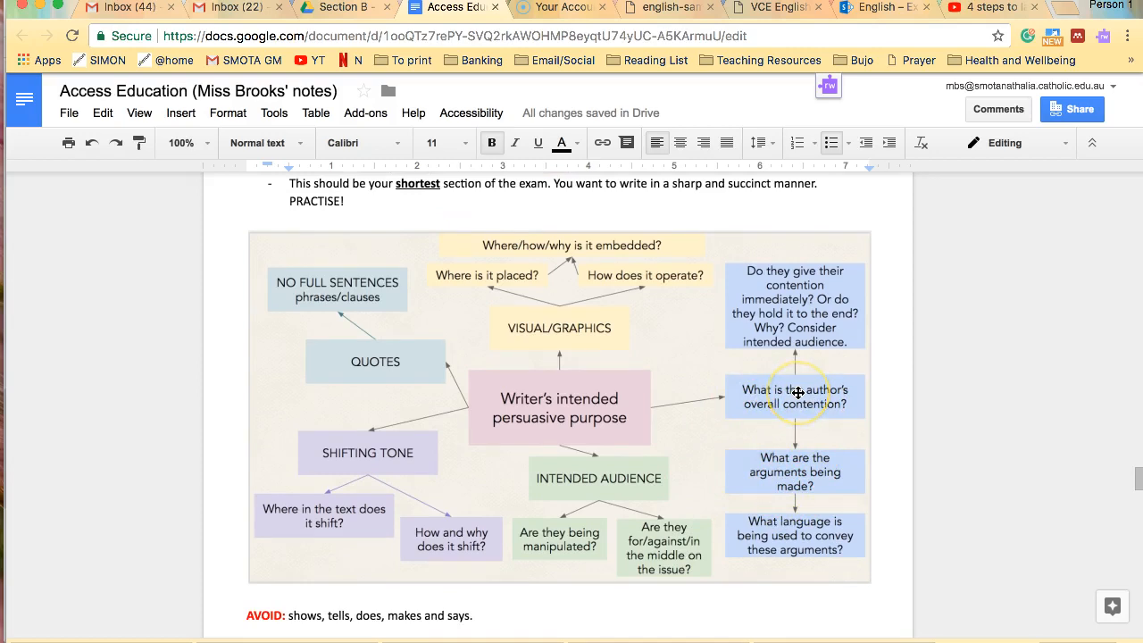
mouse_move(797, 490)
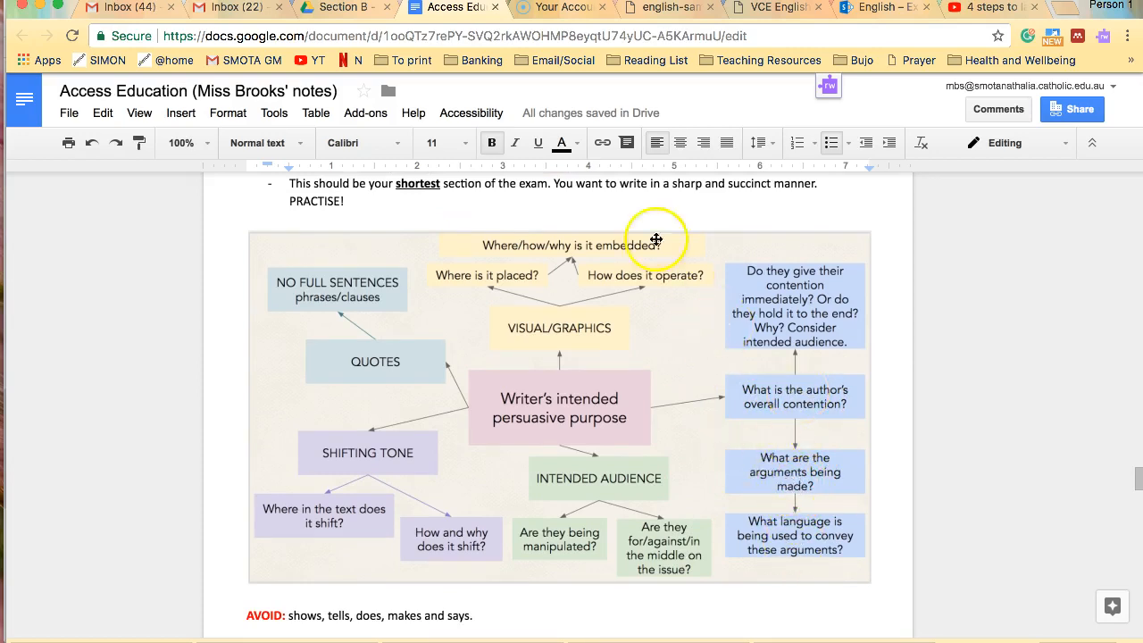
mouse_move(764, 311)
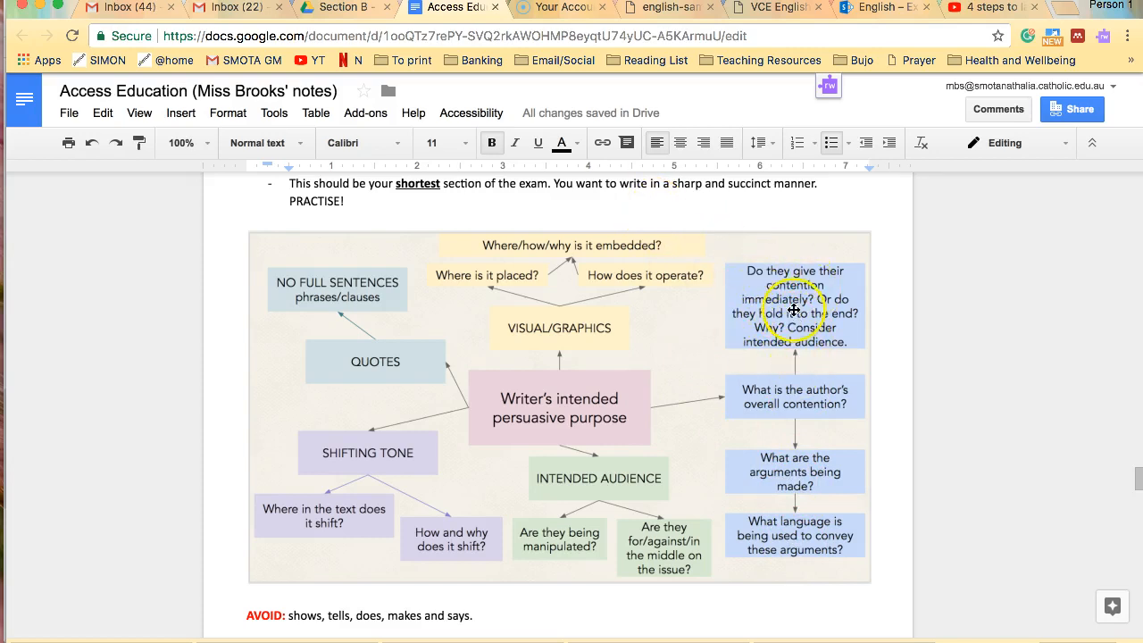
mouse_move(777, 294)
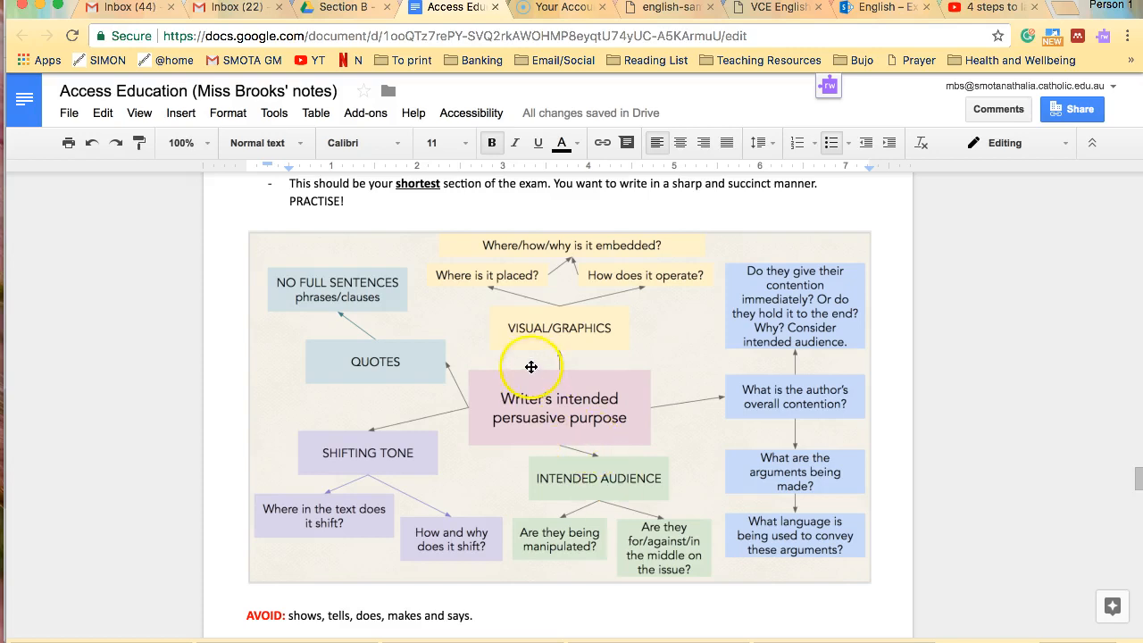
mouse_move(576, 329)
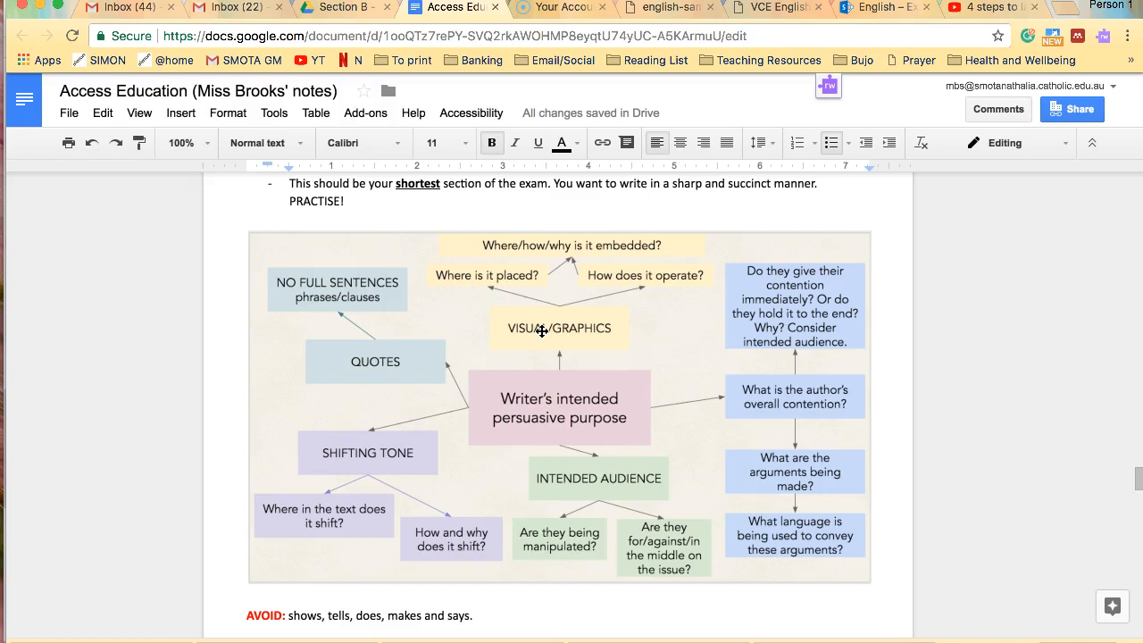
click(543, 334)
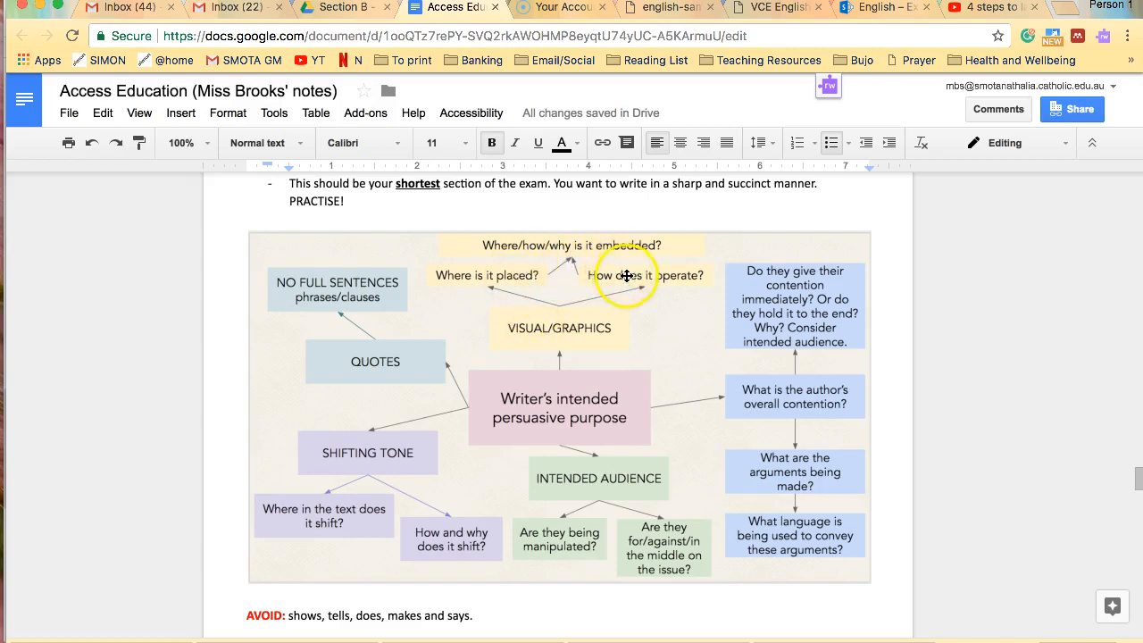
mouse_move(618, 282)
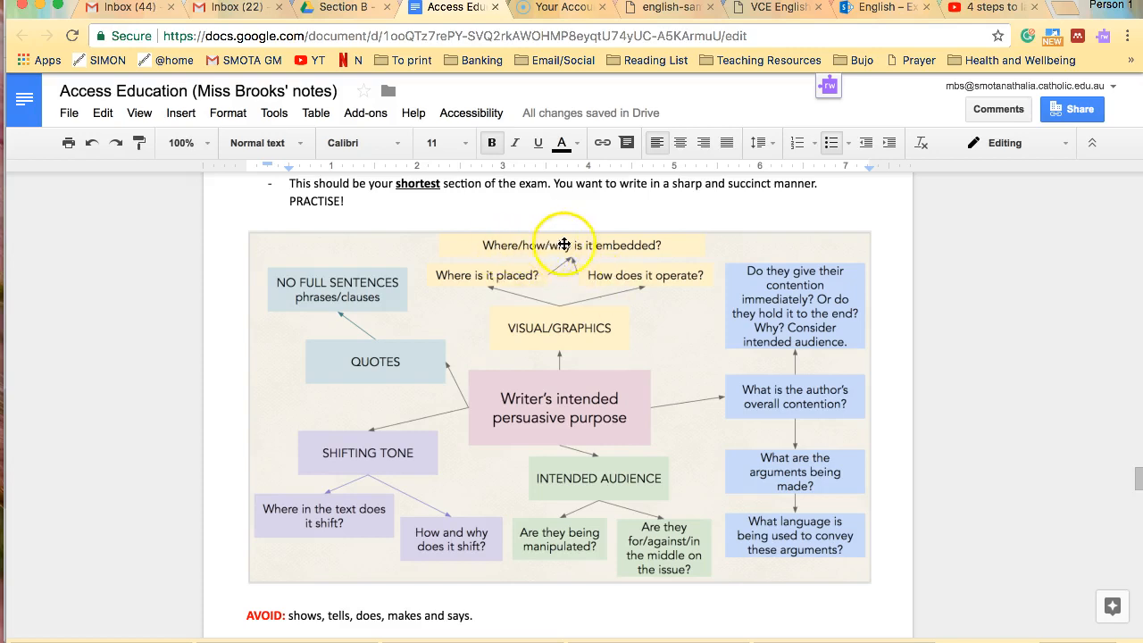
Scroll the notes to review the AVOID list of verbs
scroll(down, 3)
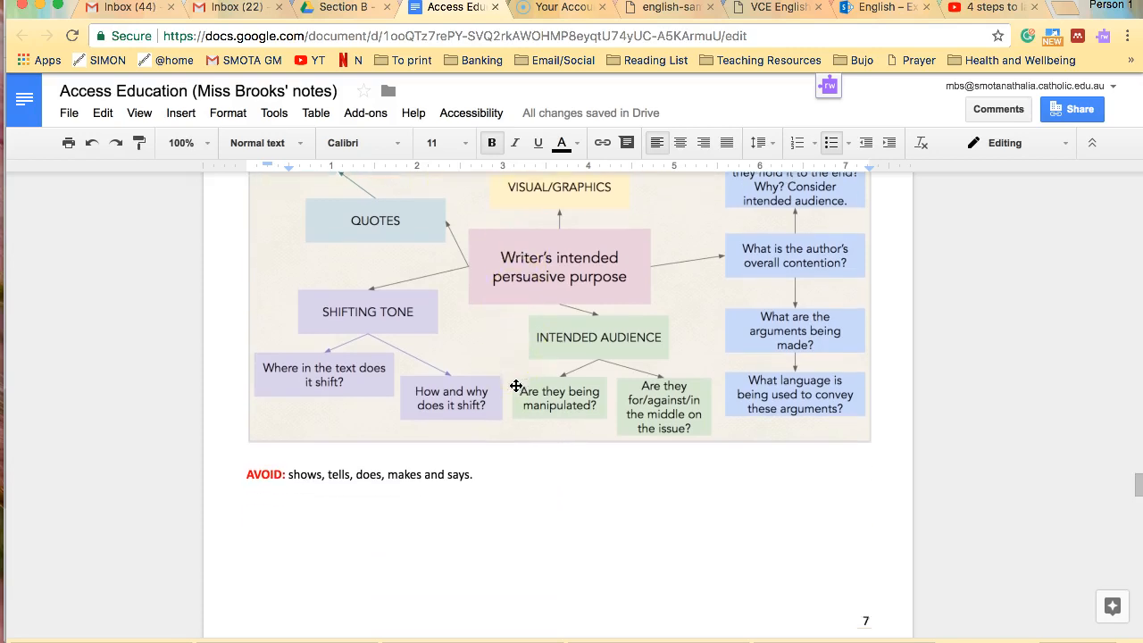
scroll(up, 3)
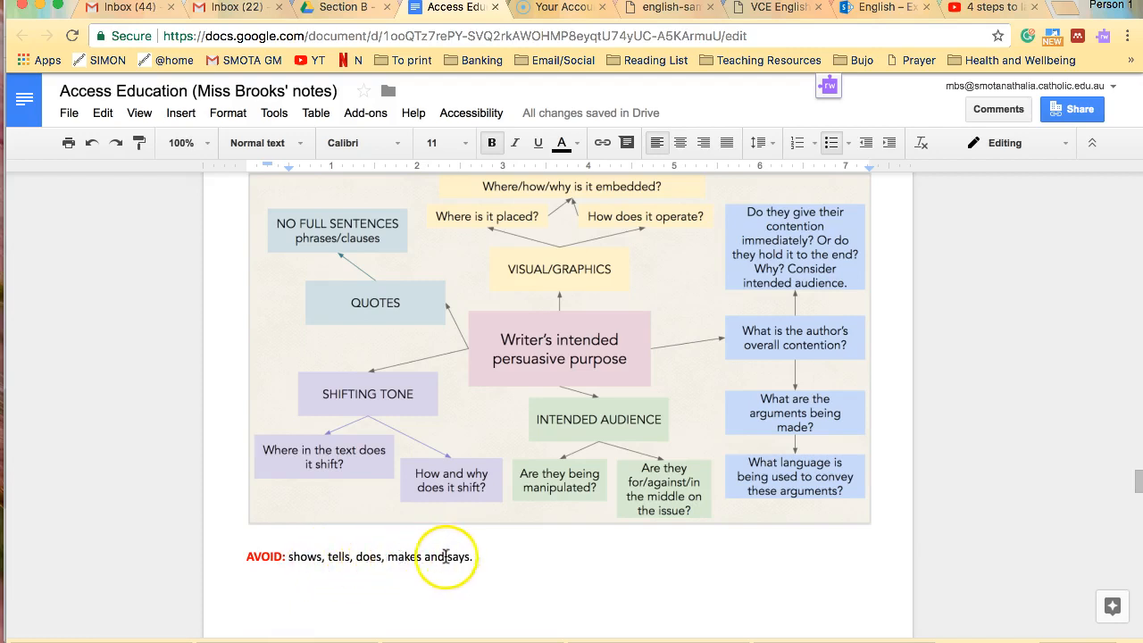
scroll(down, 3)
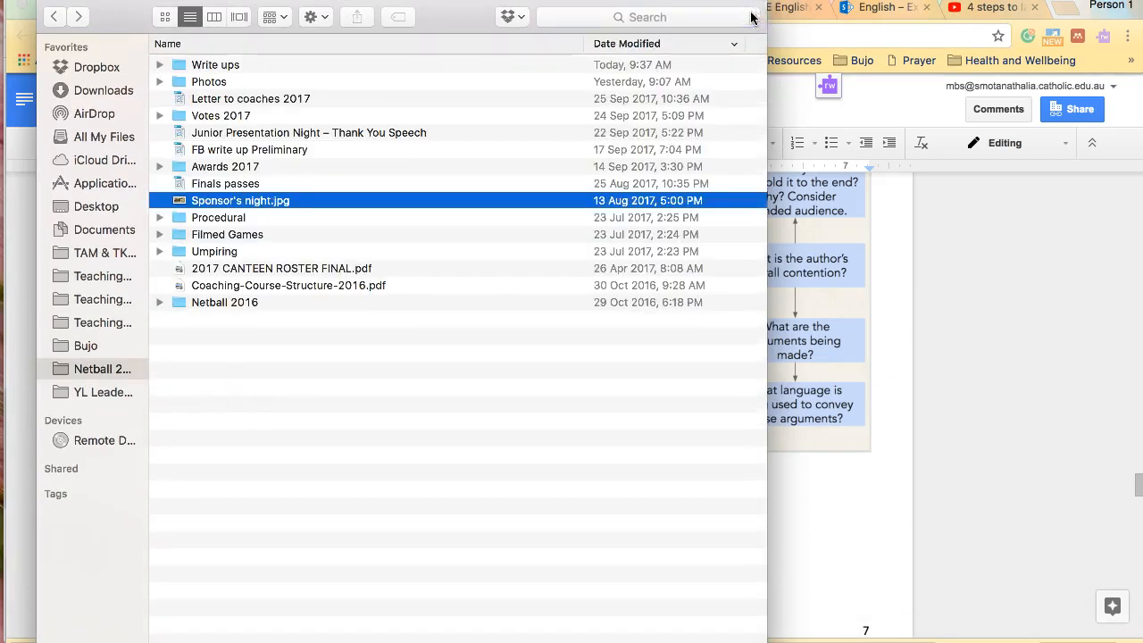
Search for 'shows', open 'Words to use instead of Shows.doc' in Word and skim it before returning
text(shows)
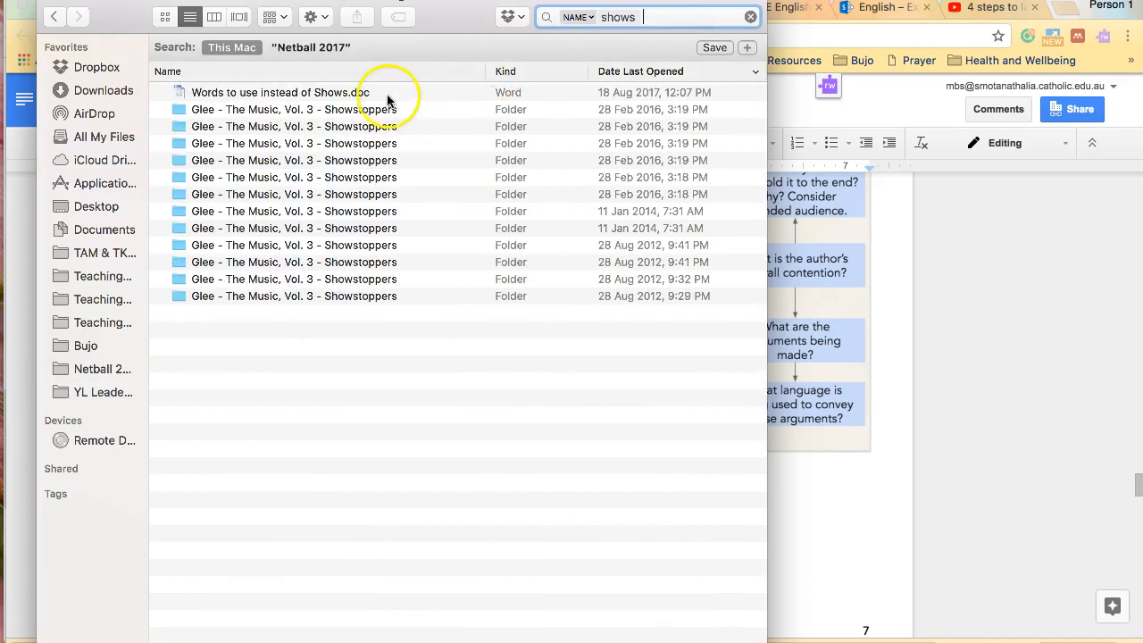
double_click(279, 93)
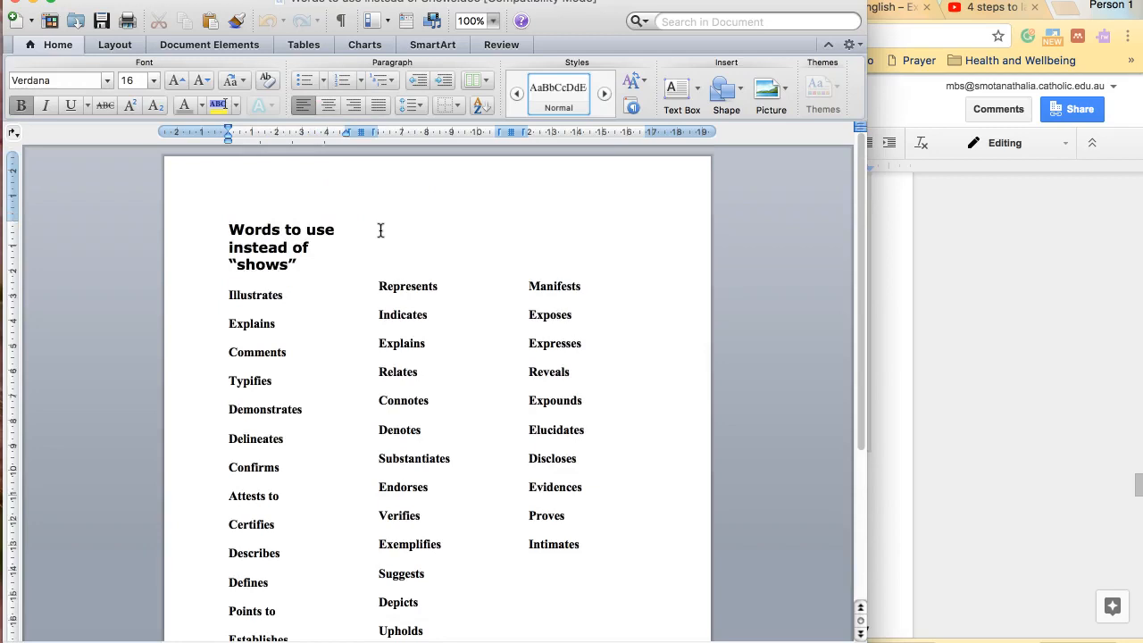
scroll(down, 3)
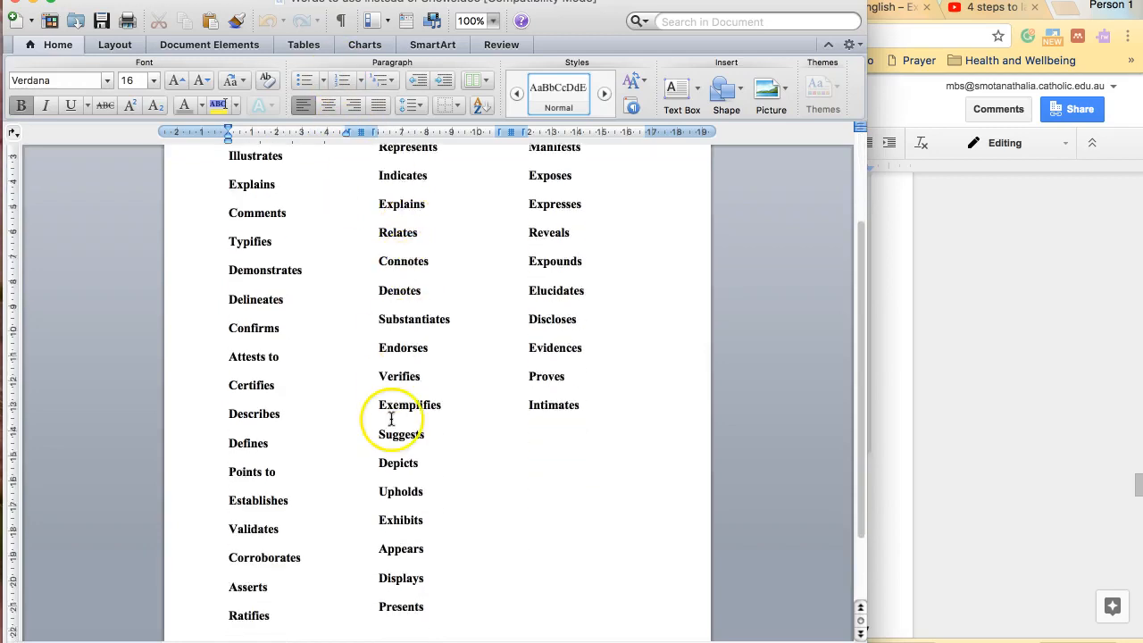
scroll(down, 3)
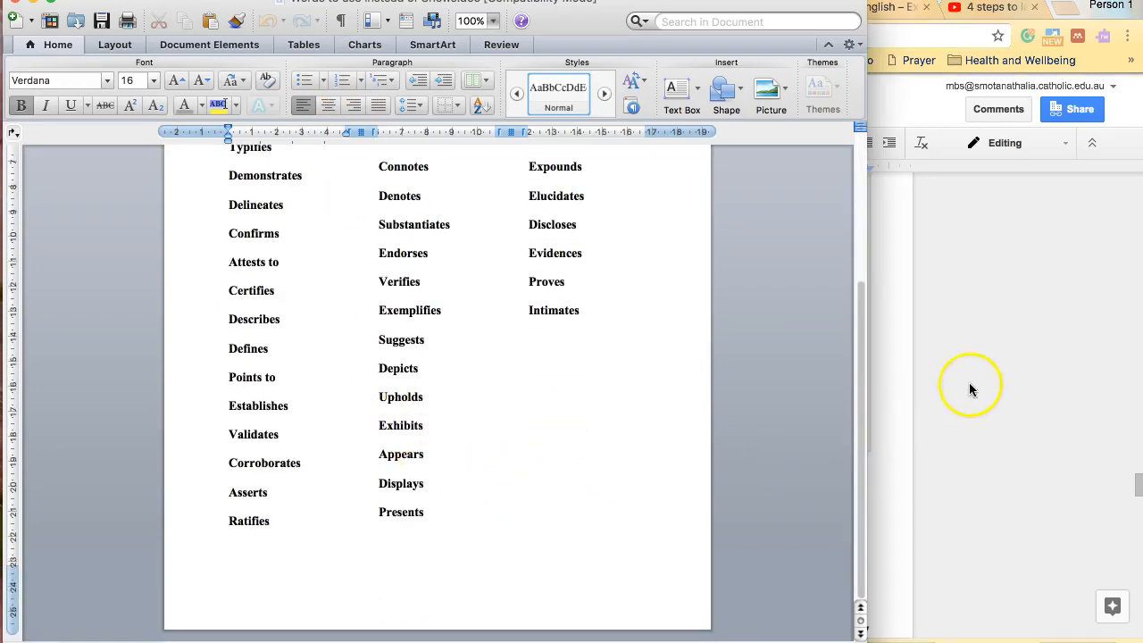
click(450, 7)
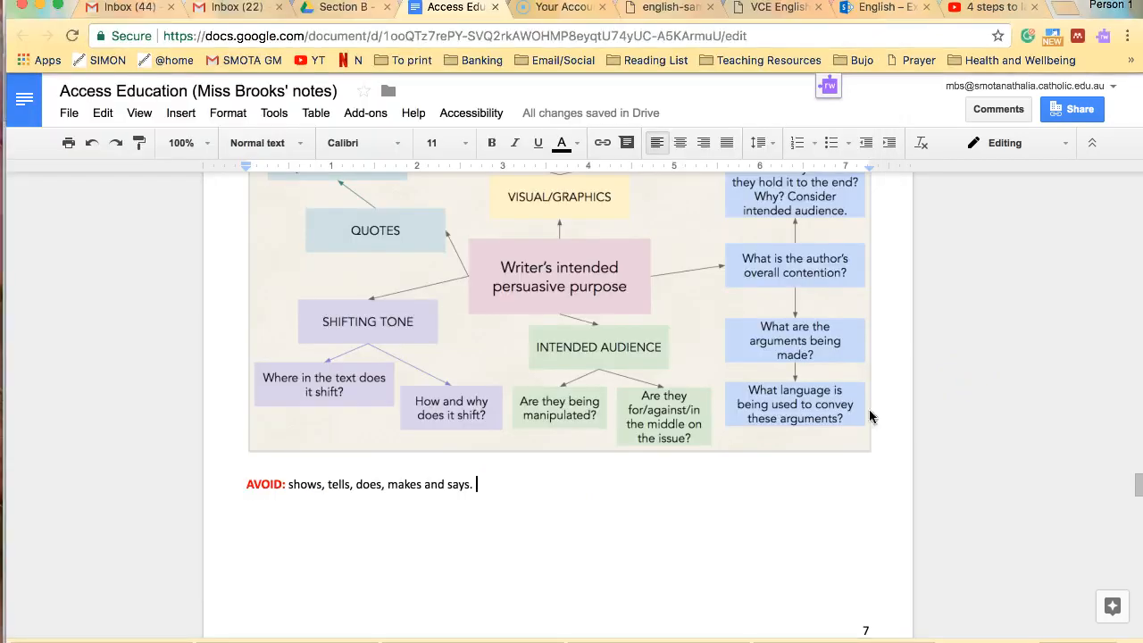
Add '(link to alternatives)' at the end of the AVOID line
text(()
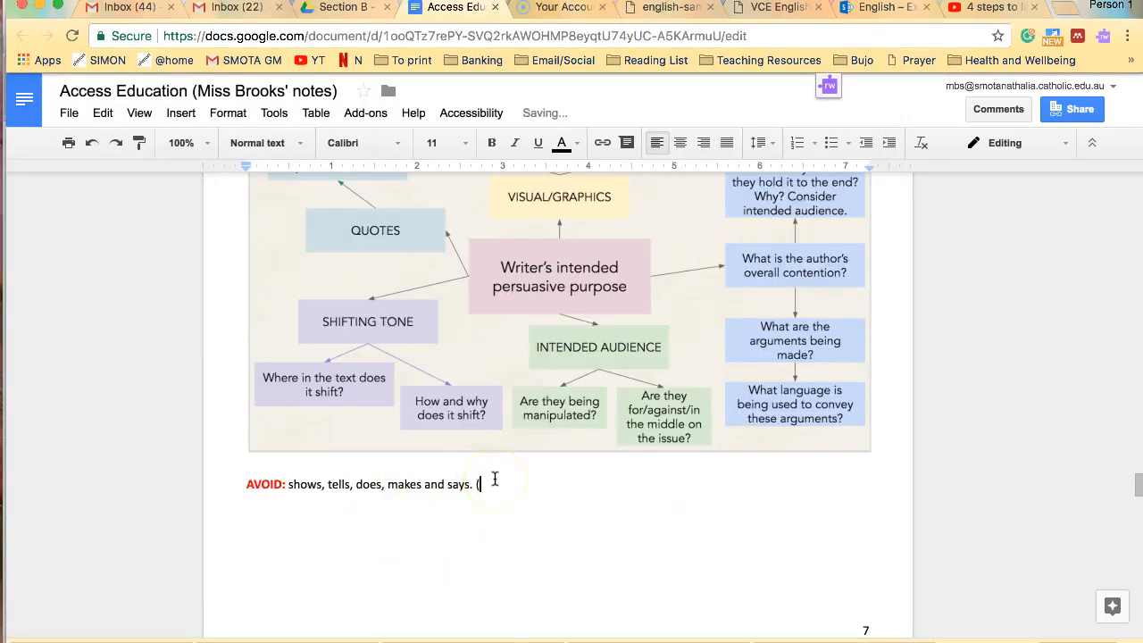
text(link to alter)
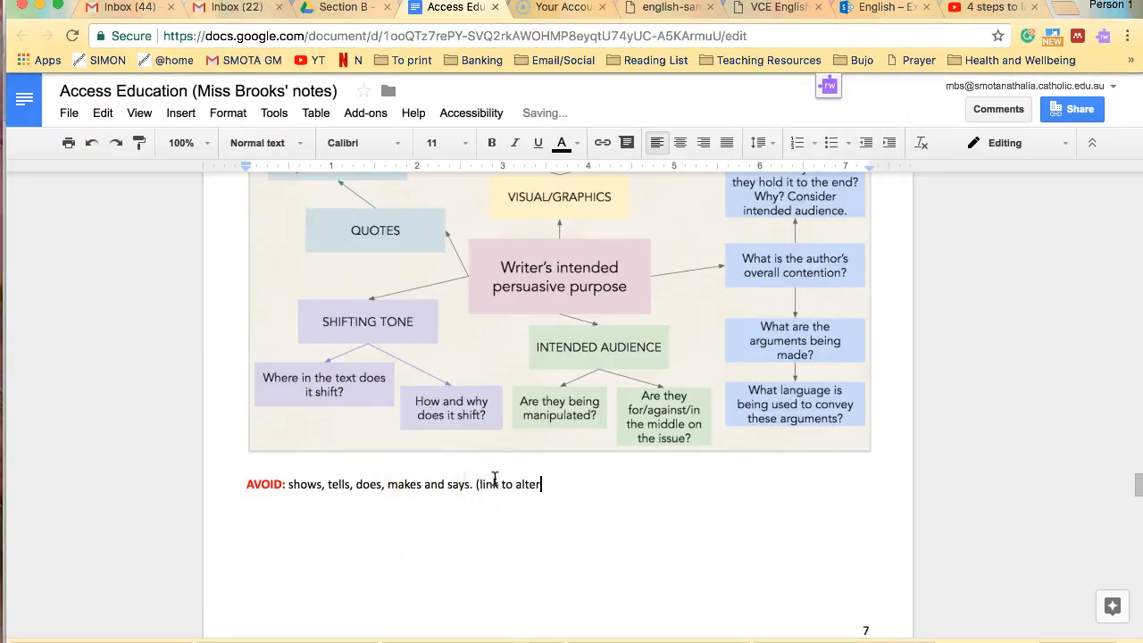
text(natives))
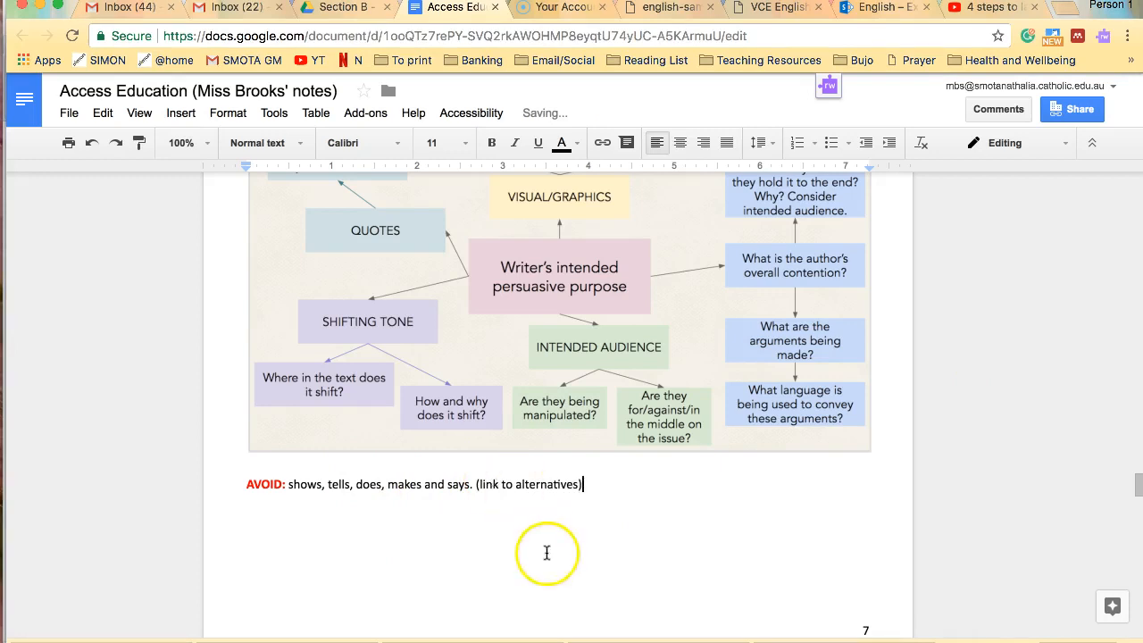
scroll(down, 3)
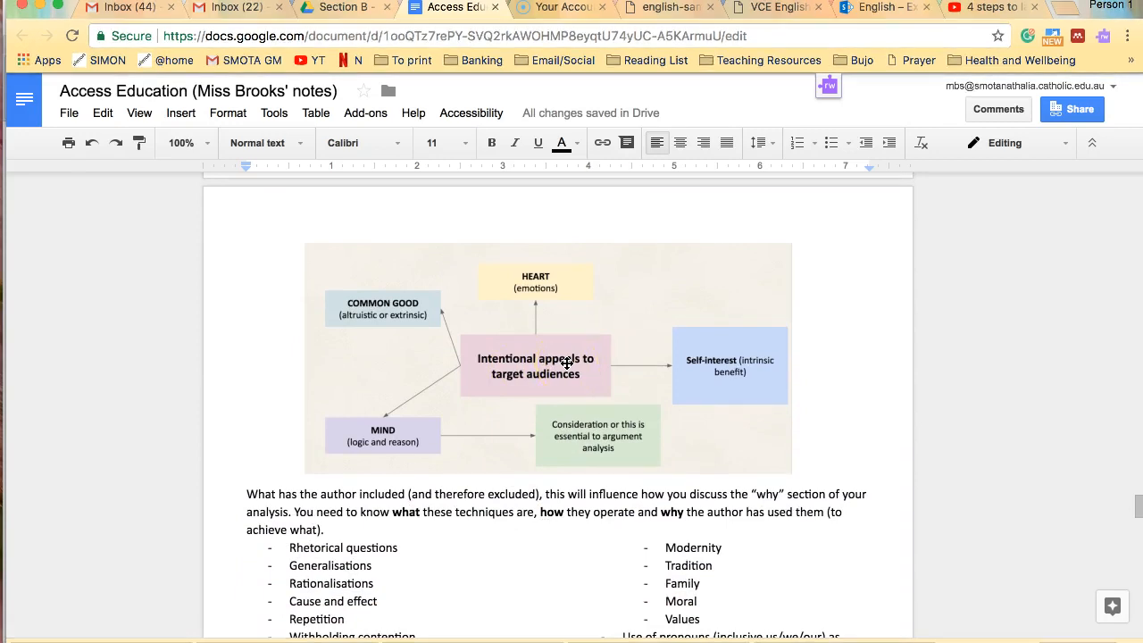
mouse_move(533, 378)
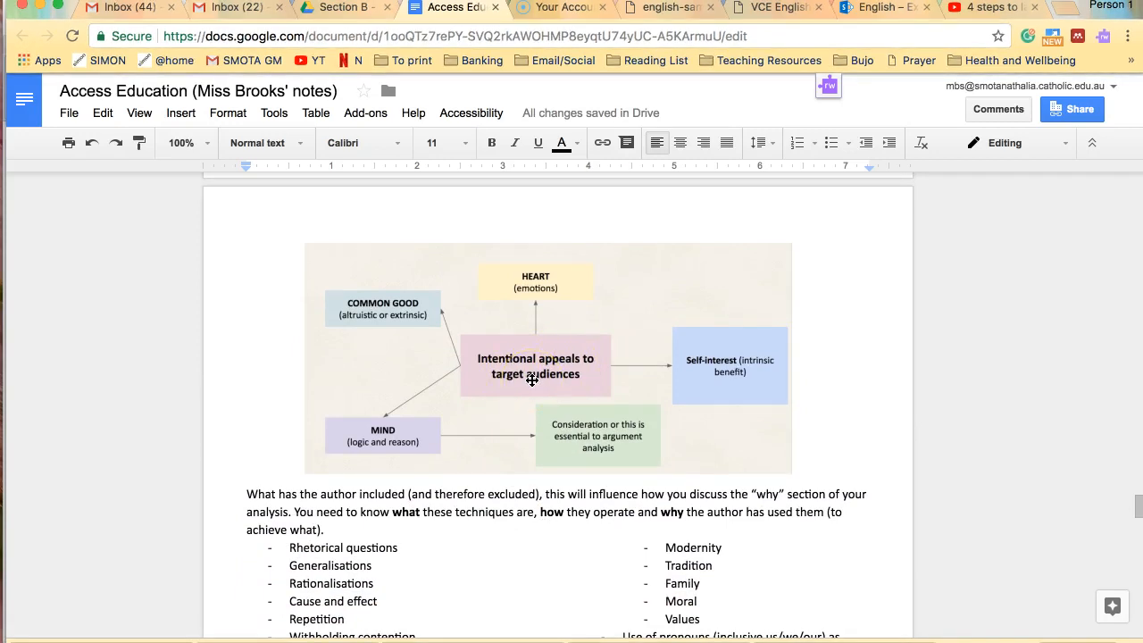
mouse_move(533, 255)
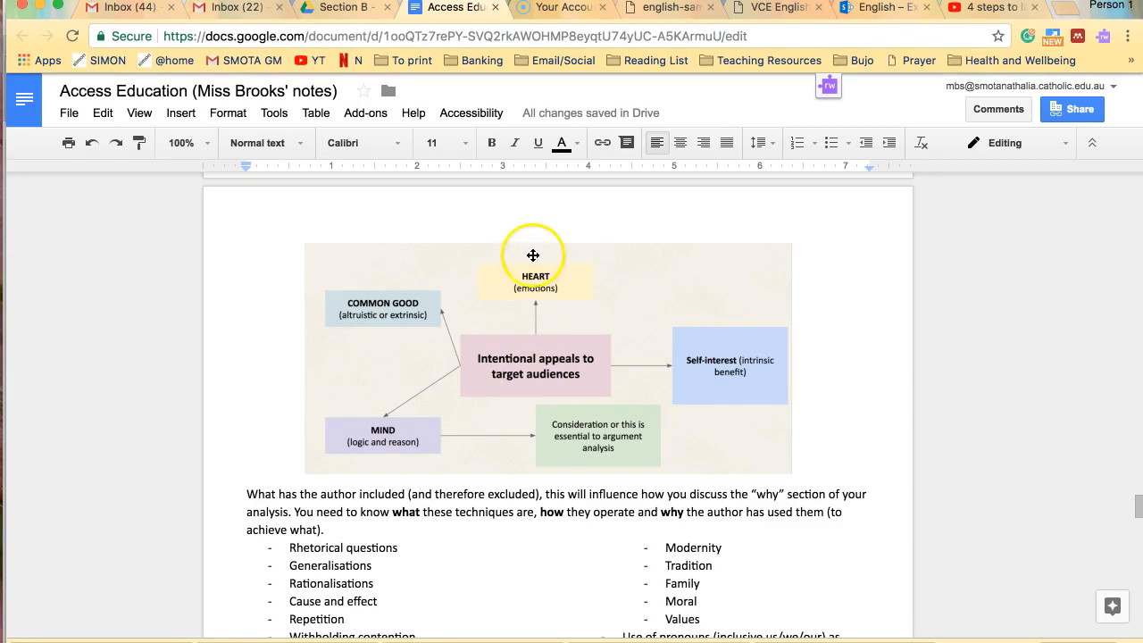
mouse_move(534, 275)
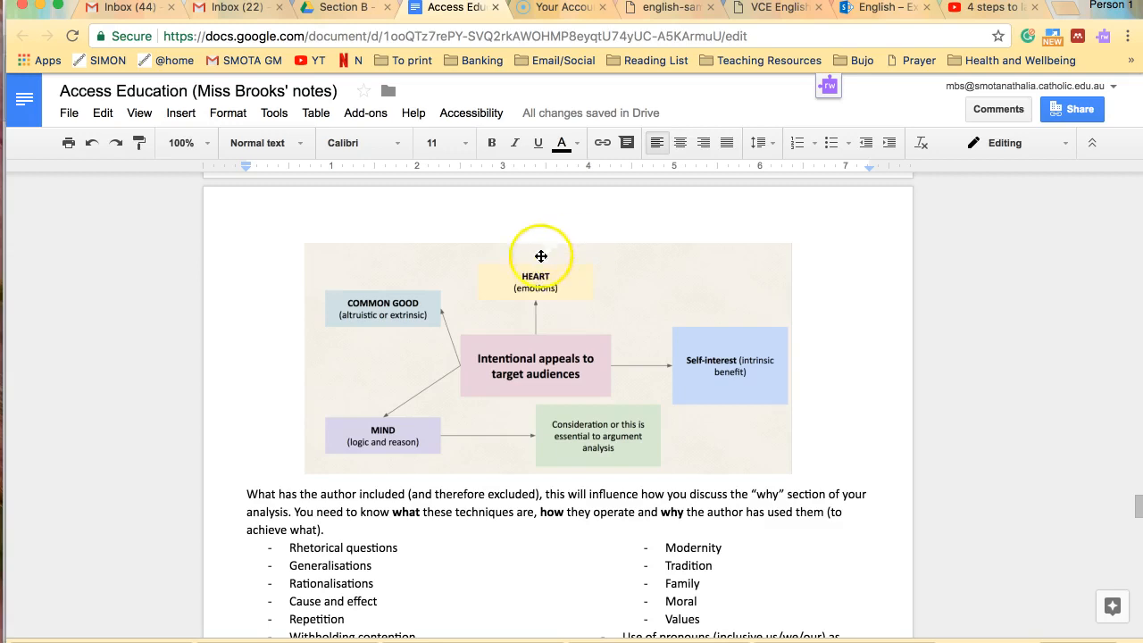
mouse_move(397, 283)
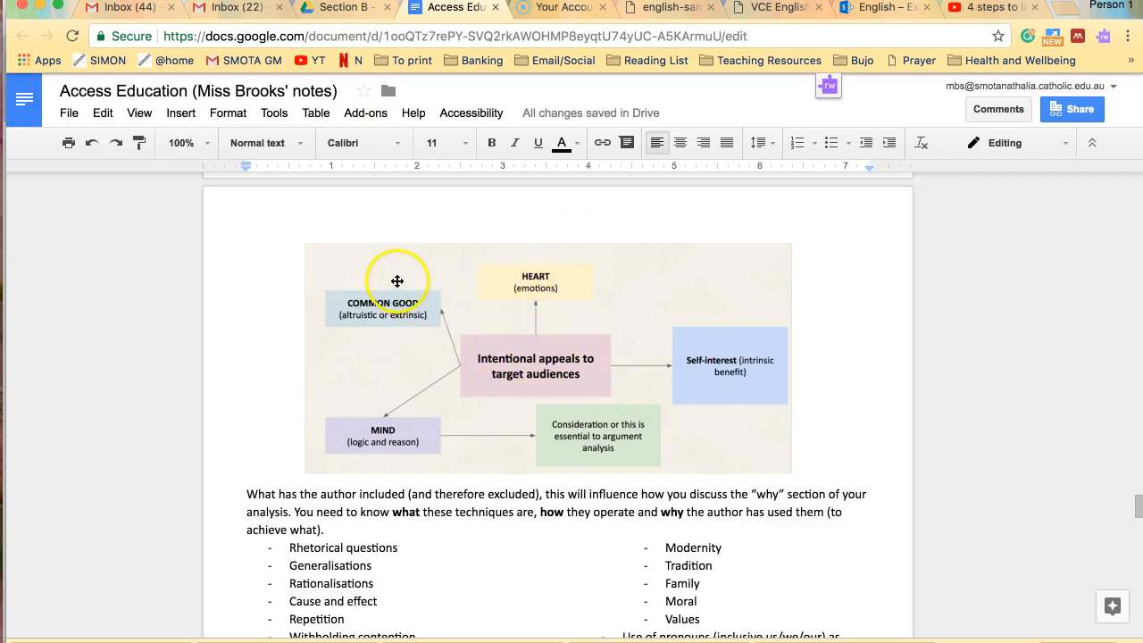
mouse_move(479, 288)
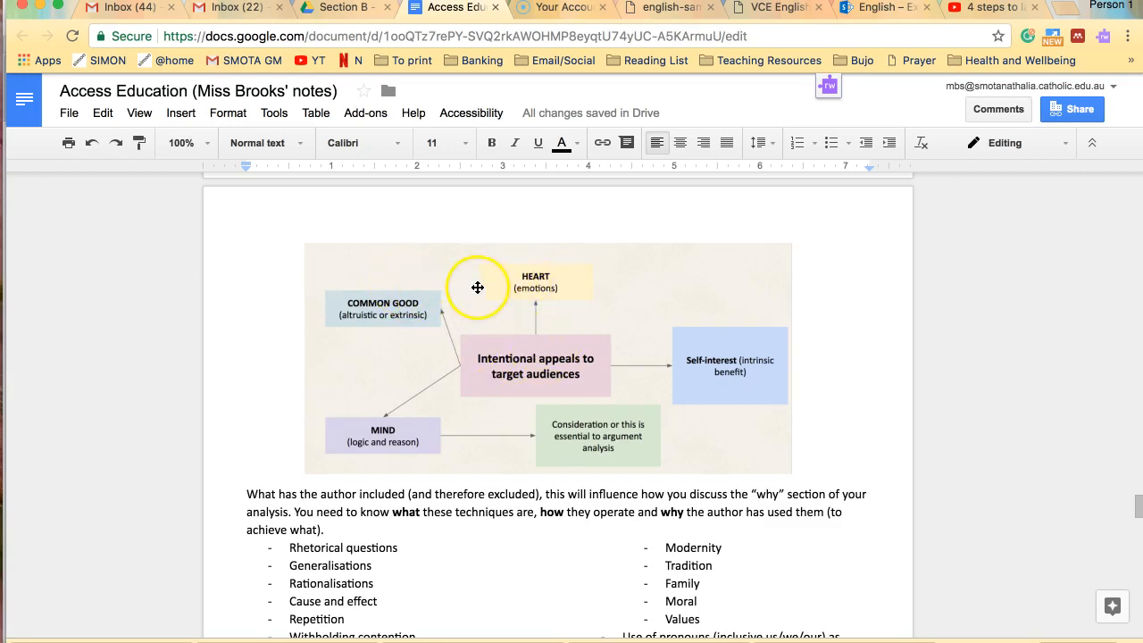
scroll(down, 3)
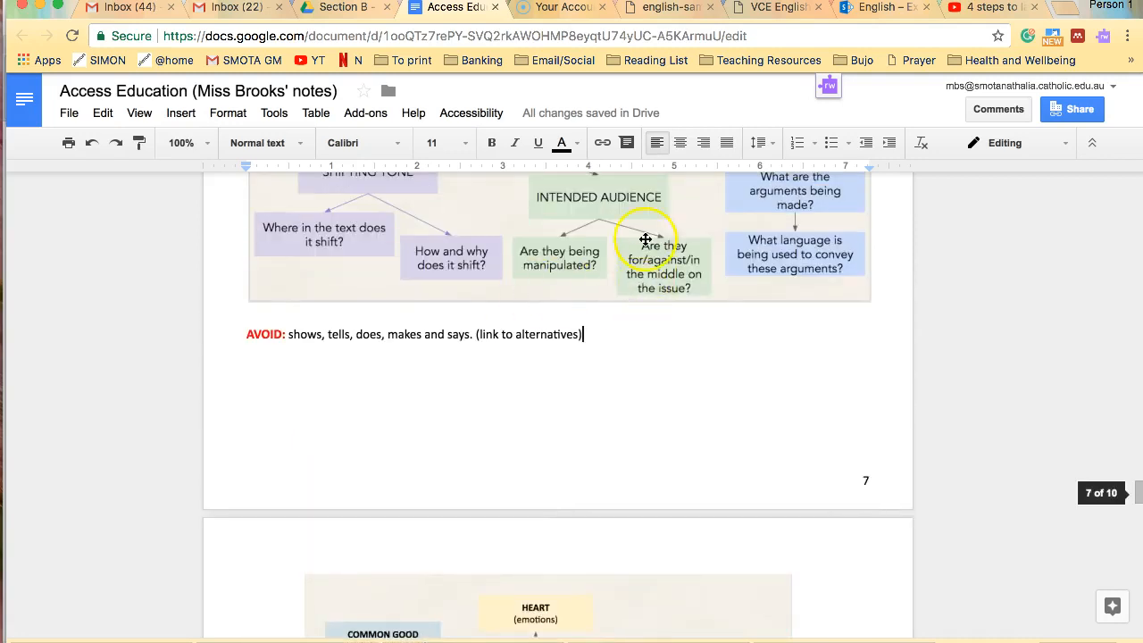
mouse_move(640, 264)
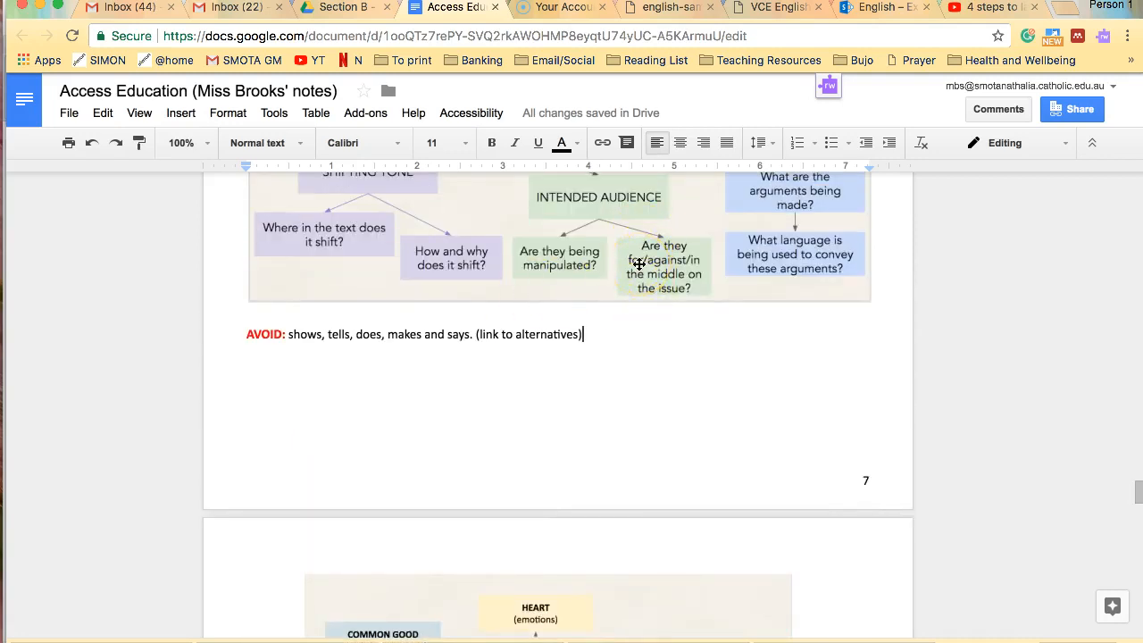
scroll(down, 3)
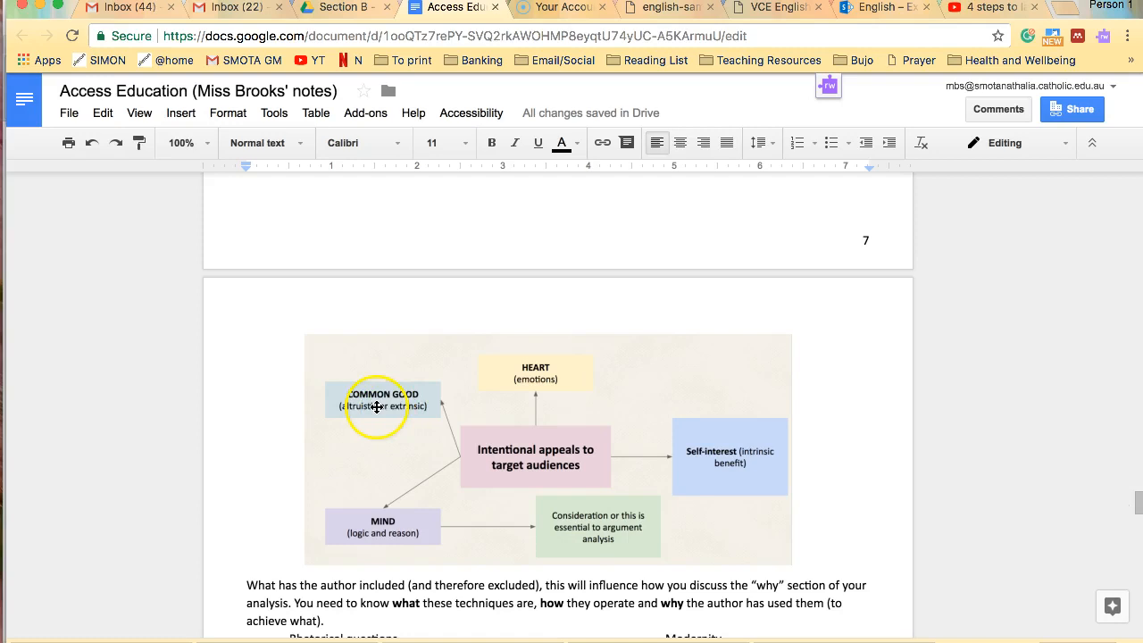
mouse_move(396, 407)
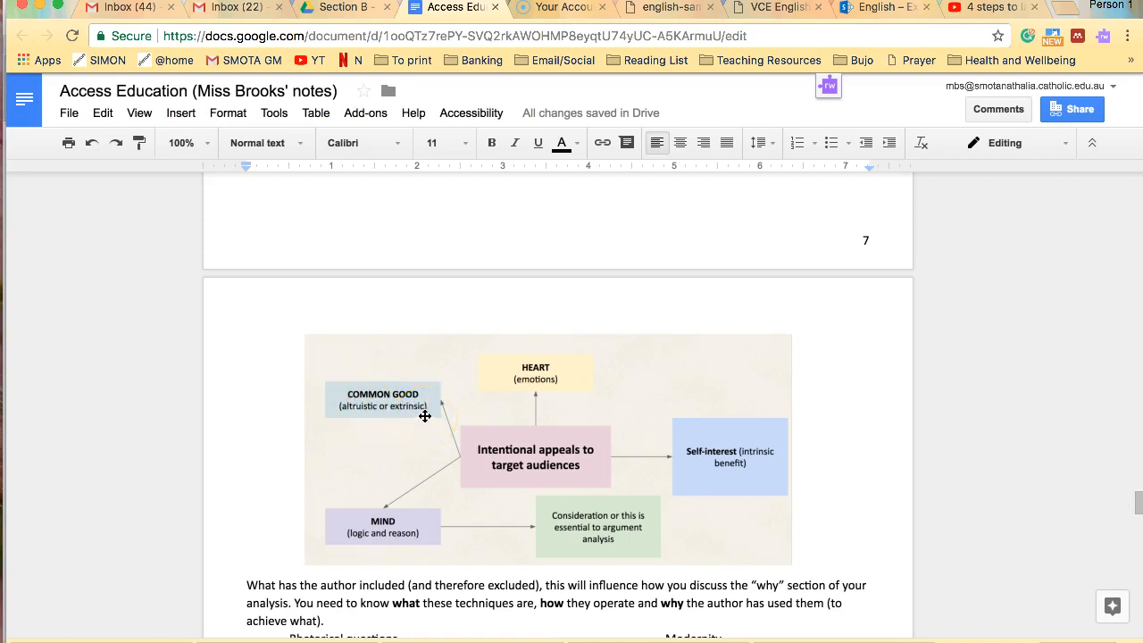
mouse_move(352, 429)
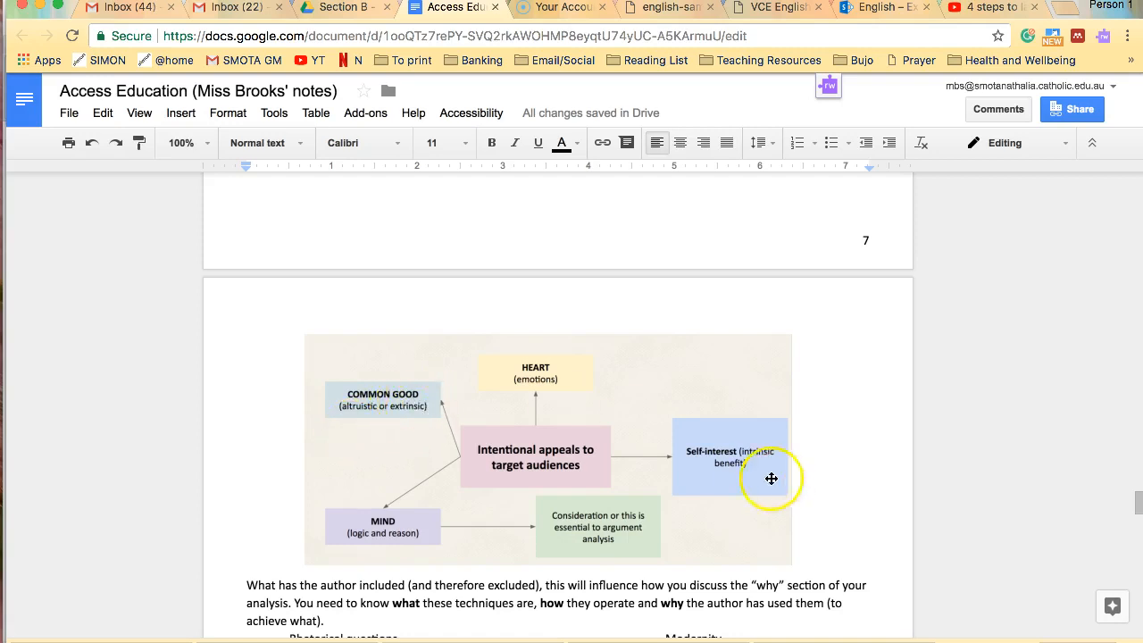
mouse_move(729, 468)
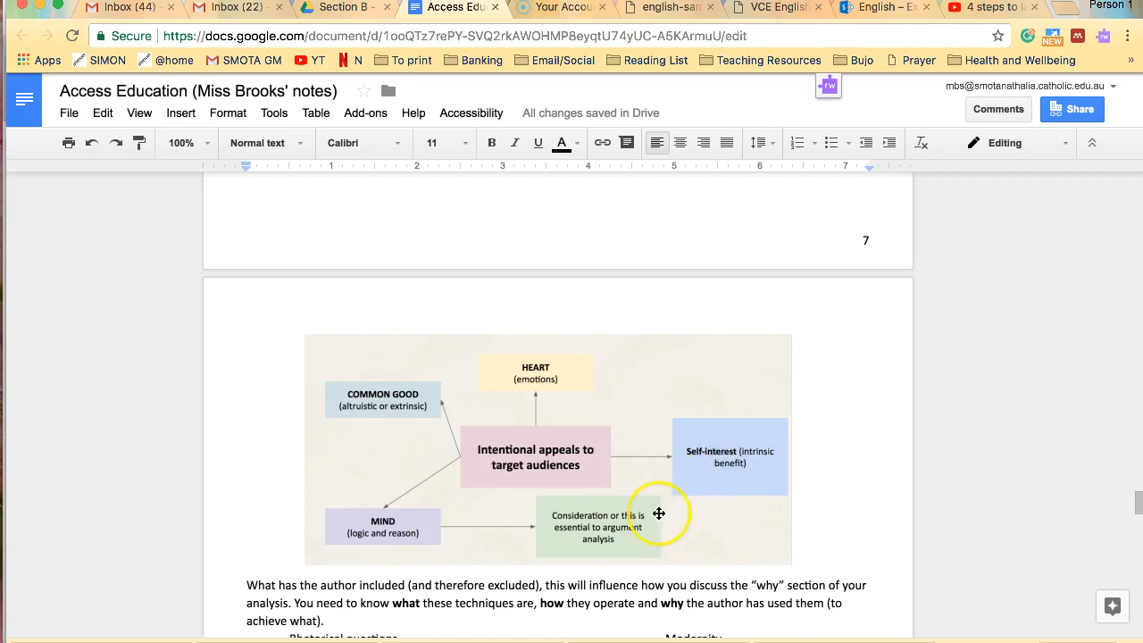
mouse_move(729, 458)
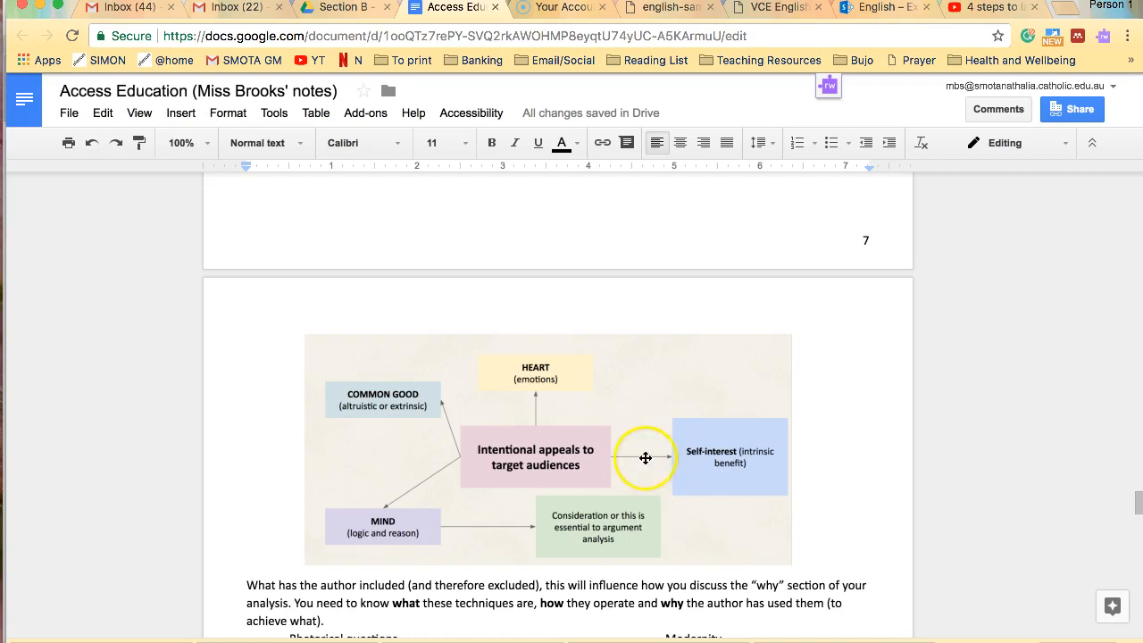
mouse_move(701, 462)
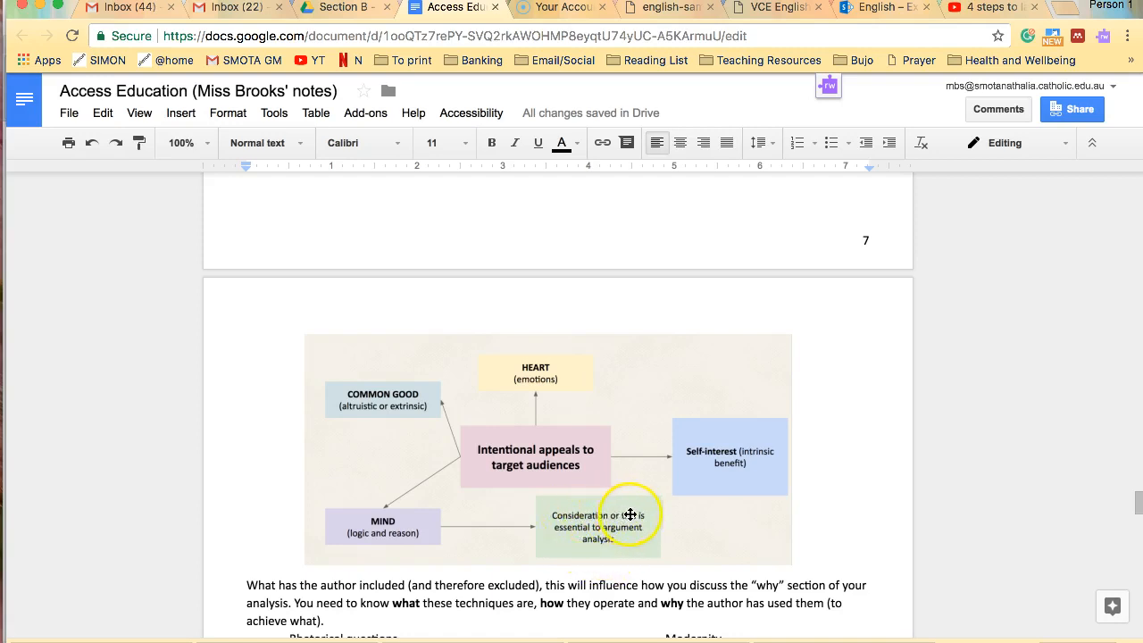
mouse_move(610, 543)
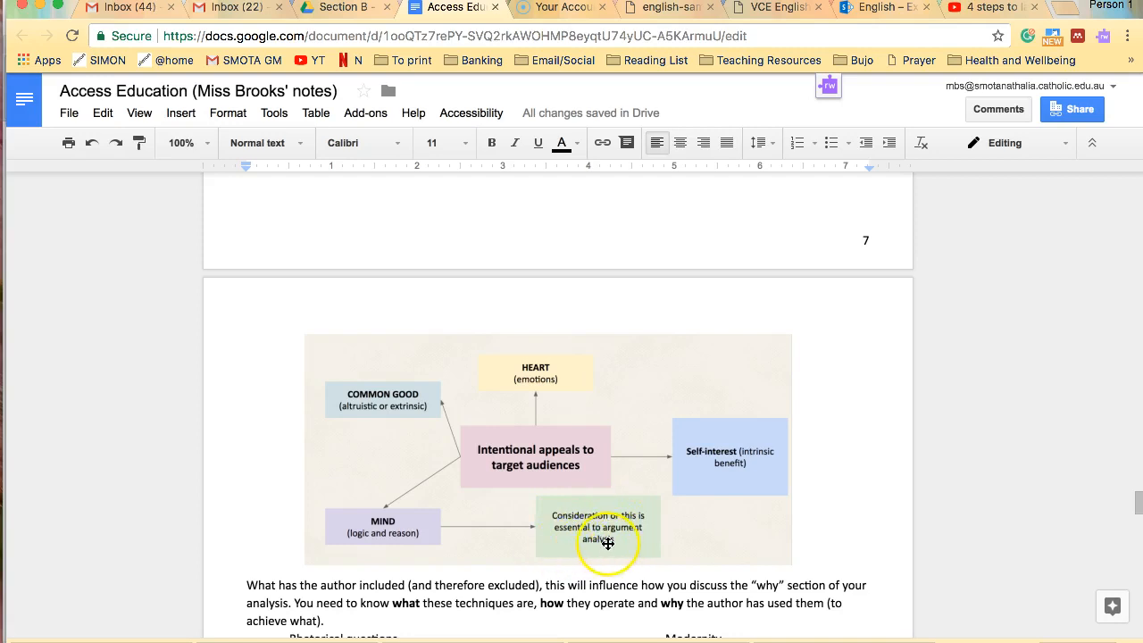
mouse_move(510, 400)
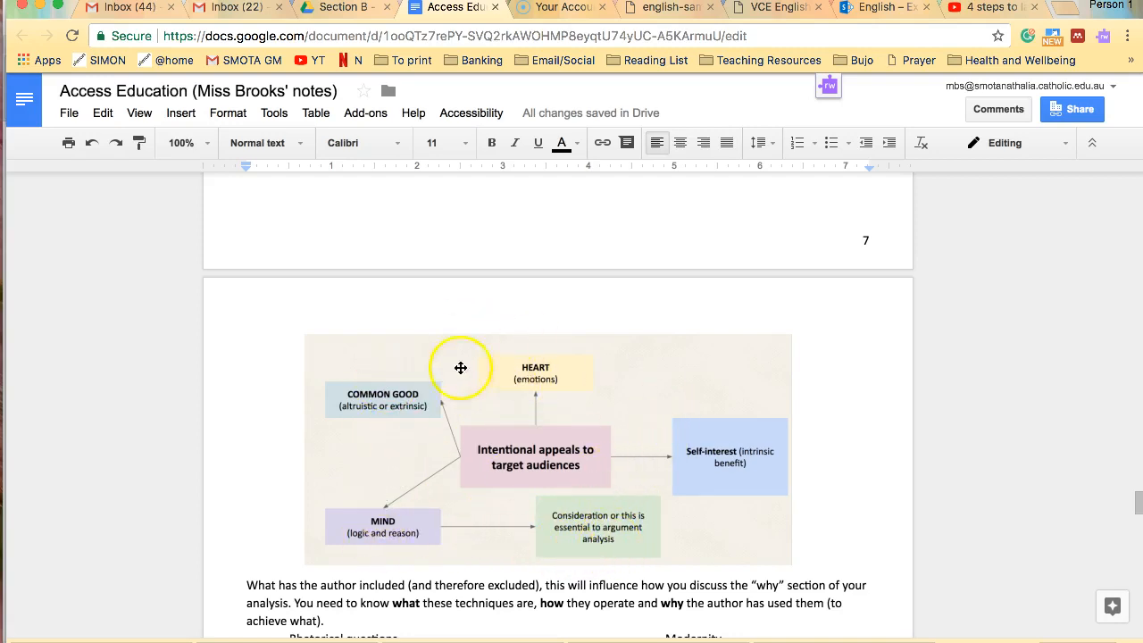
scroll(down, 3)
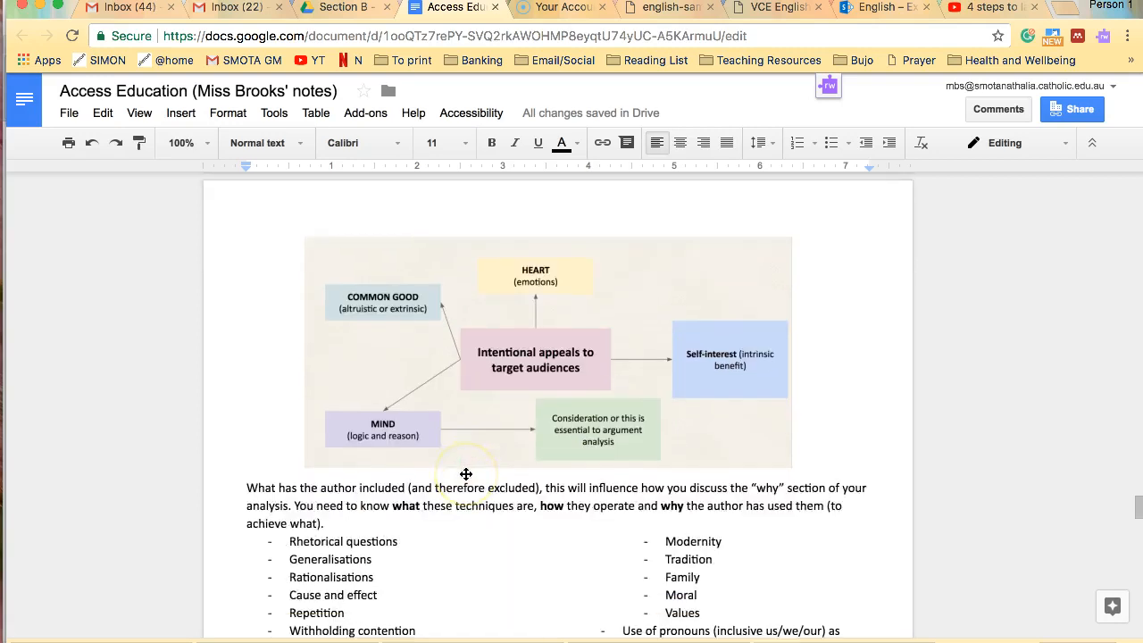
scroll(down, 3)
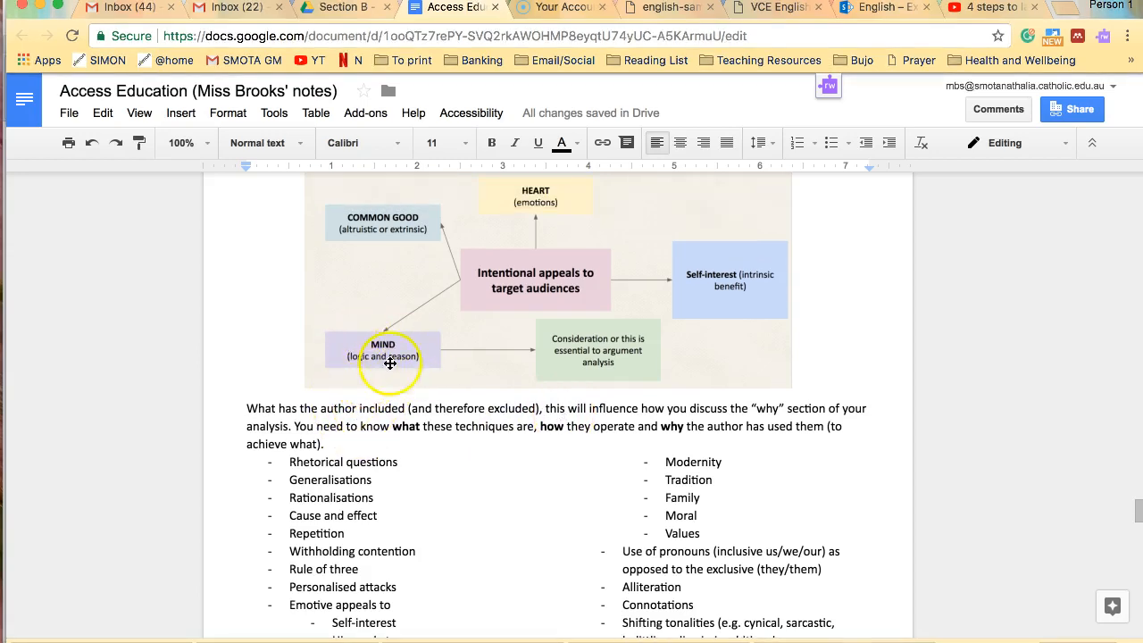
mouse_move(397, 343)
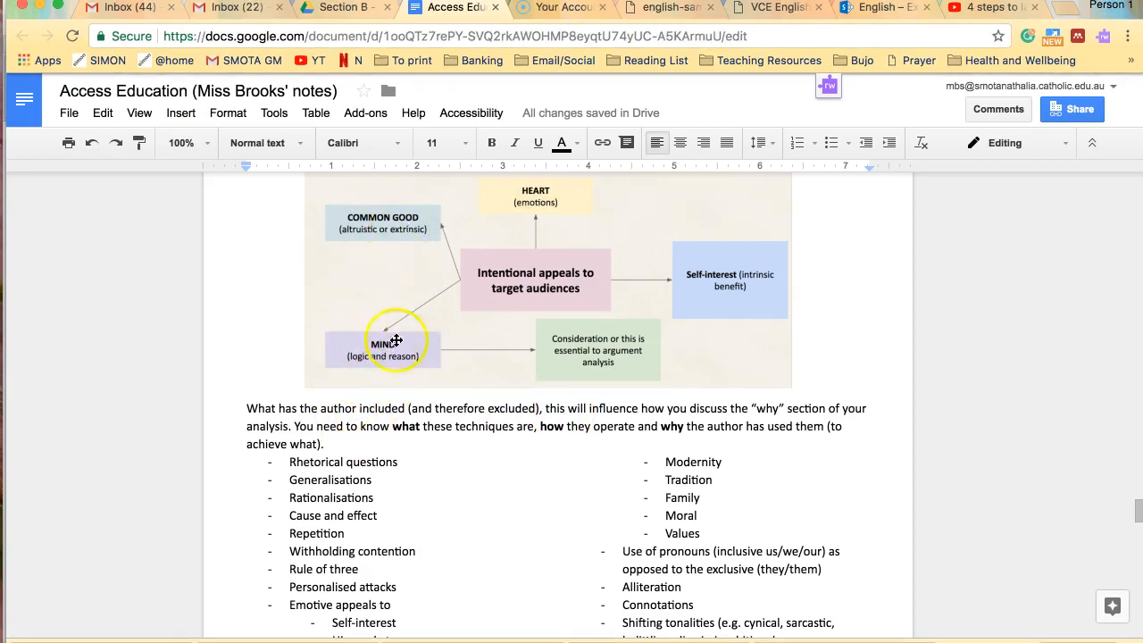
mouse_move(409, 407)
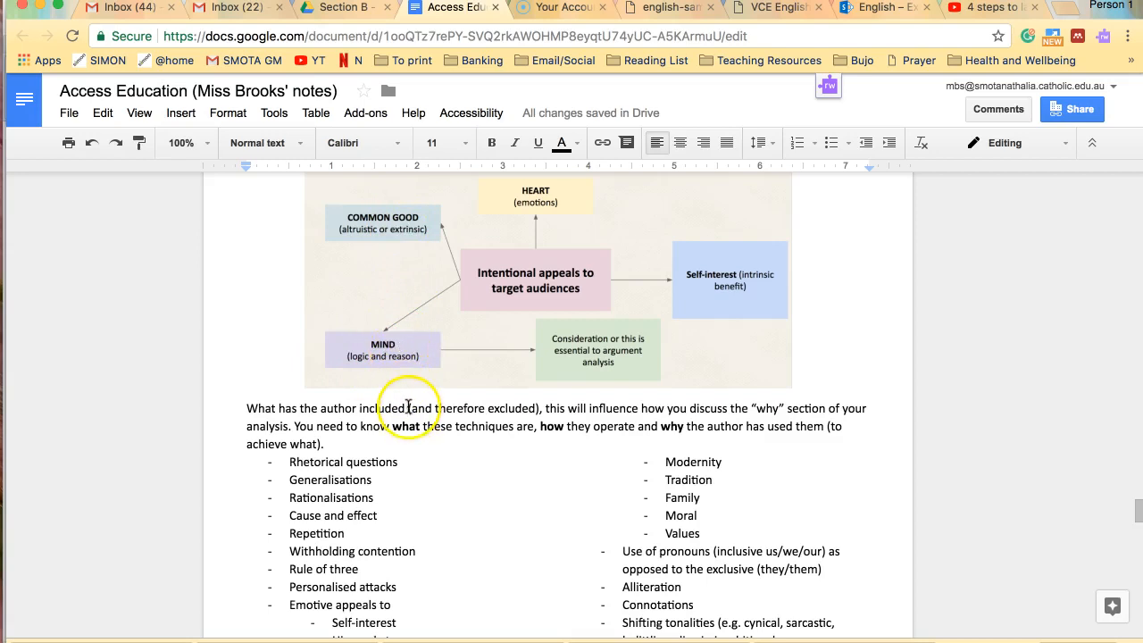
mouse_move(400, 357)
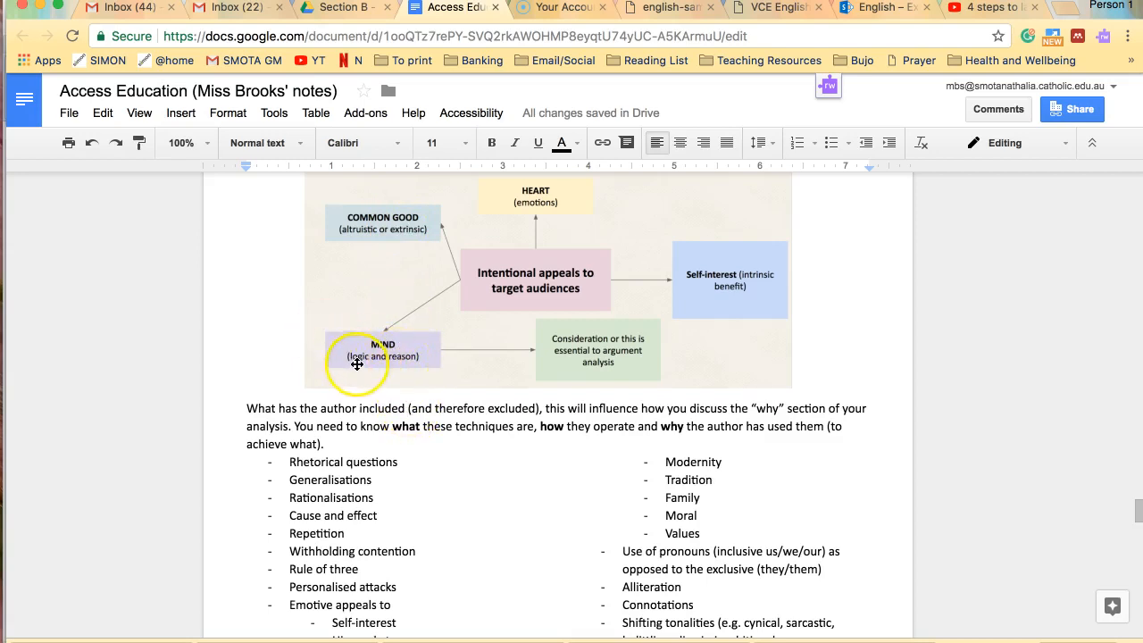
mouse_move(391, 368)
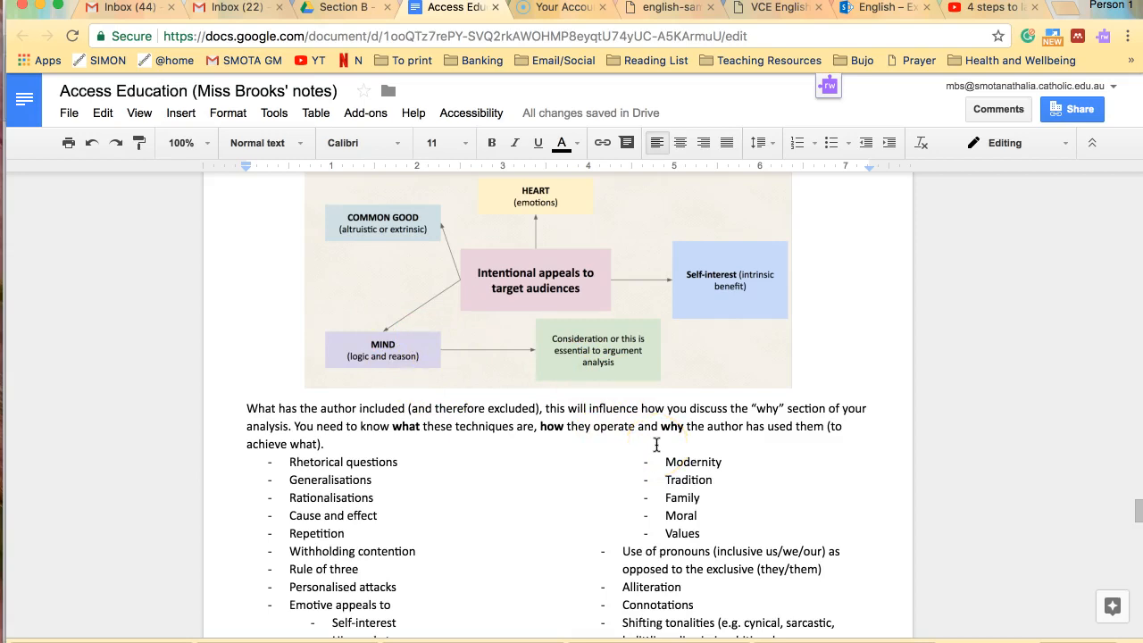
Scroll past the persuasive techniques list to the 'How is the audience being positioned?' verbs
scroll(down, 3)
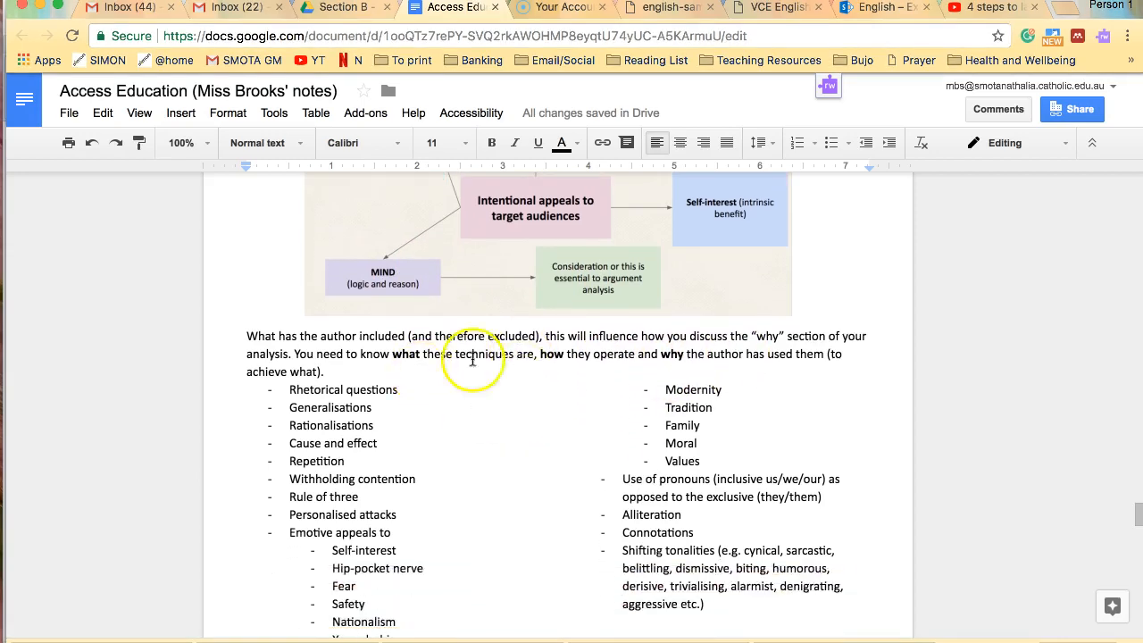
scroll(down, 3)
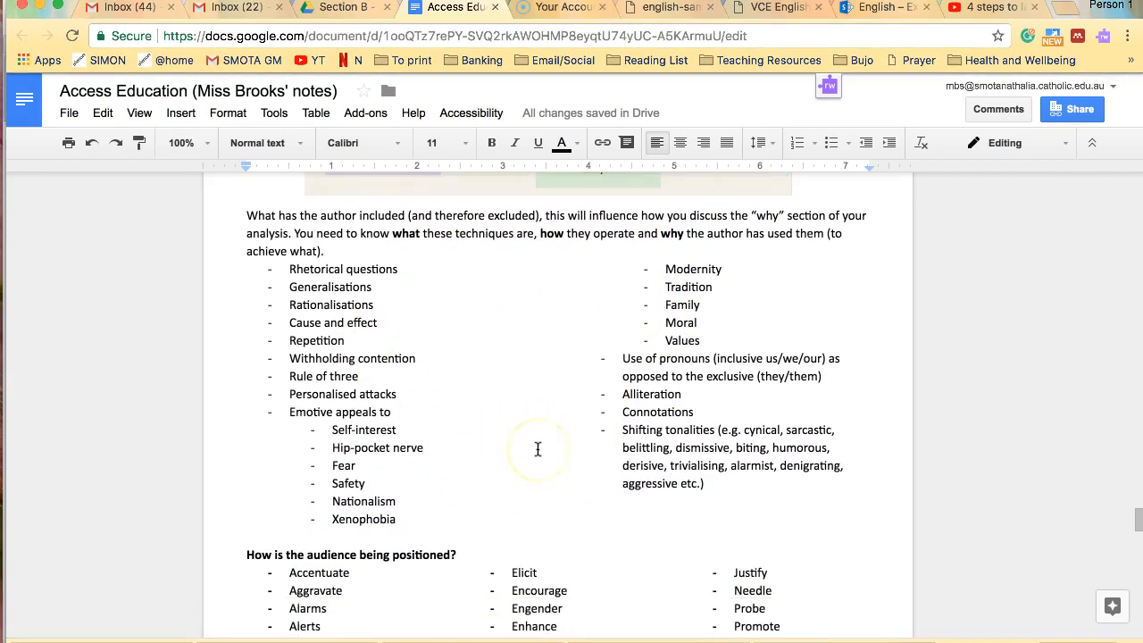
mouse_move(289, 409)
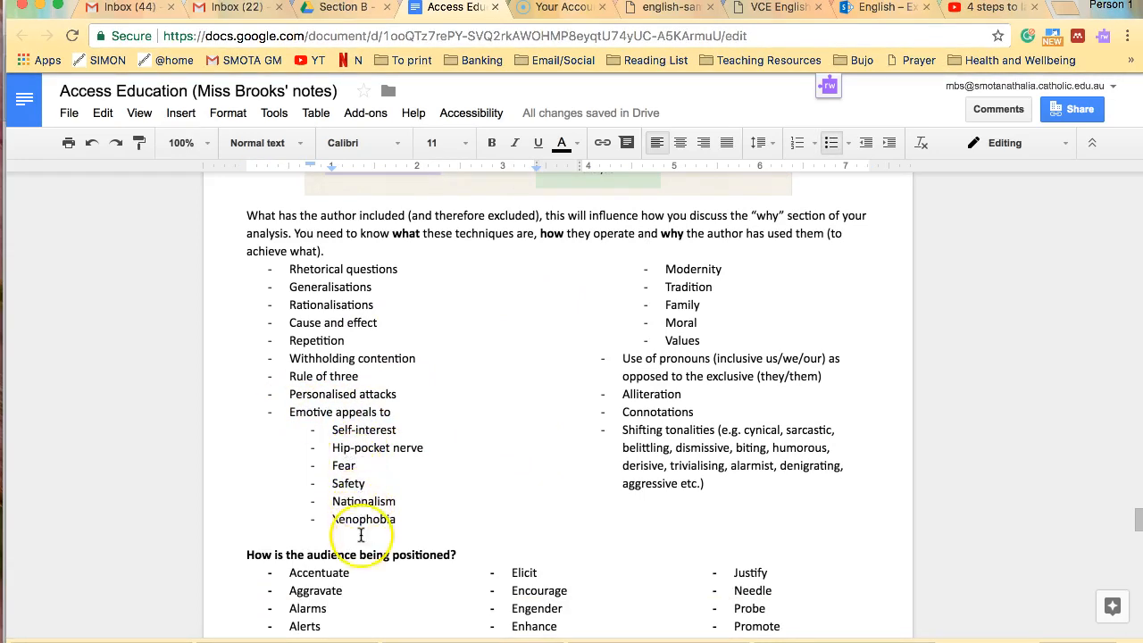
mouse_move(695, 267)
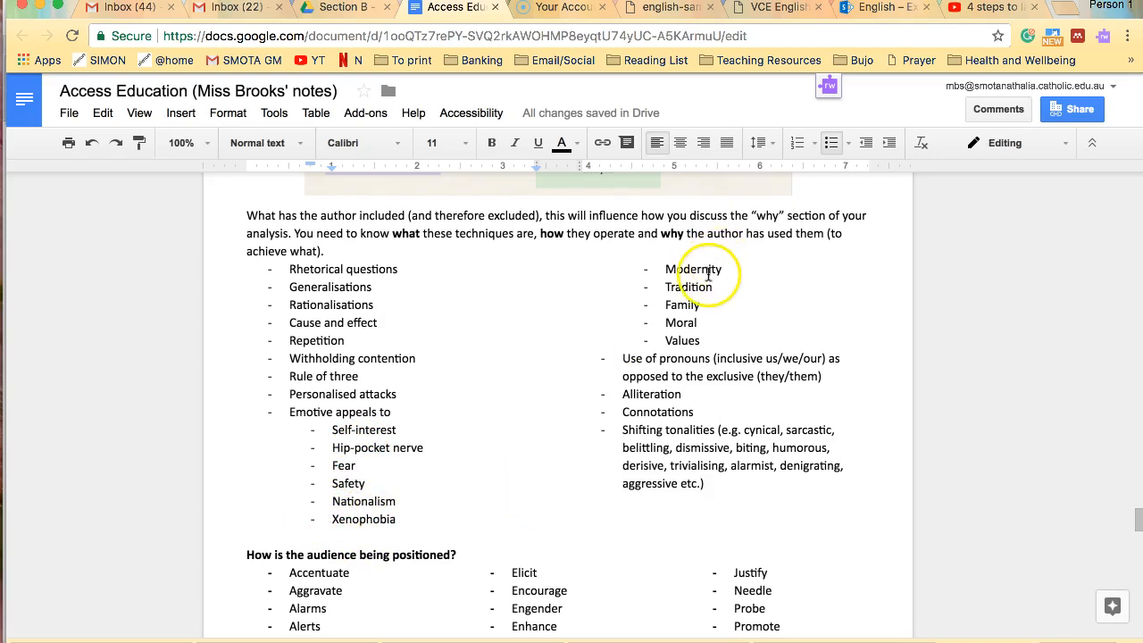
mouse_move(687, 319)
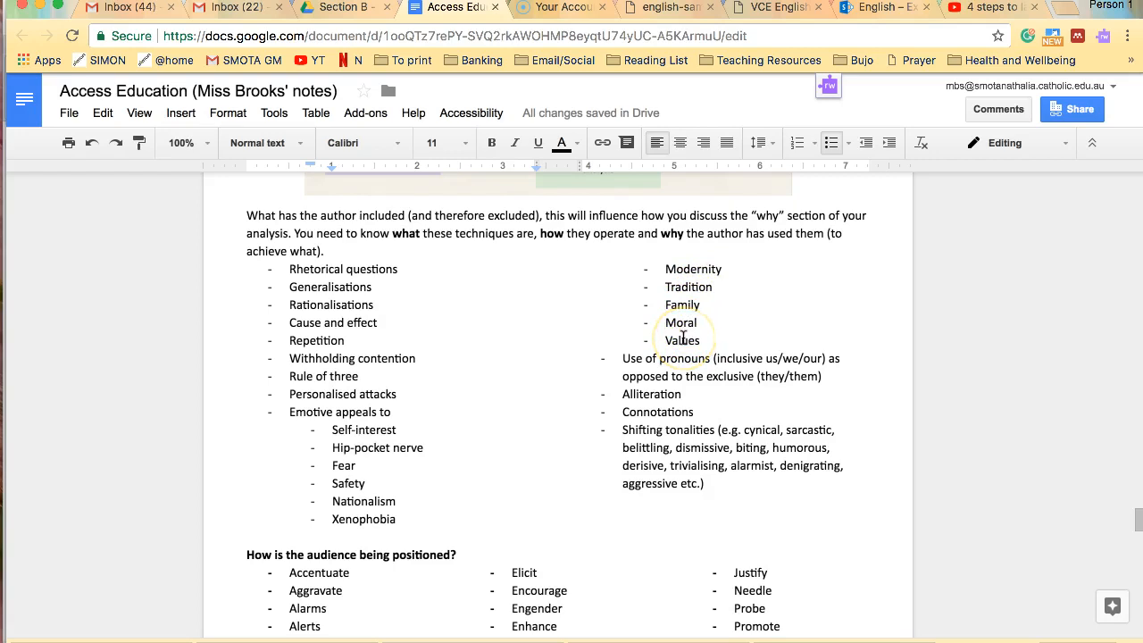
scroll(down, 3)
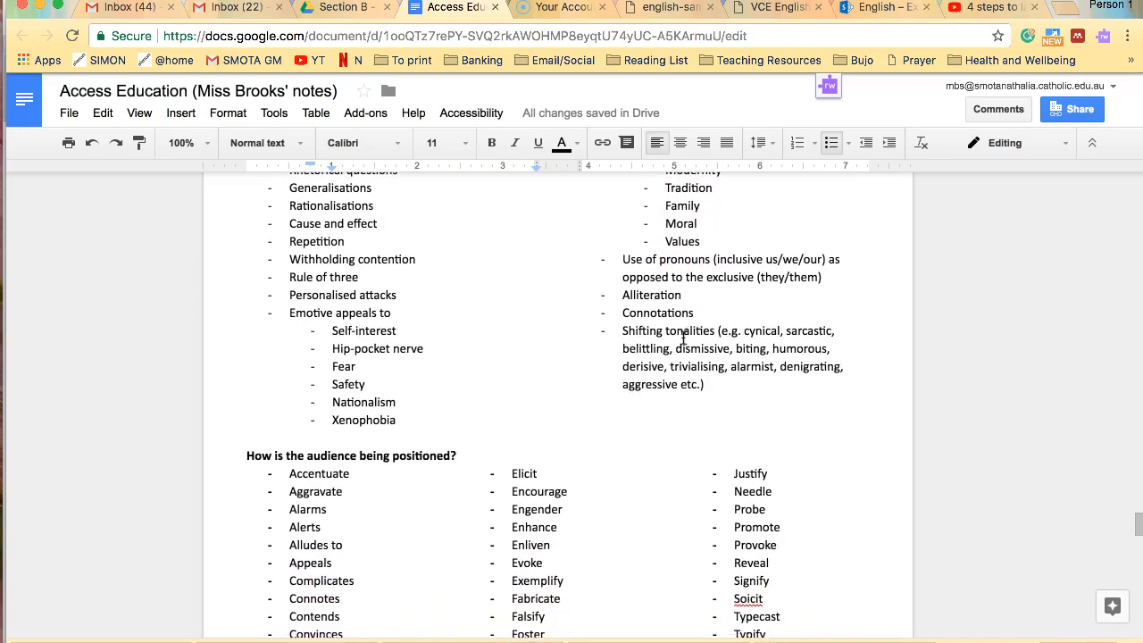
scroll(up, 3)
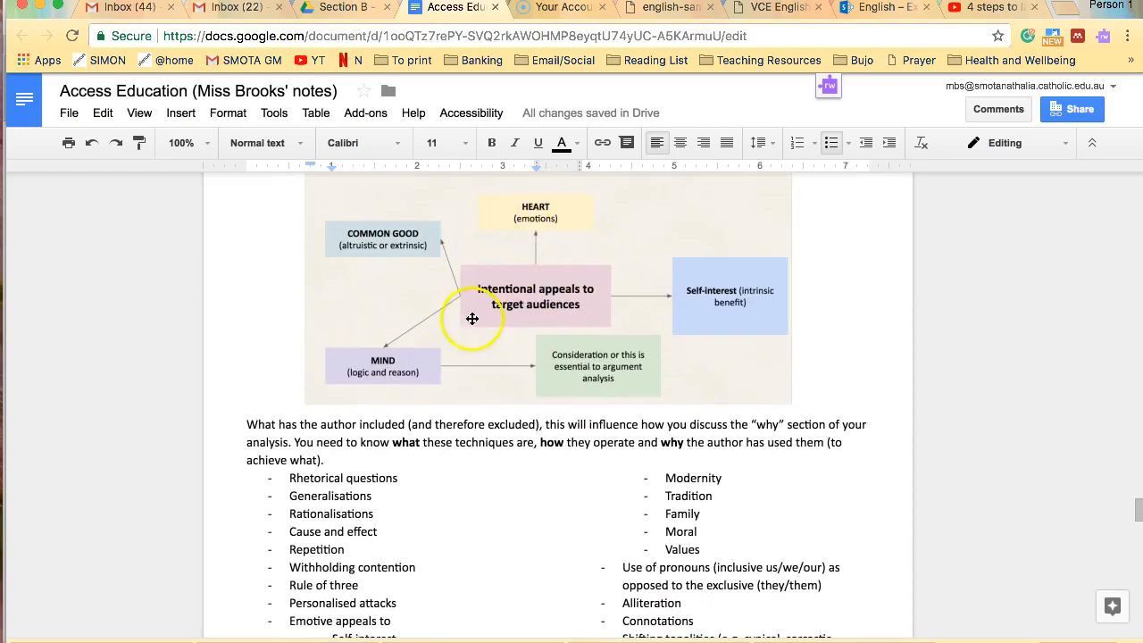
scroll(down, 3)
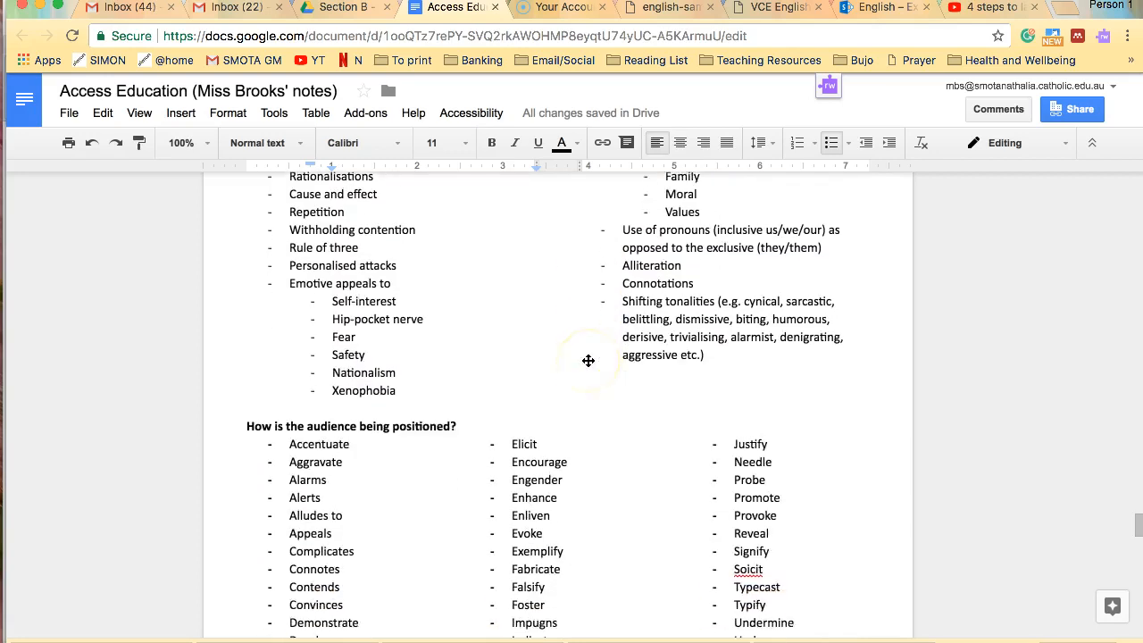
Scroll through the verb list to the Analytical Frames heading
scroll(down, 3)
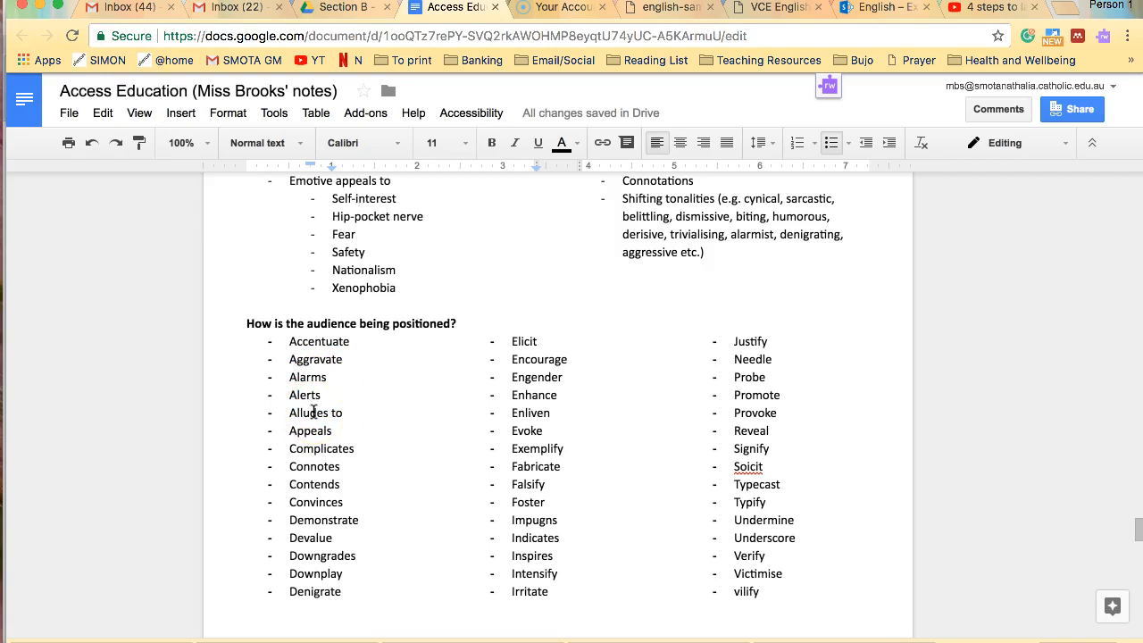
scroll(down, 3)
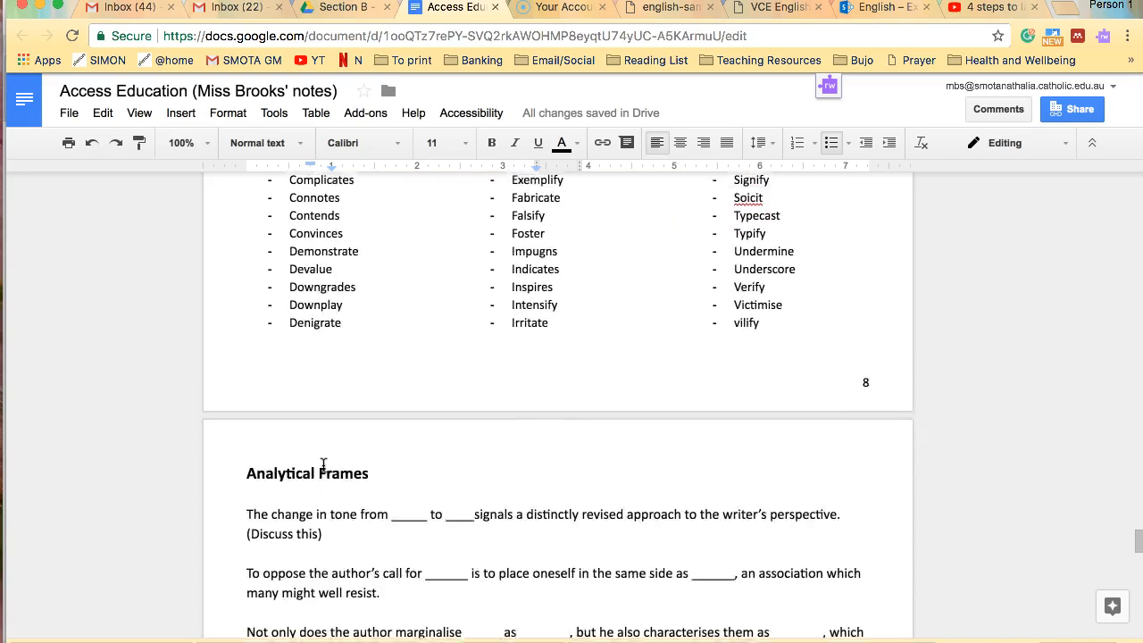
scroll(down, 3)
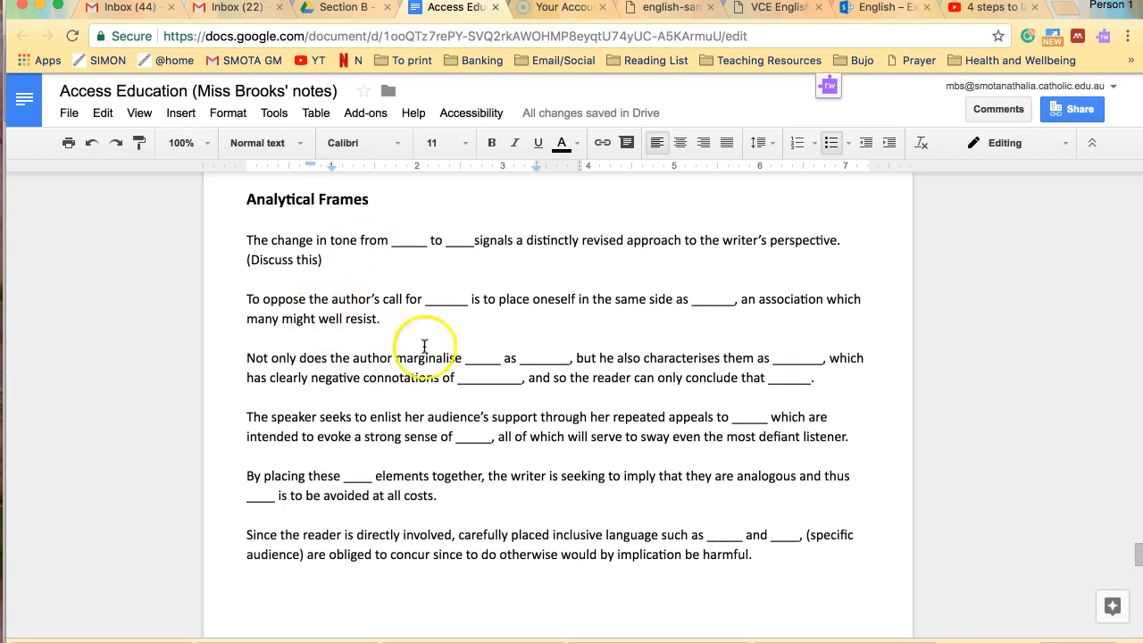
mouse_move(378, 208)
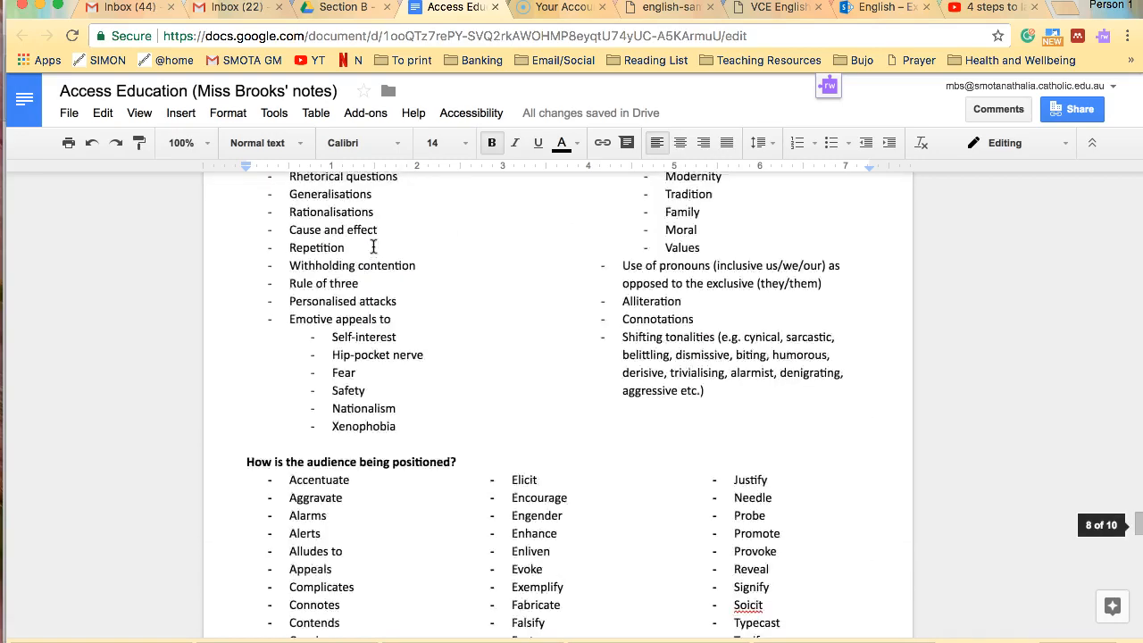
scroll(up, 3)
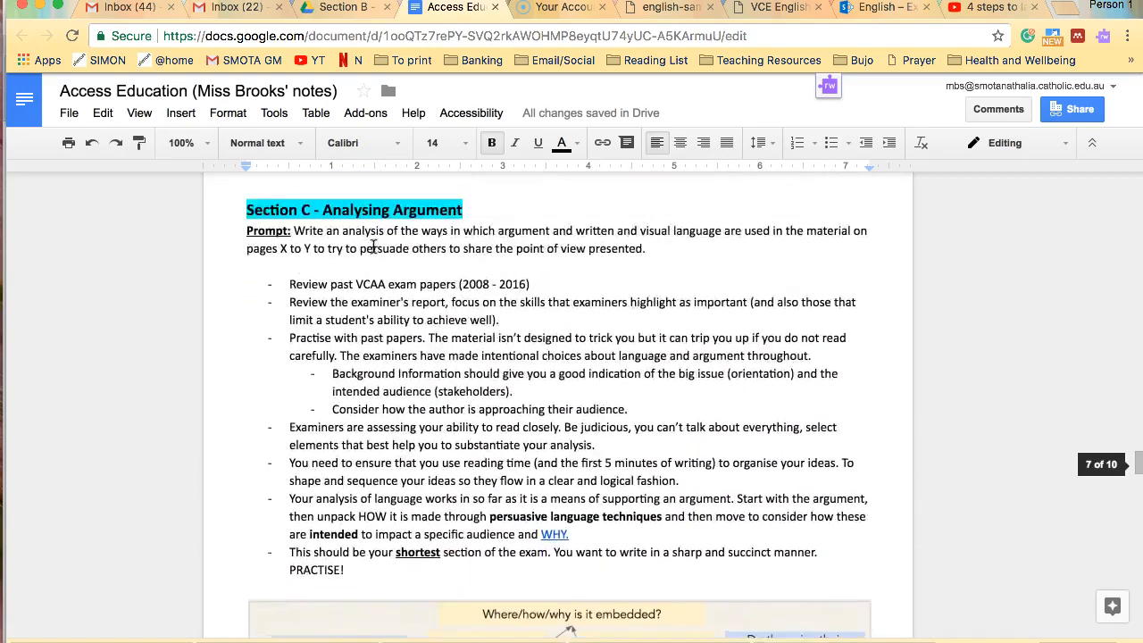
scroll(down, 3)
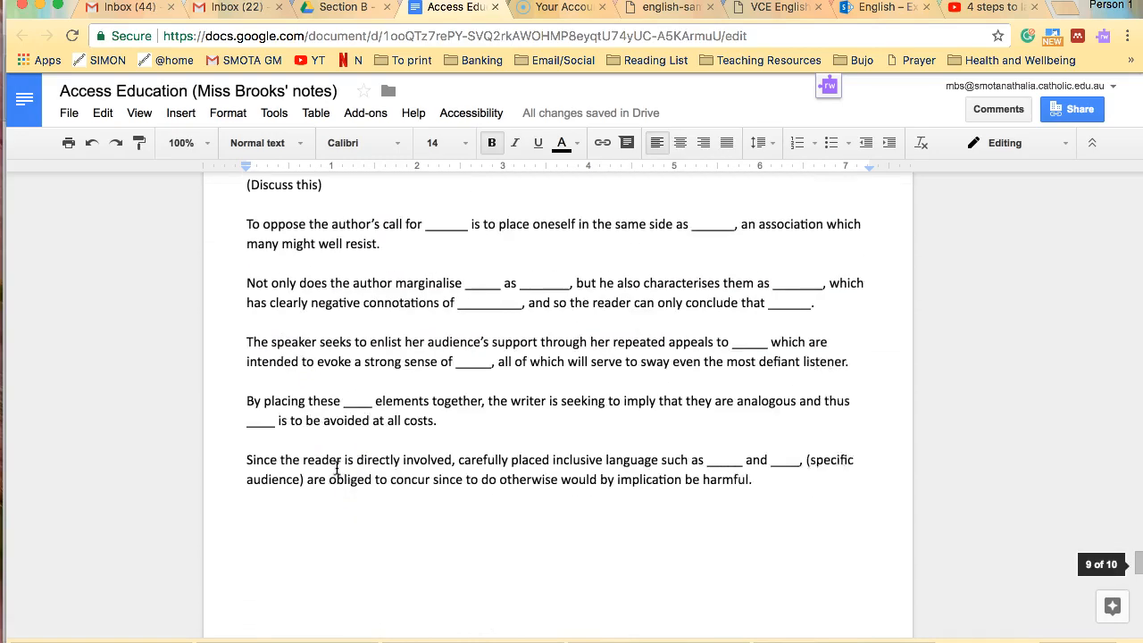
scroll(up, 3)
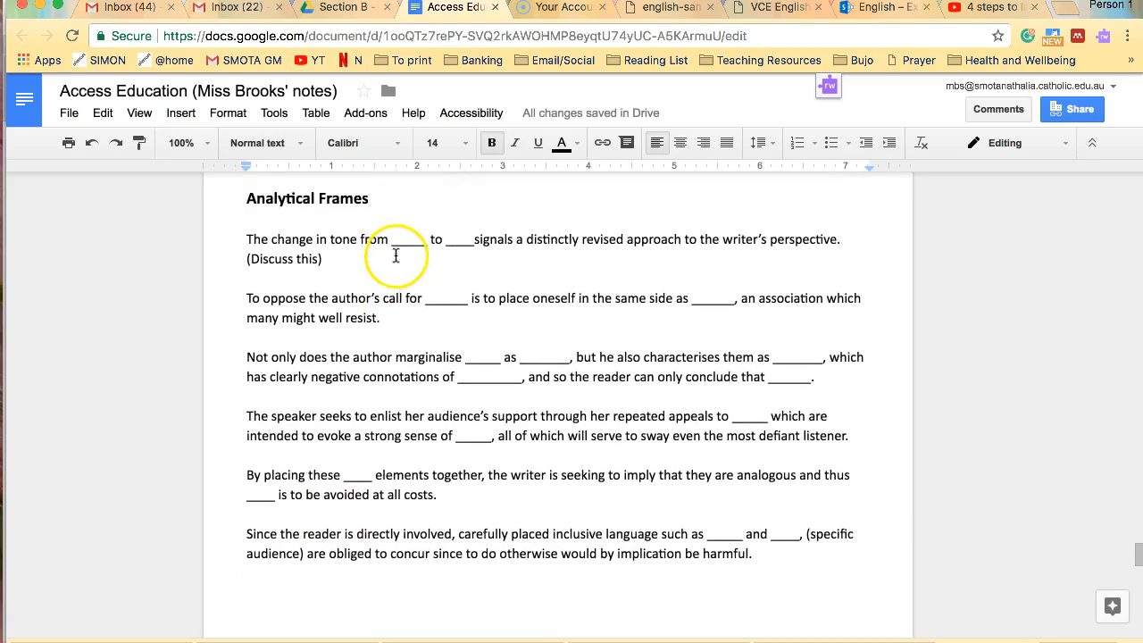
mouse_move(465, 242)
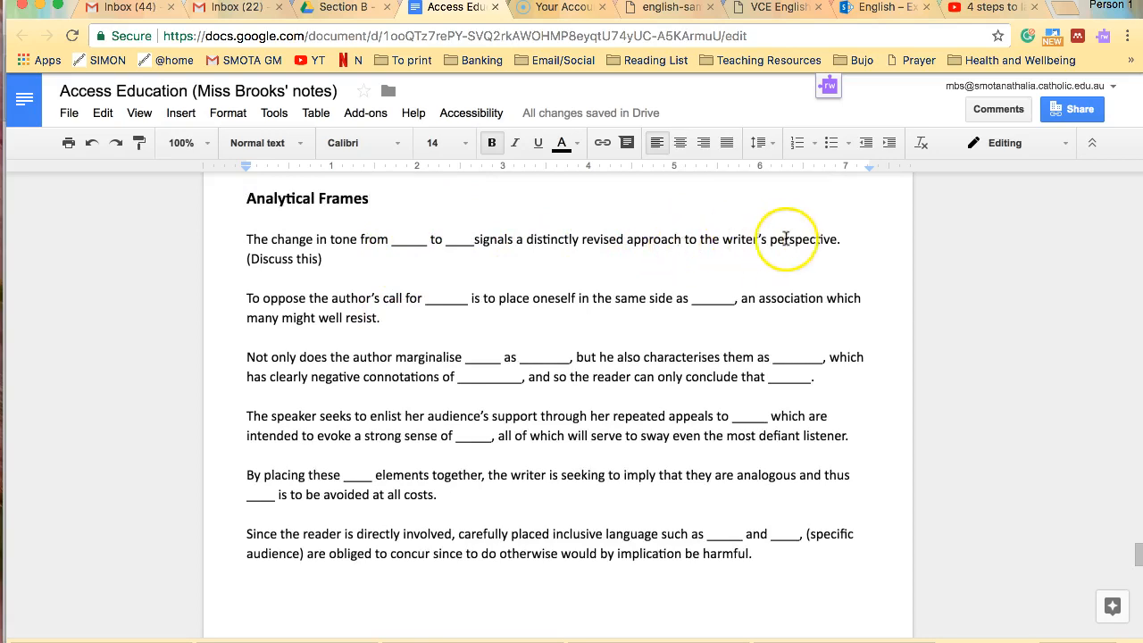
mouse_move(825, 236)
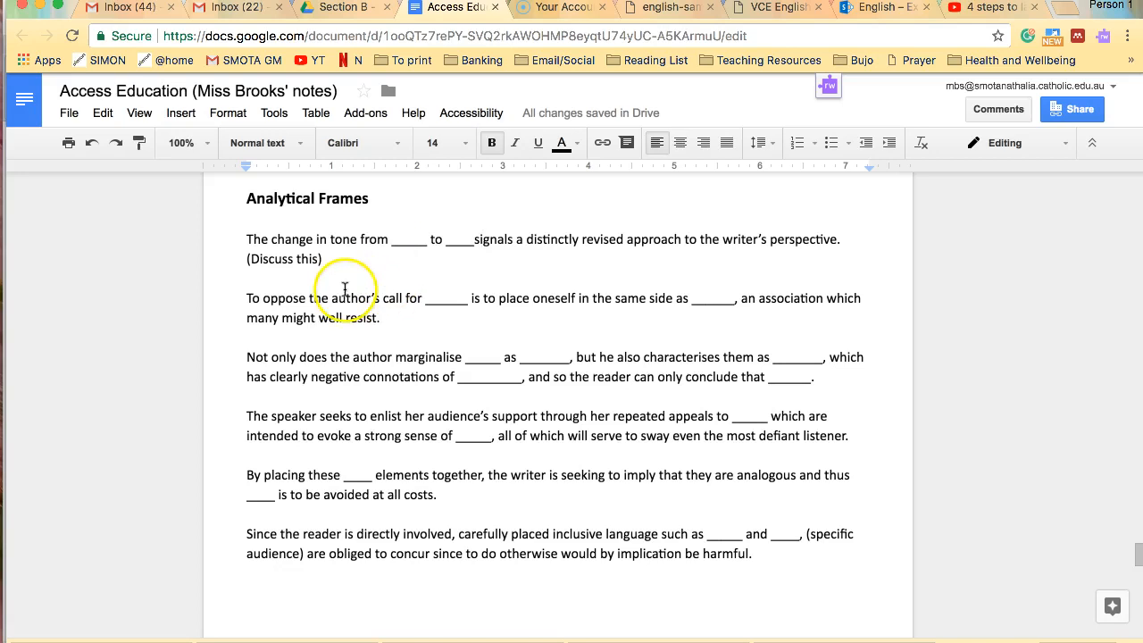
scroll(down, 3)
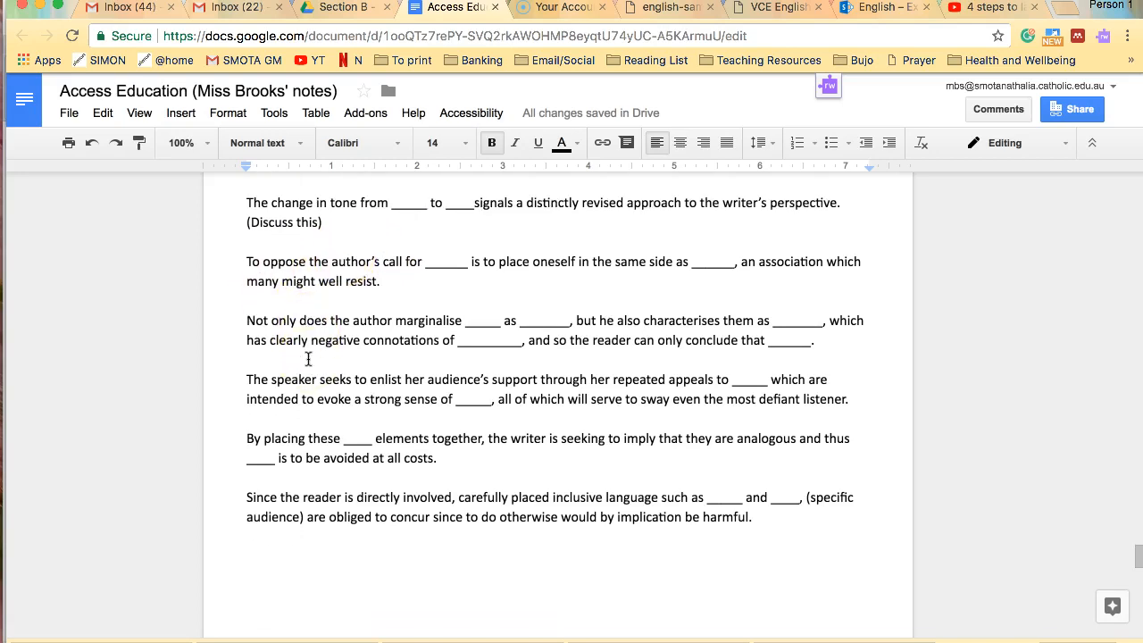
scroll(up, 3)
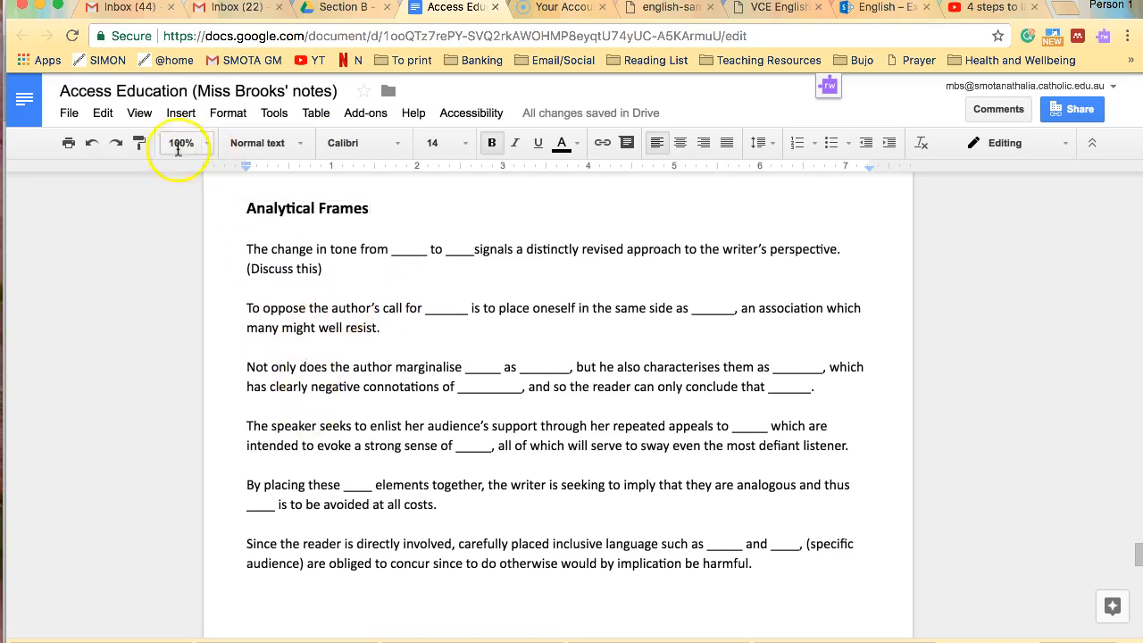
scroll(down, 3)
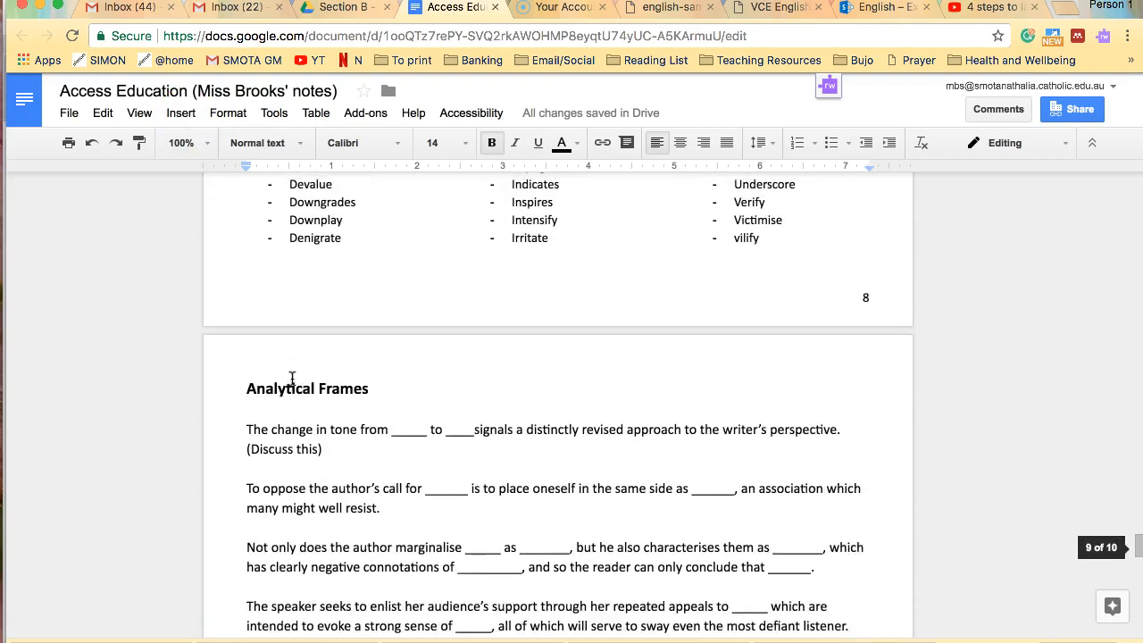
Scroll back up past the mind map to the Section C – Analysing Argument heading
scroll(up, 3)
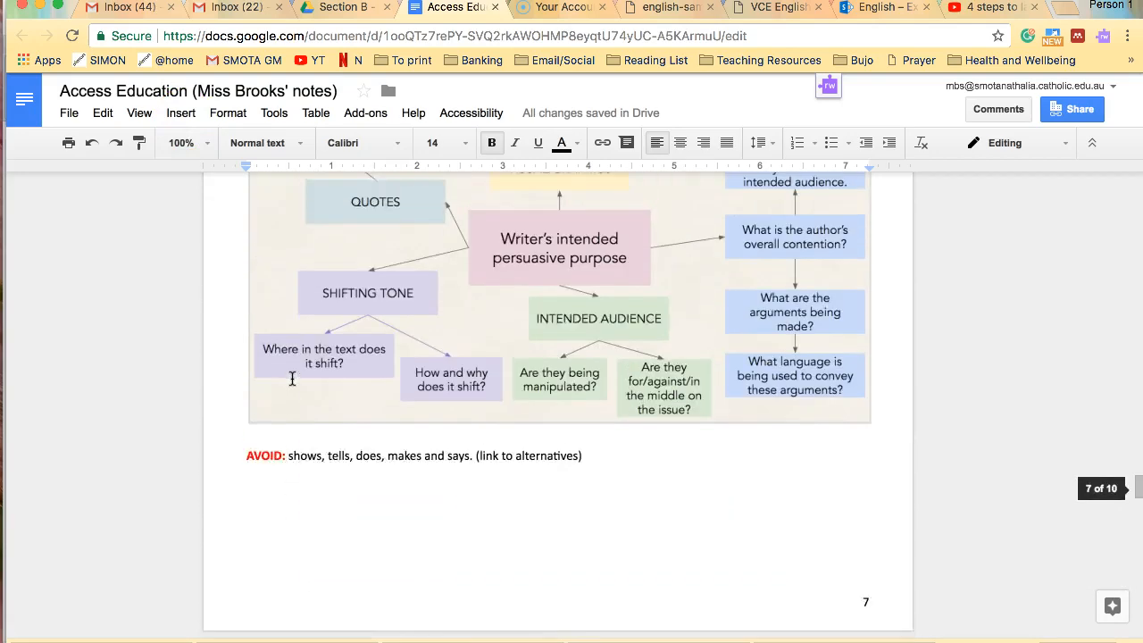
scroll(up, 3)
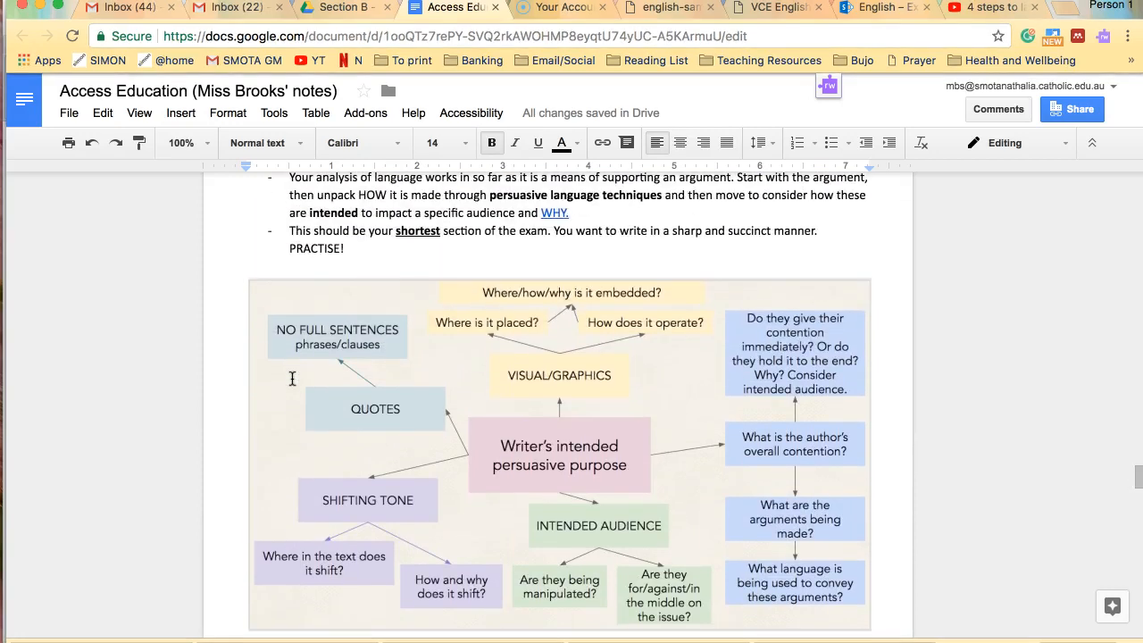
scroll(up, 3)
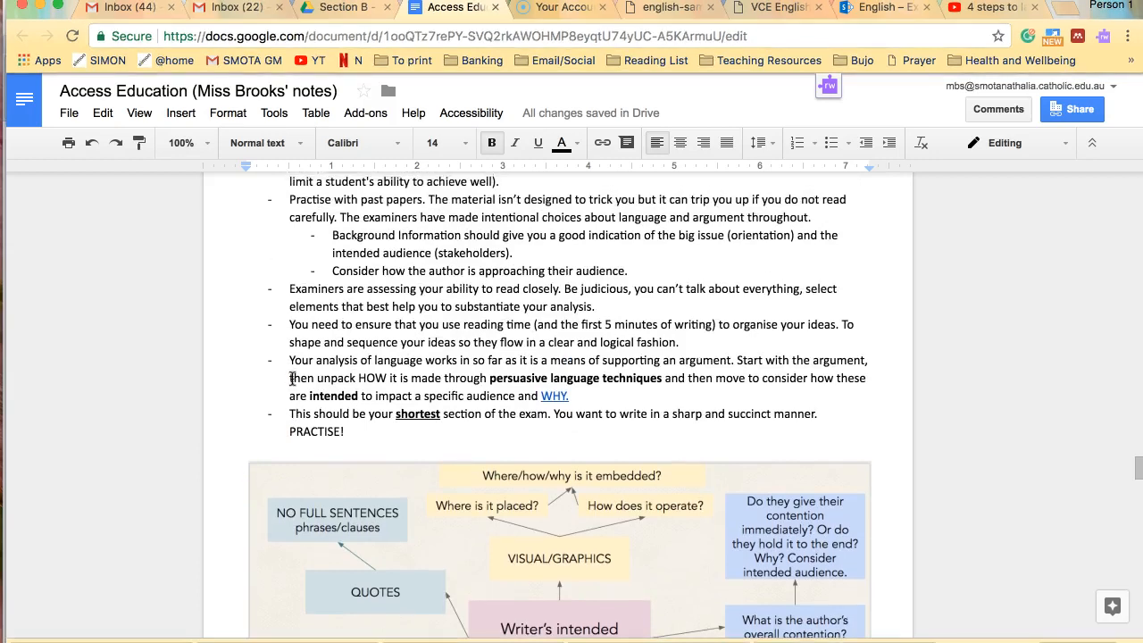
scroll(up, 3)
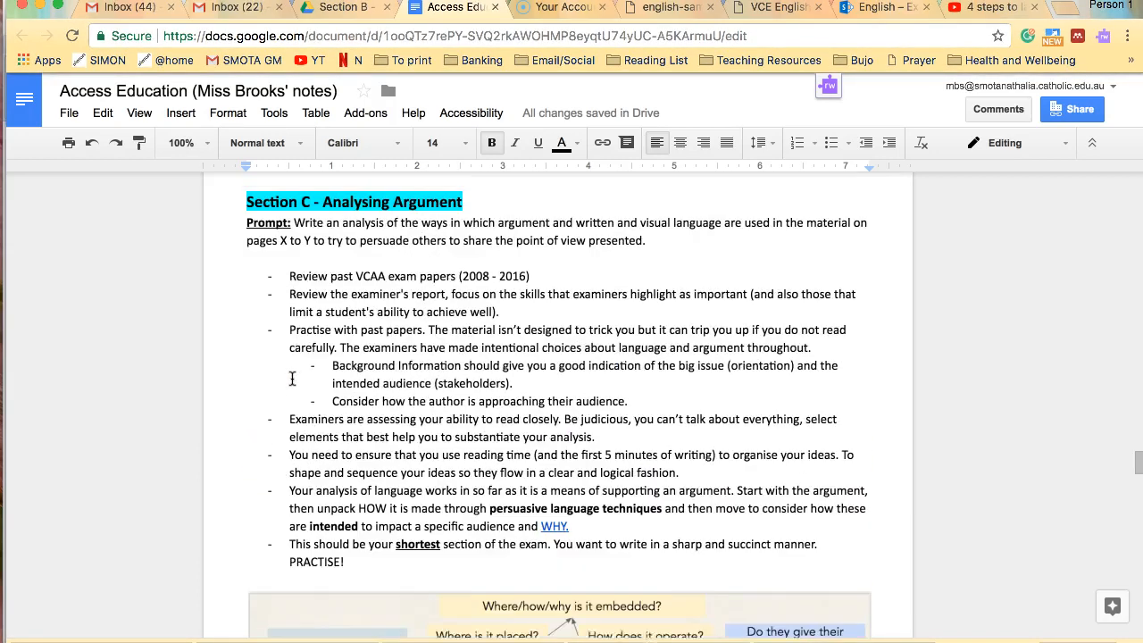
scroll(up, 3)
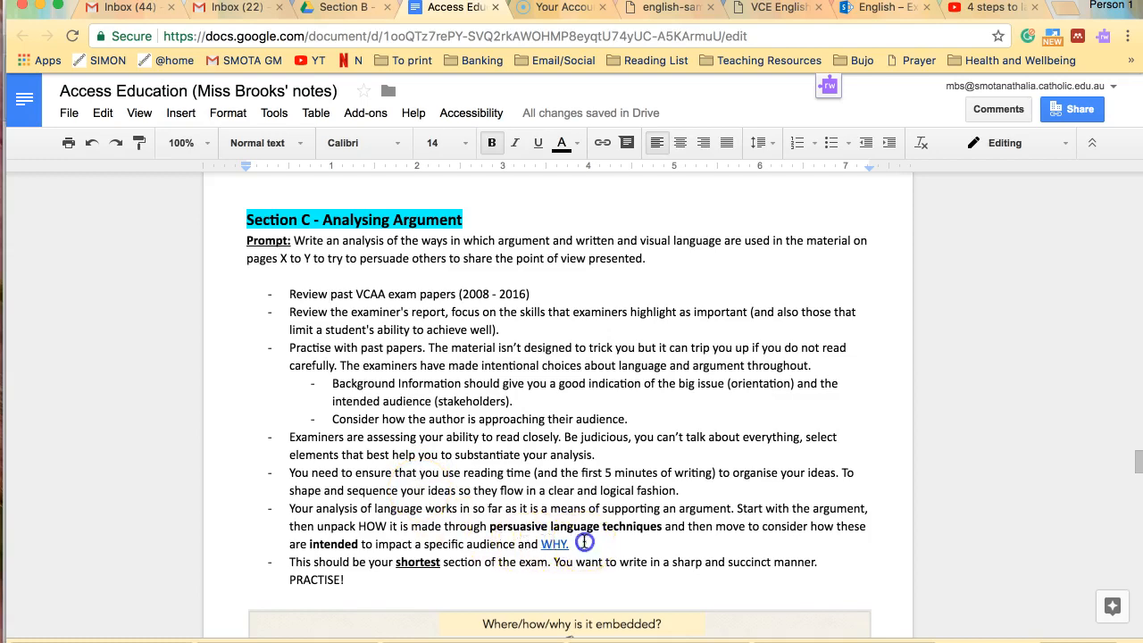
Highlight the word WHY for emphasis, then scroll back to the audience-positioning verb list
drag(382, 525, 586, 543)
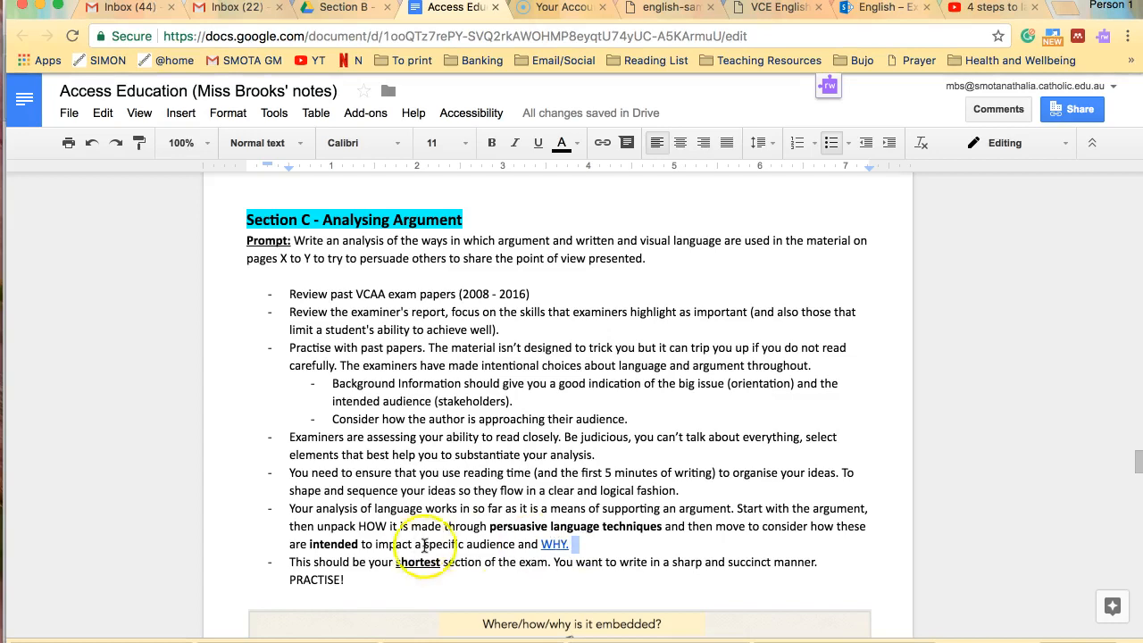
scroll(down, 3)
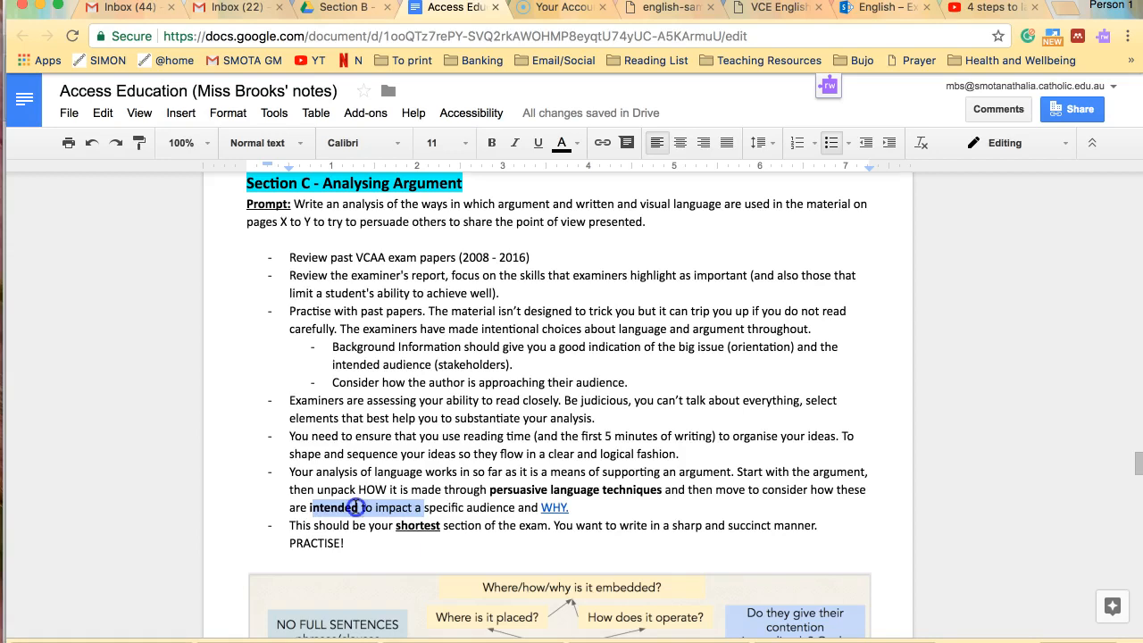
scroll(down, 3)
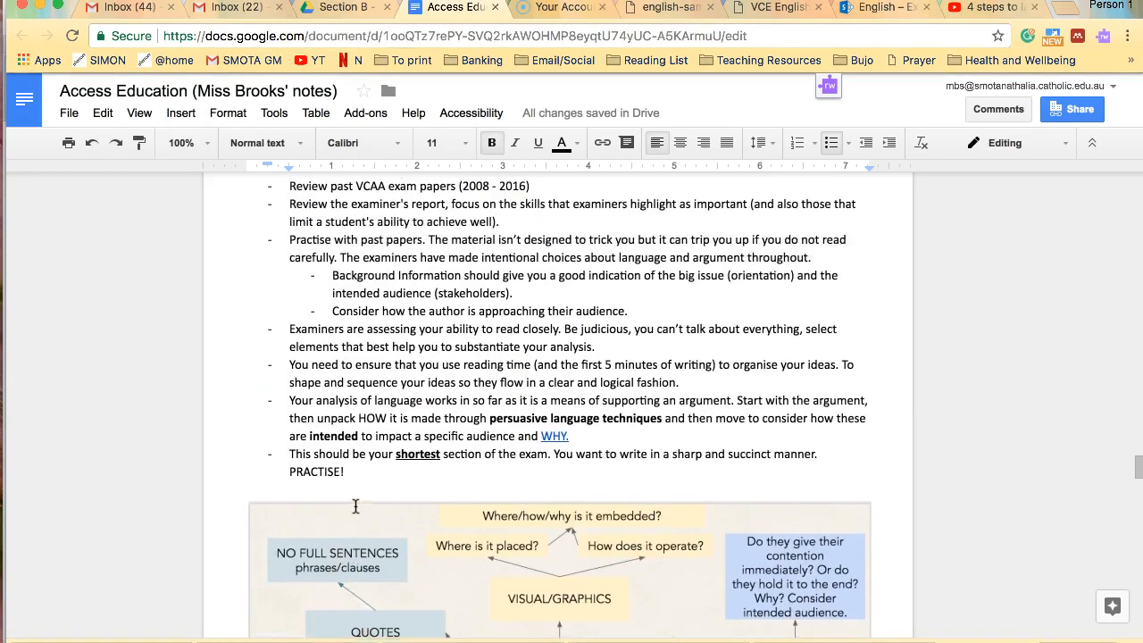
scroll(up, 3)
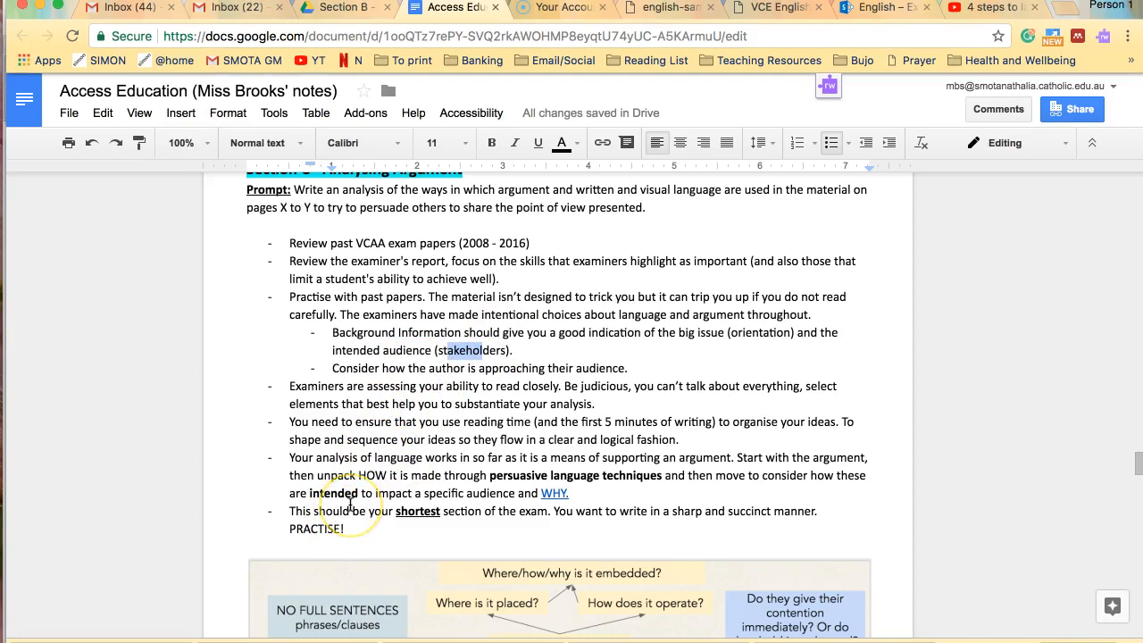
scroll(up, 3)
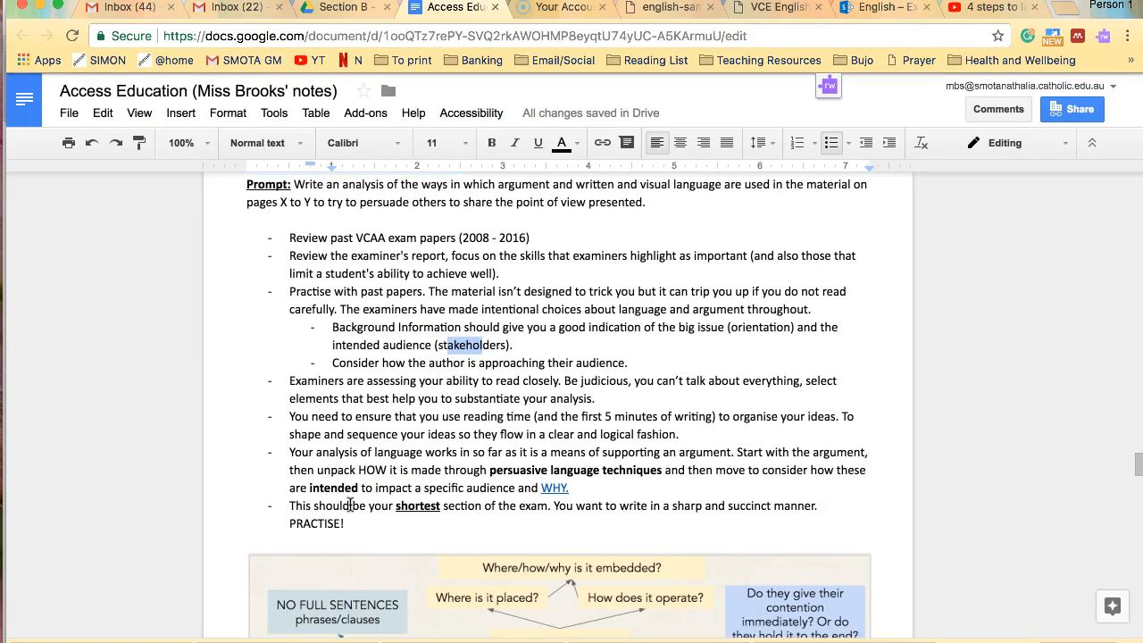
scroll(down, 3)
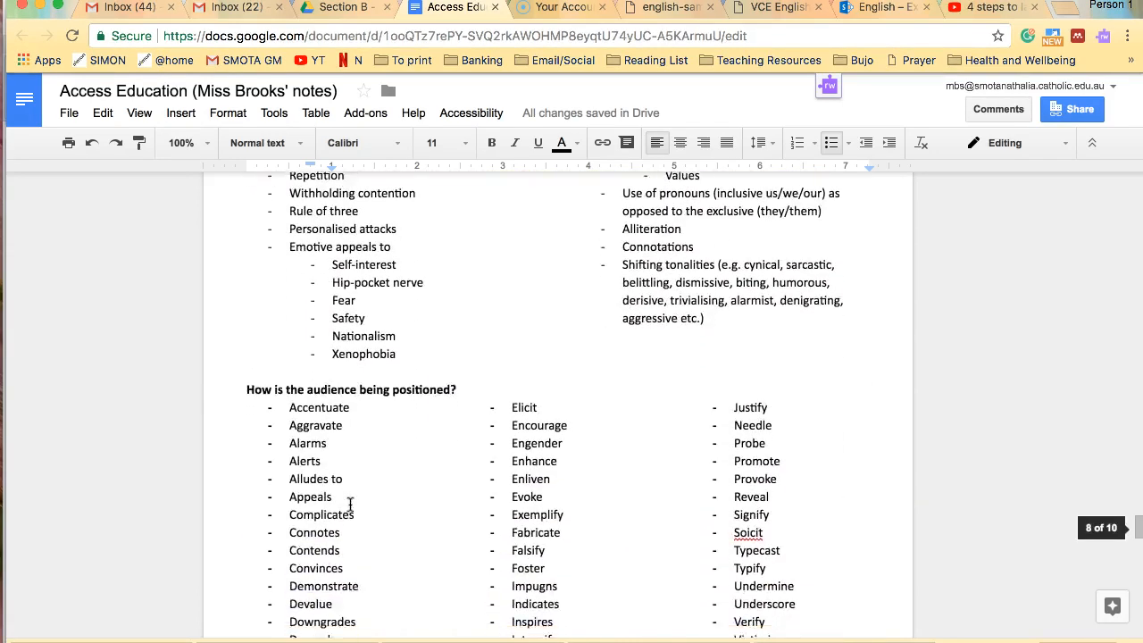